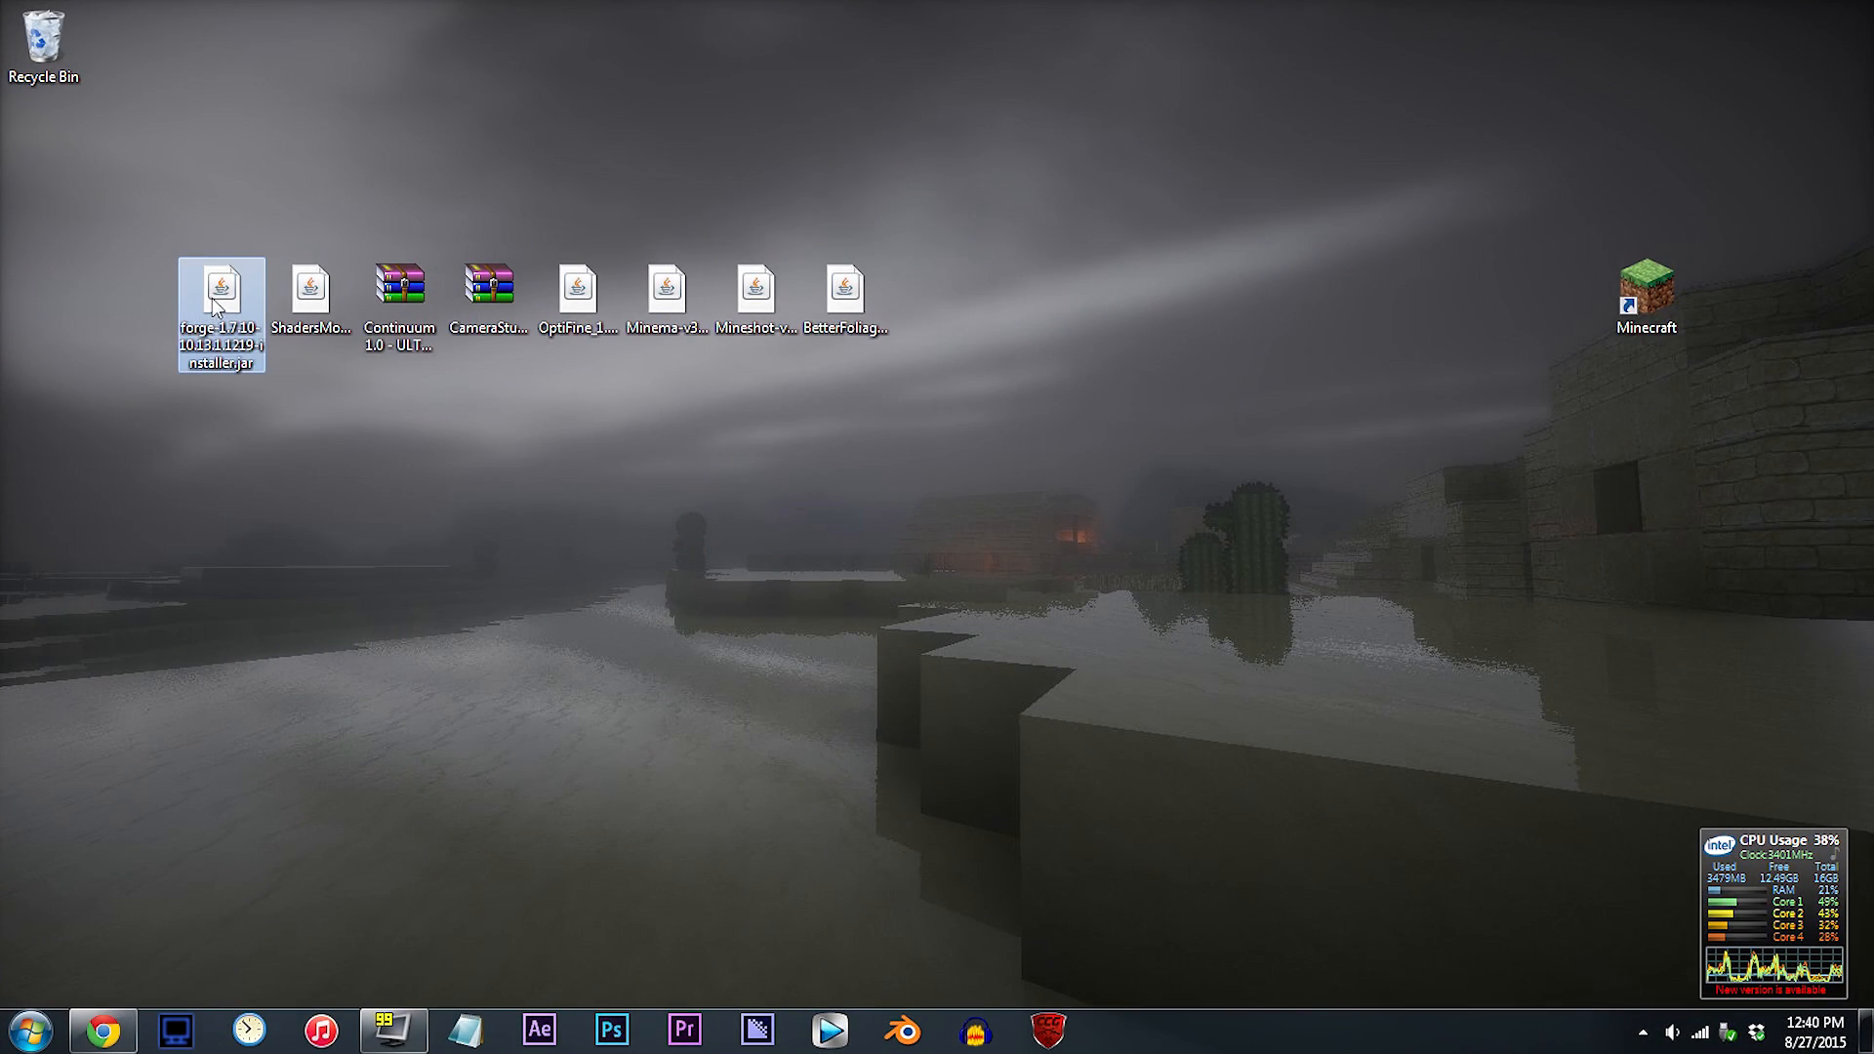
Look over the Forge installer, Continuum shader and OptiFine files, then start the Minecraft launcher
click(398, 292)
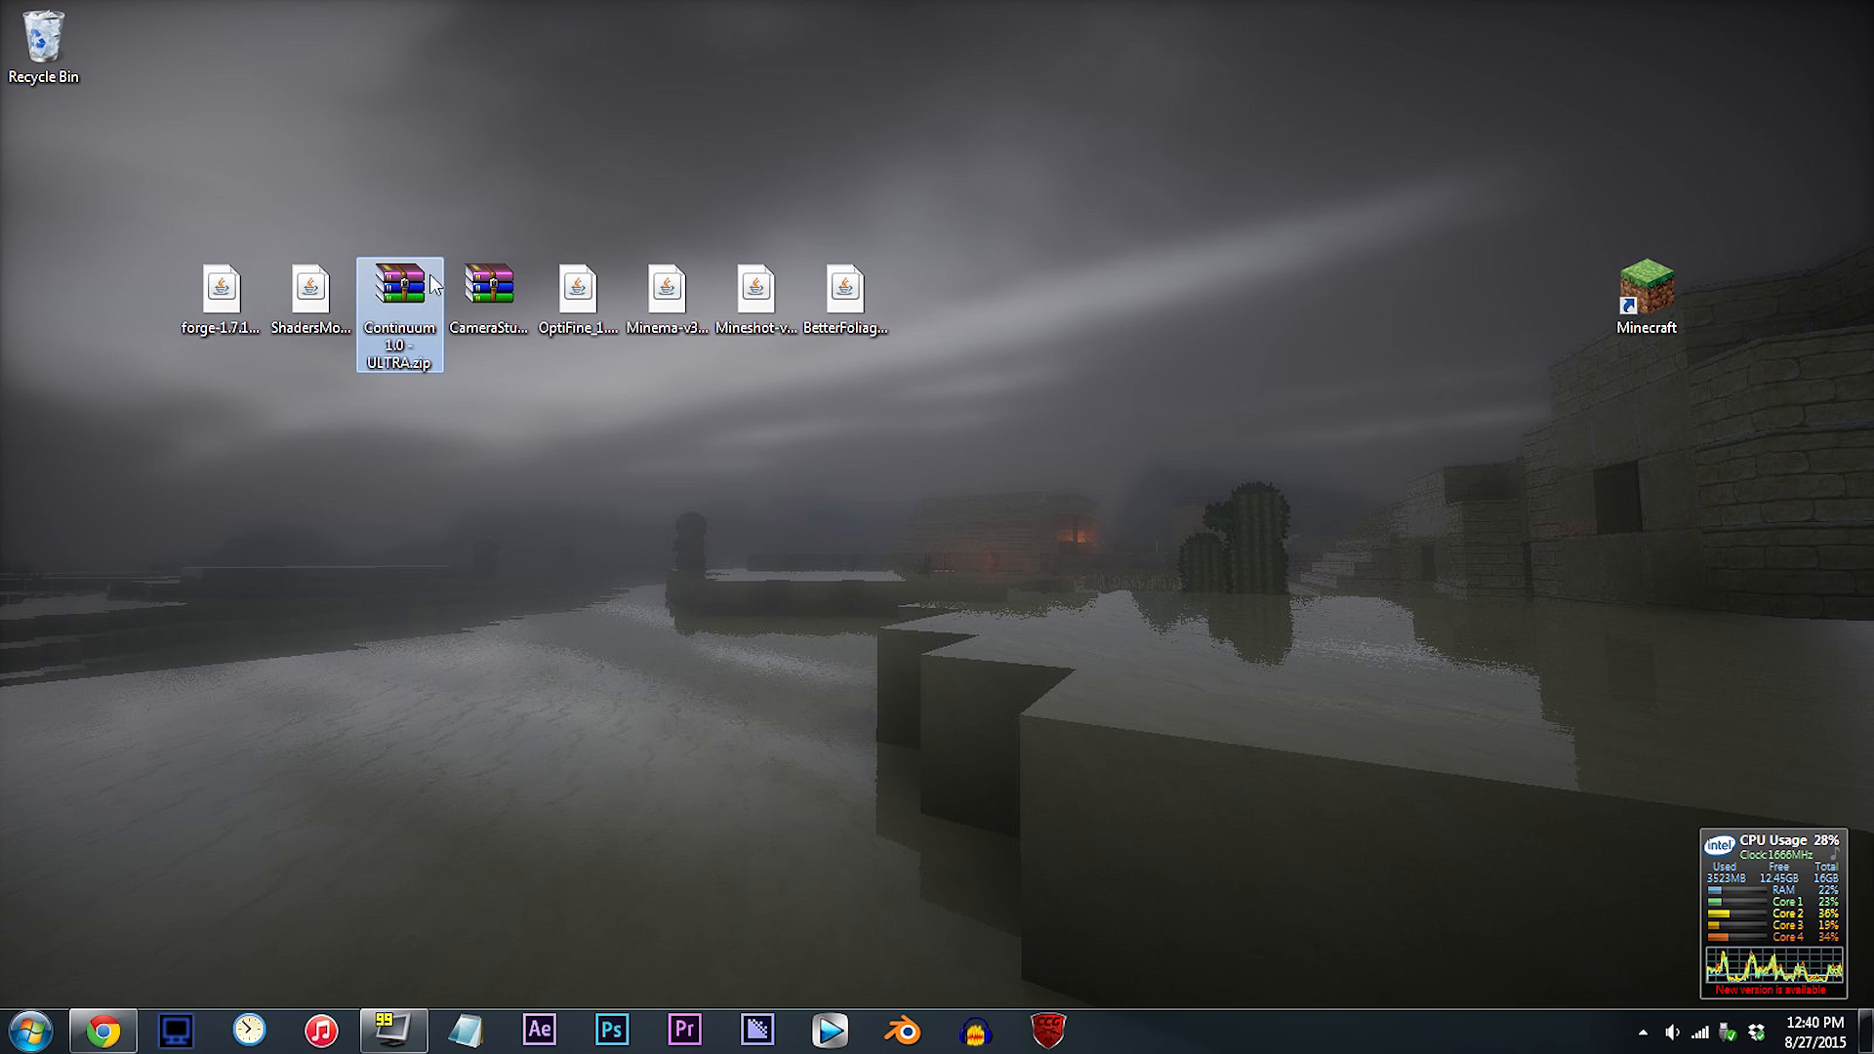
click(578, 291)
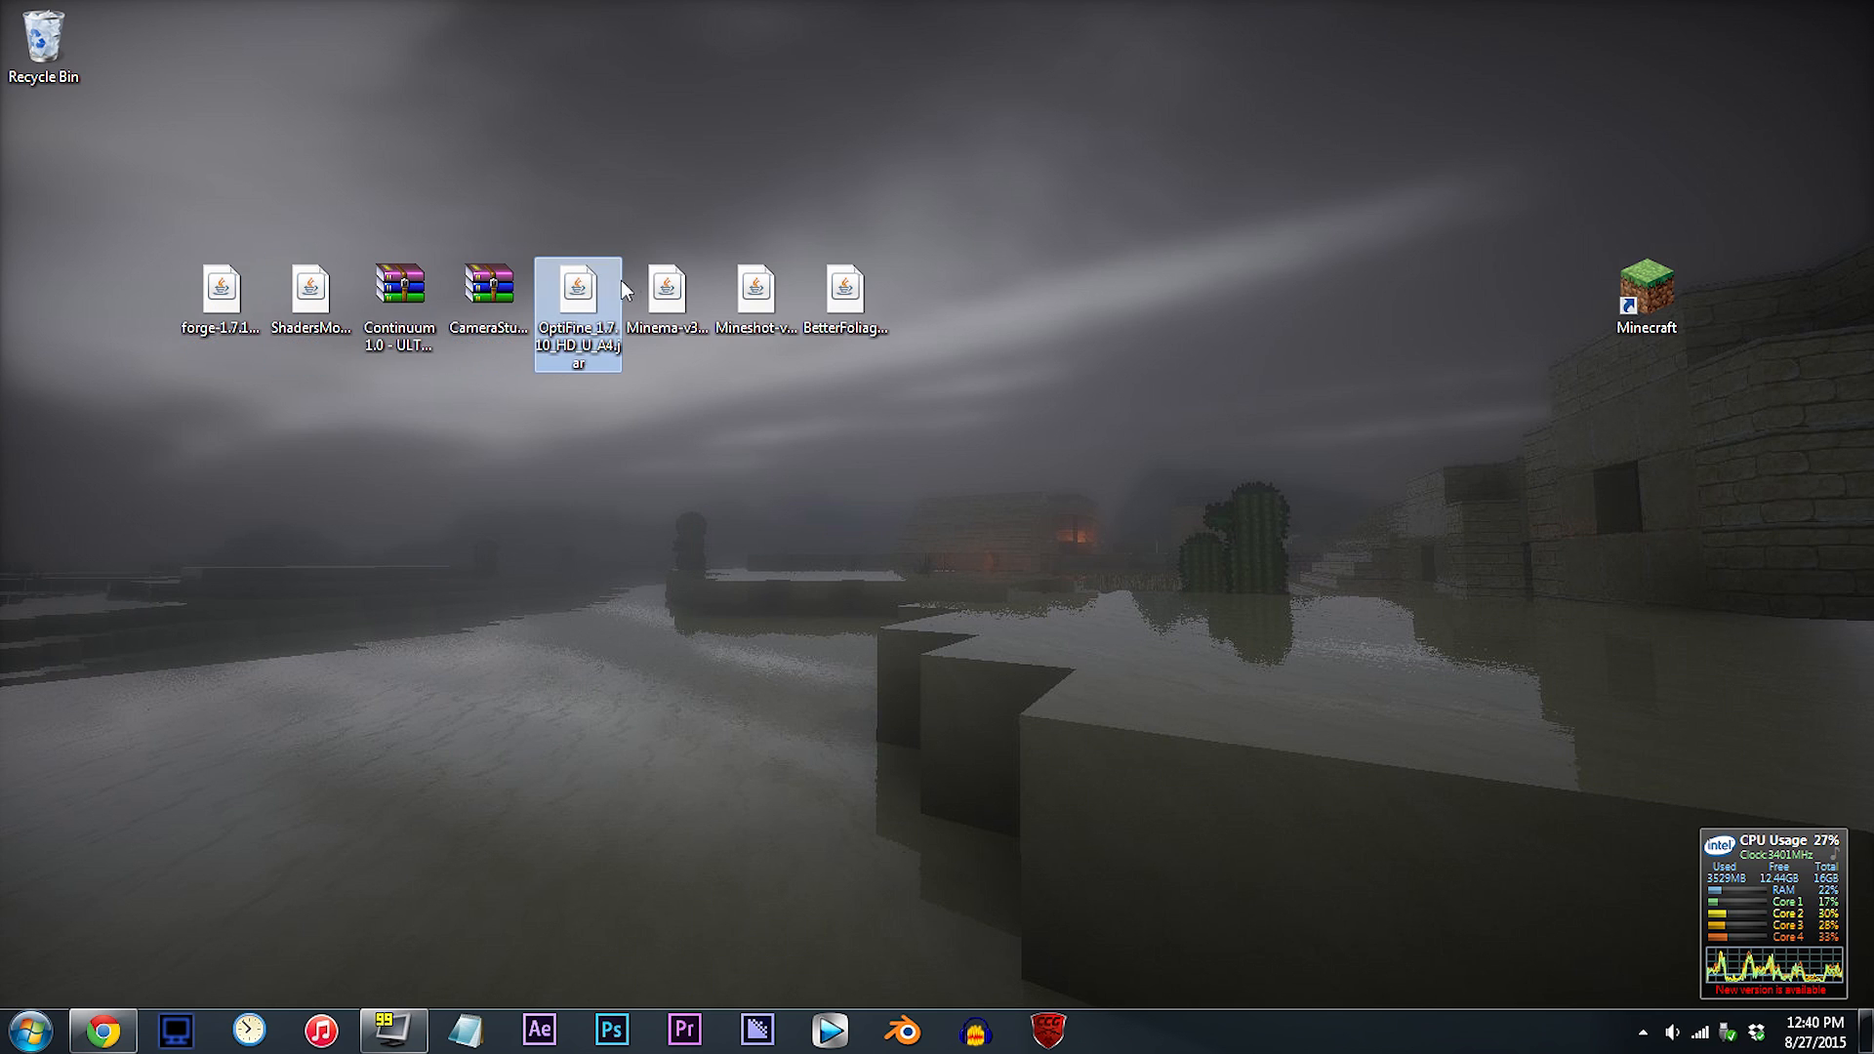
click(753, 293)
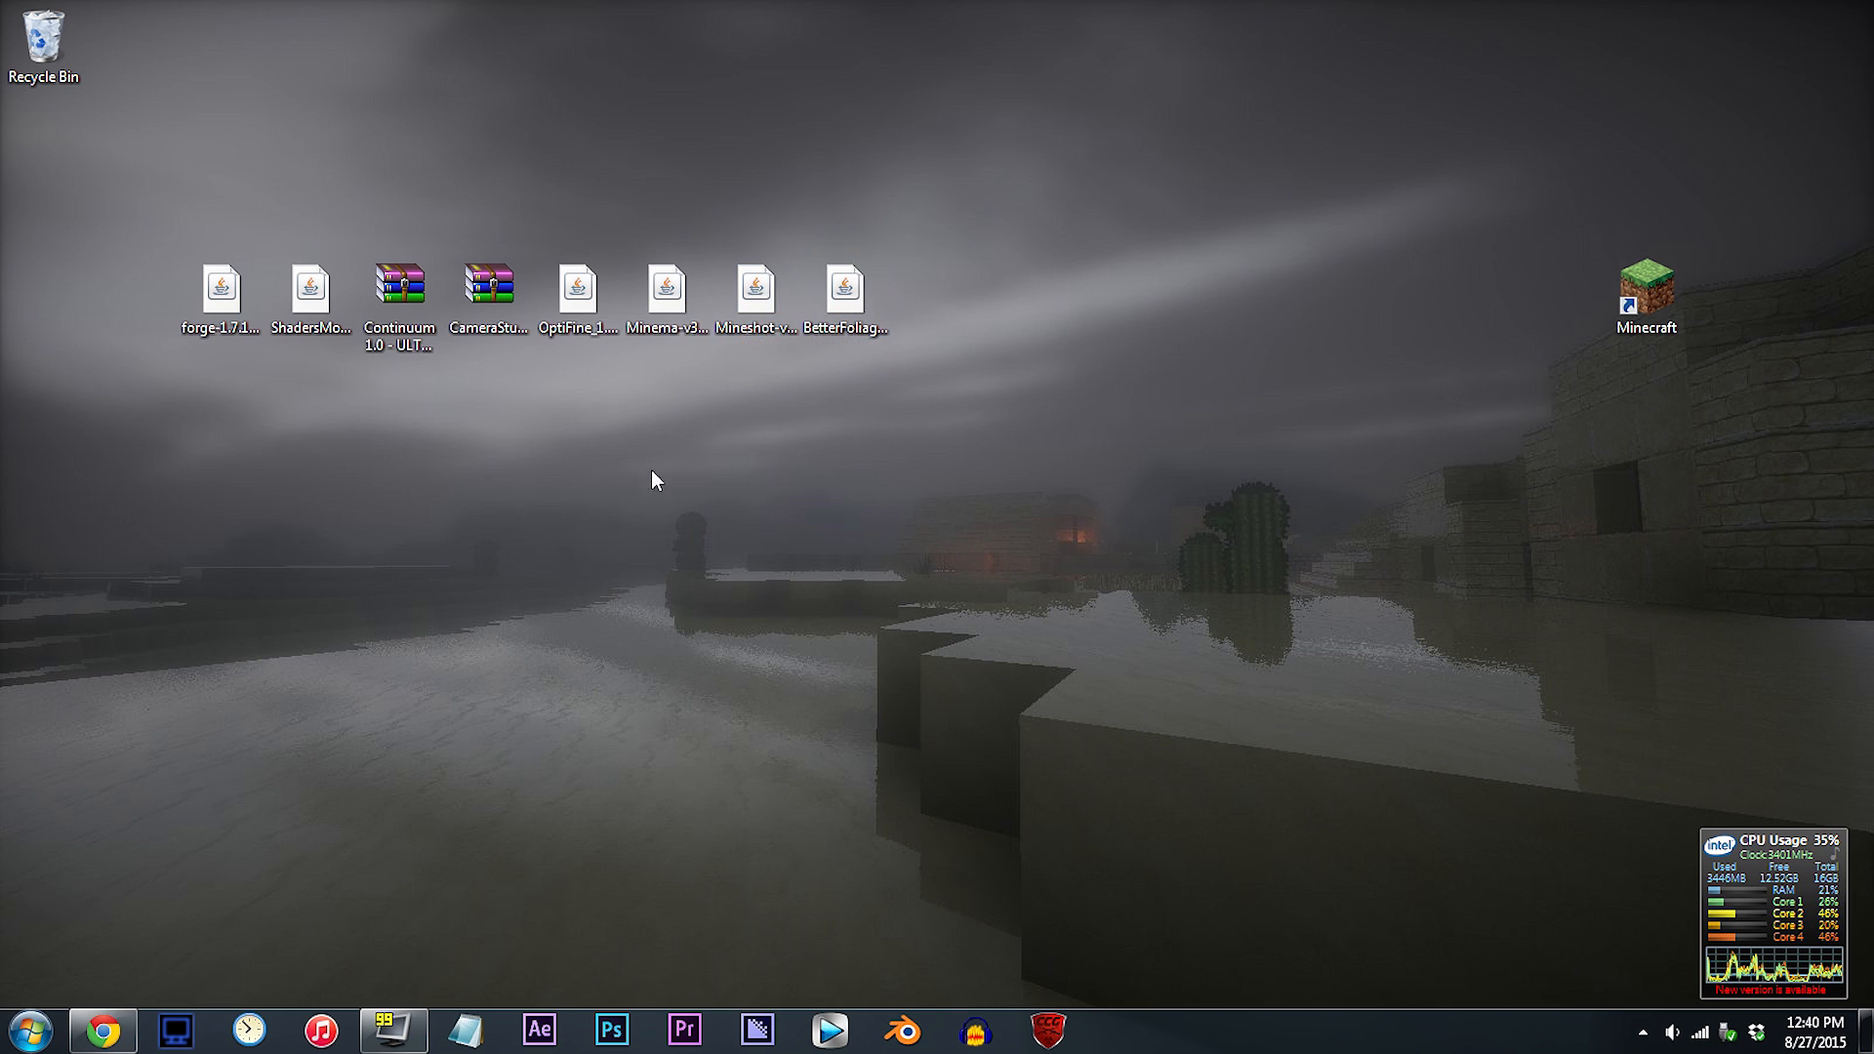
click(1646, 295)
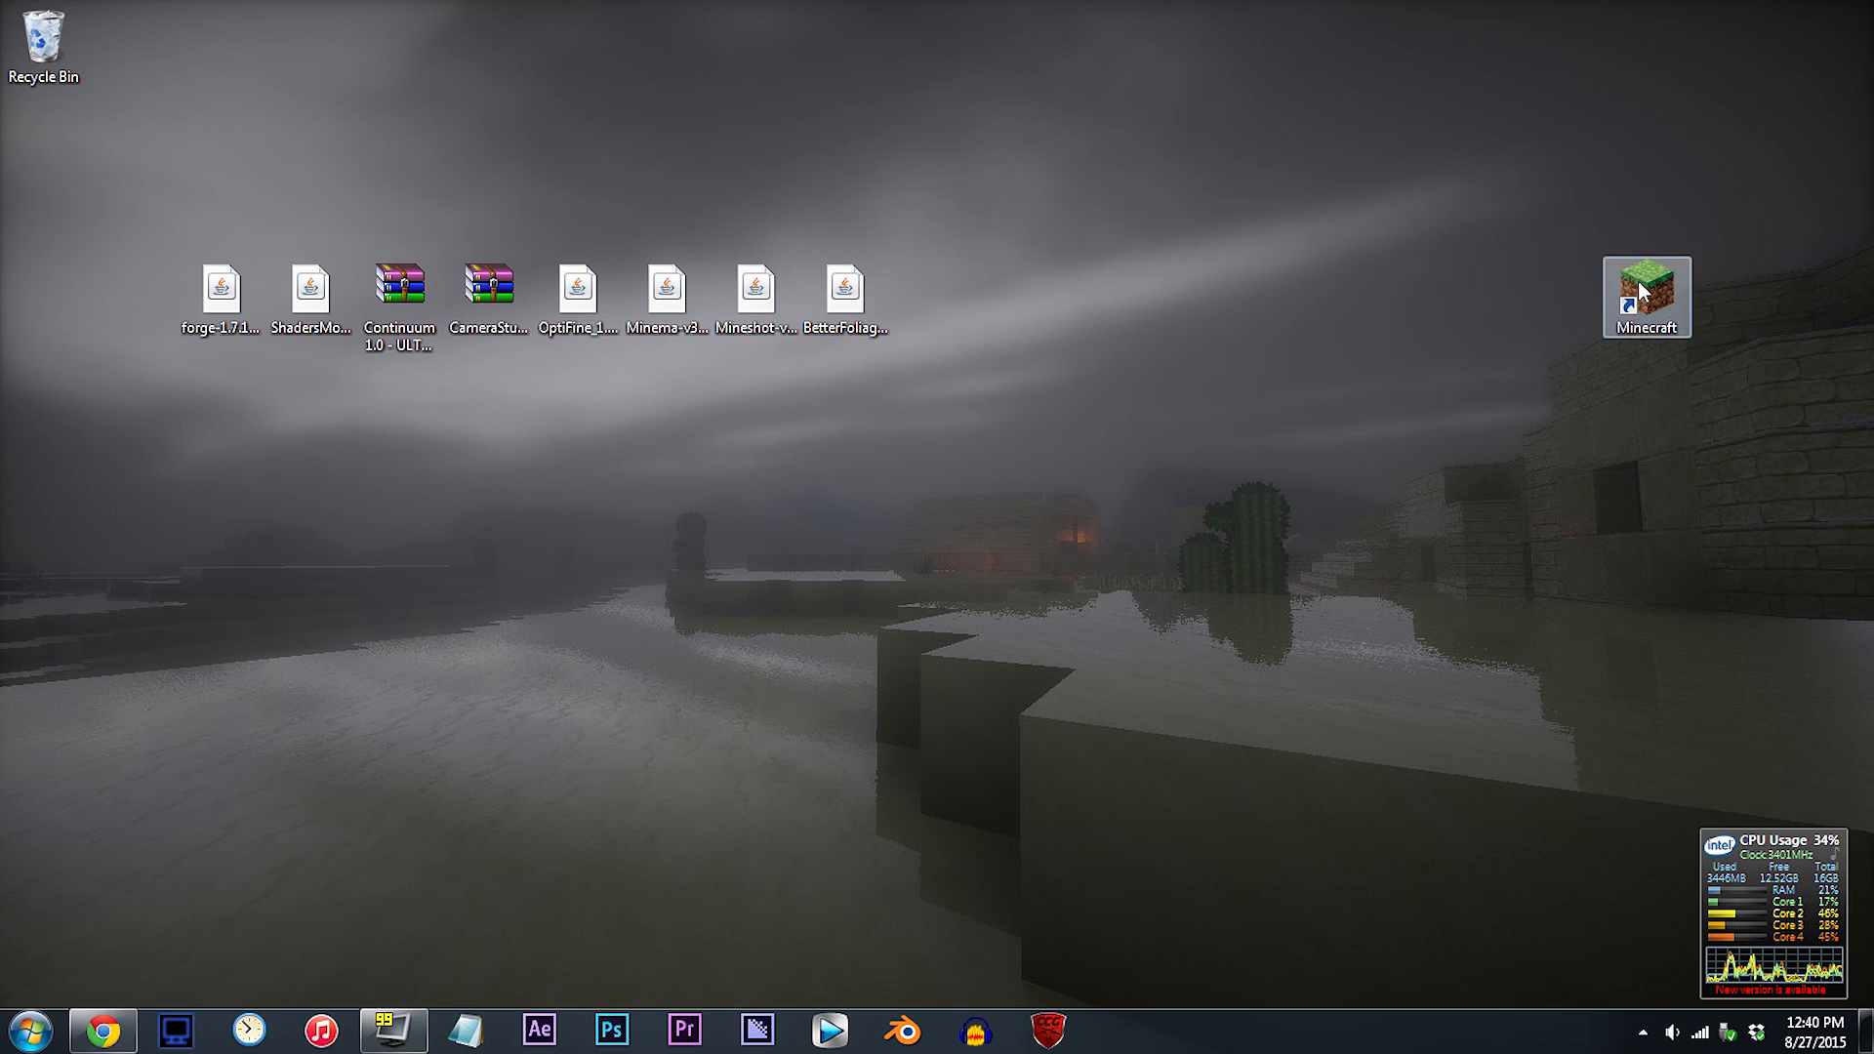
double_click(1646, 297)
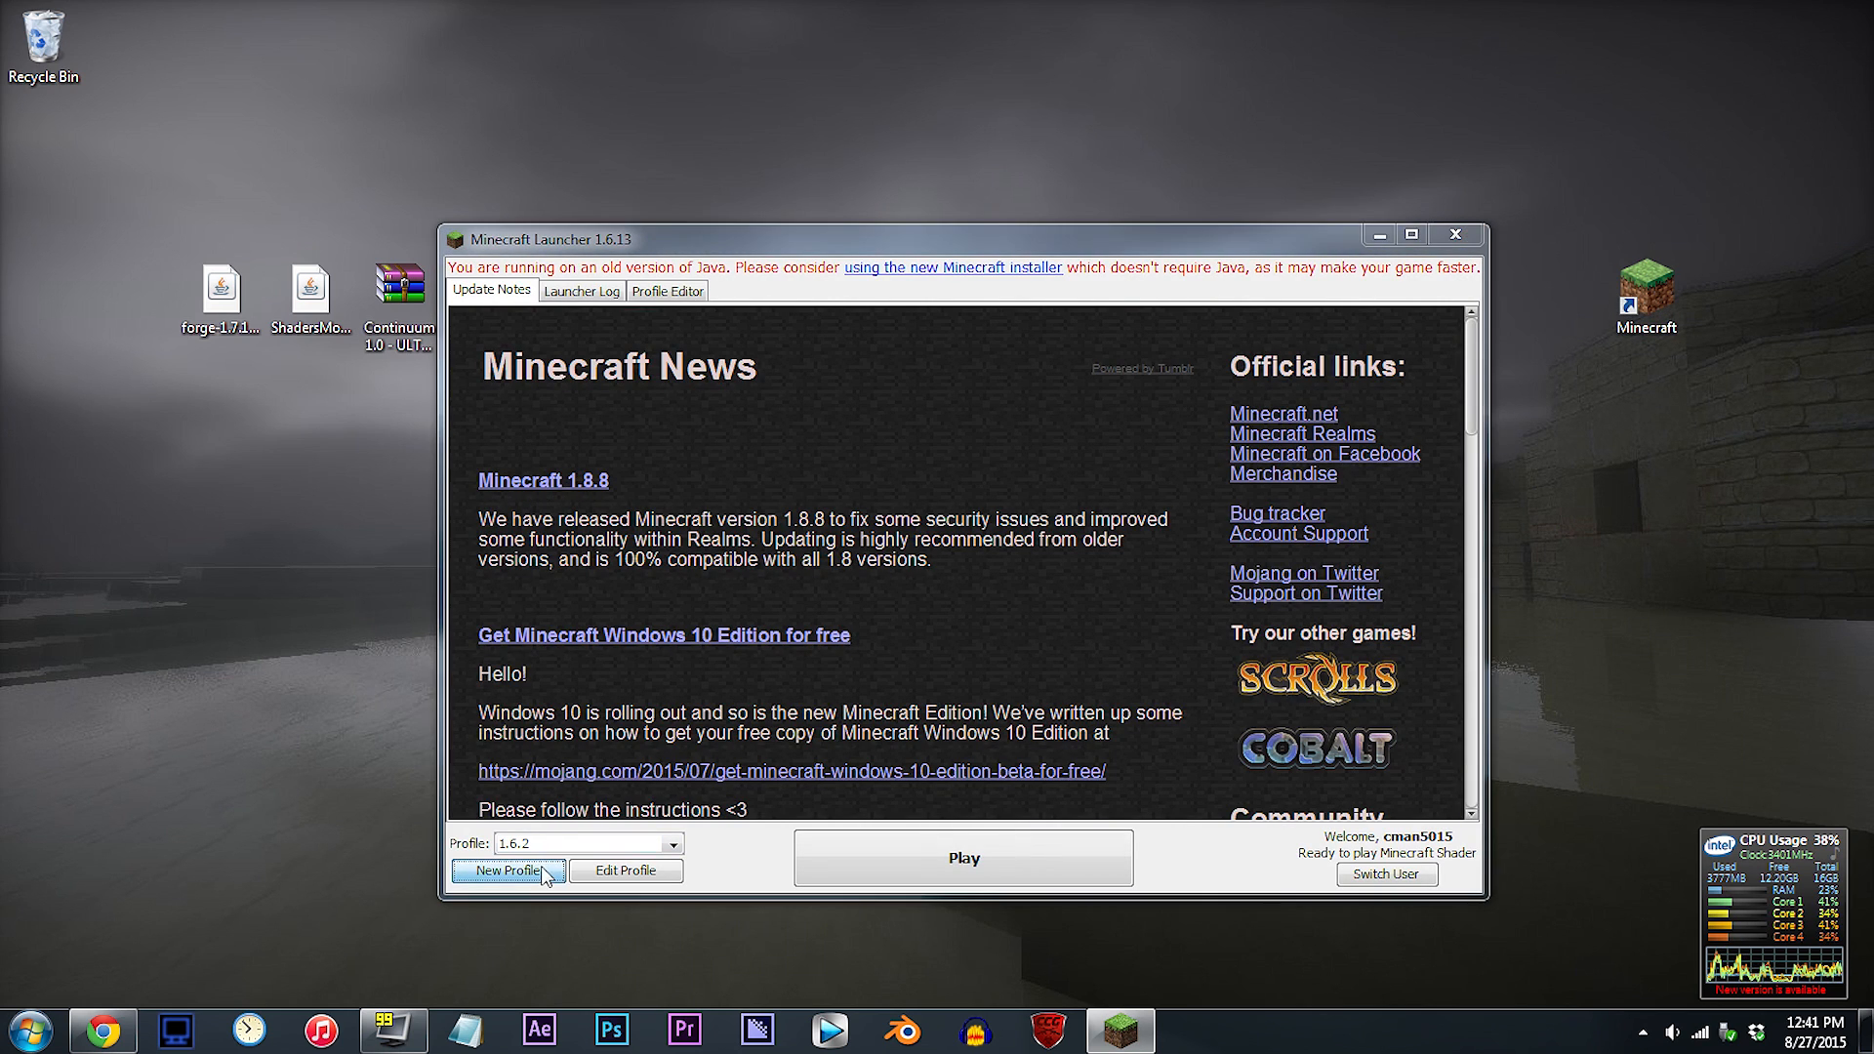
Create a new profile named '1.7.10 Forge Shaders w/ Mods' using release 1.7.10 and save it
click(506, 871)
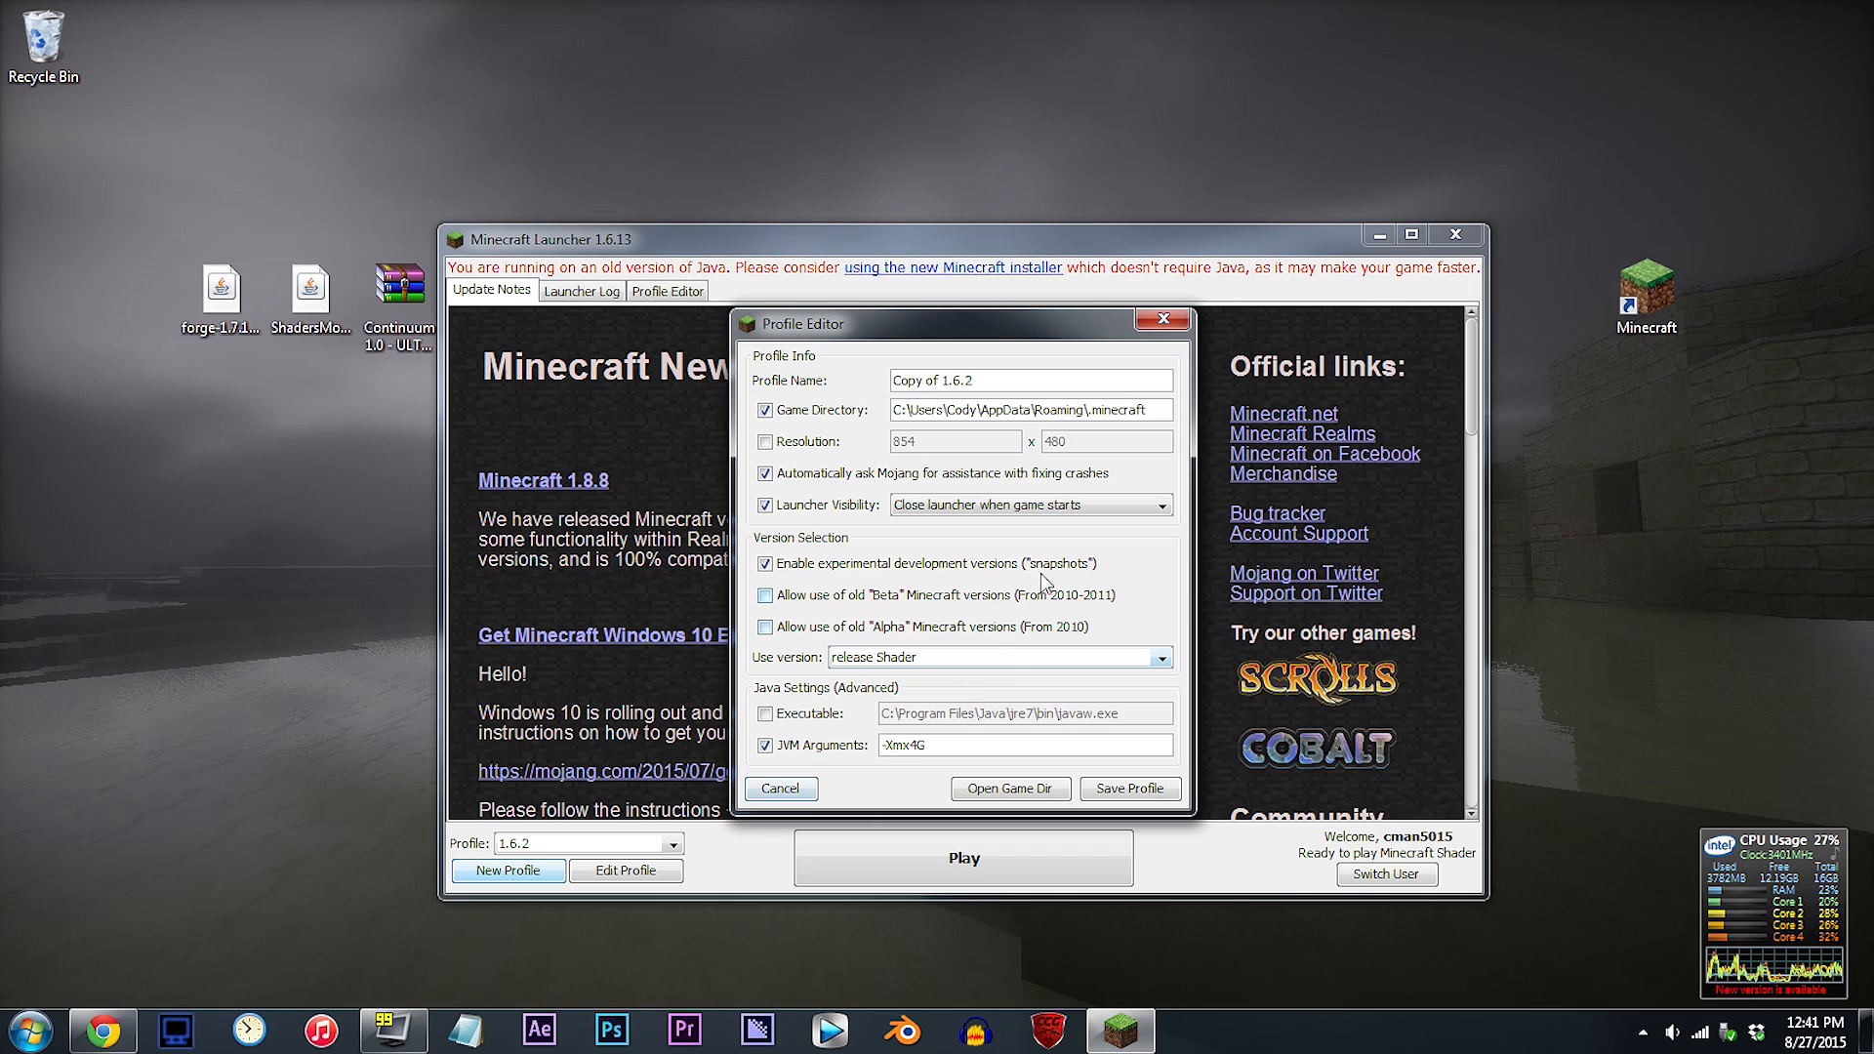
text(1.7.10 Forge Shaders w/ Mods)
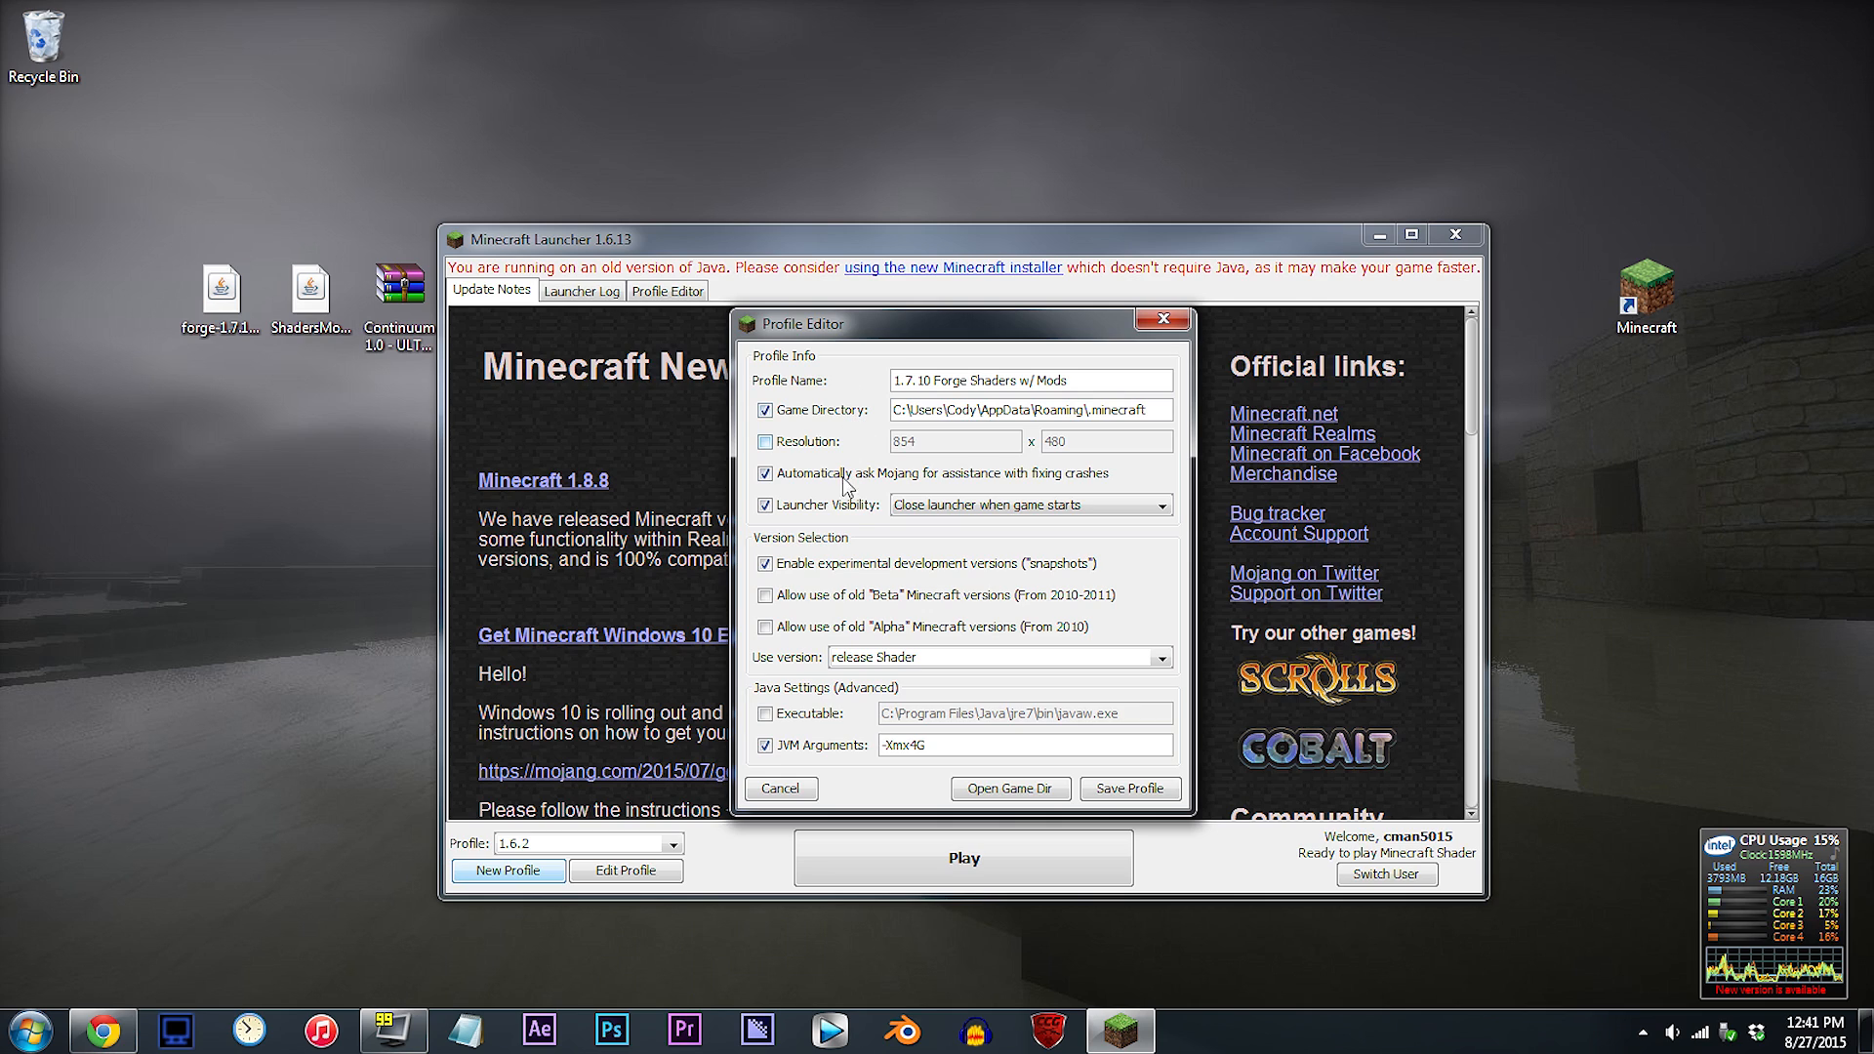
click(1164, 658)
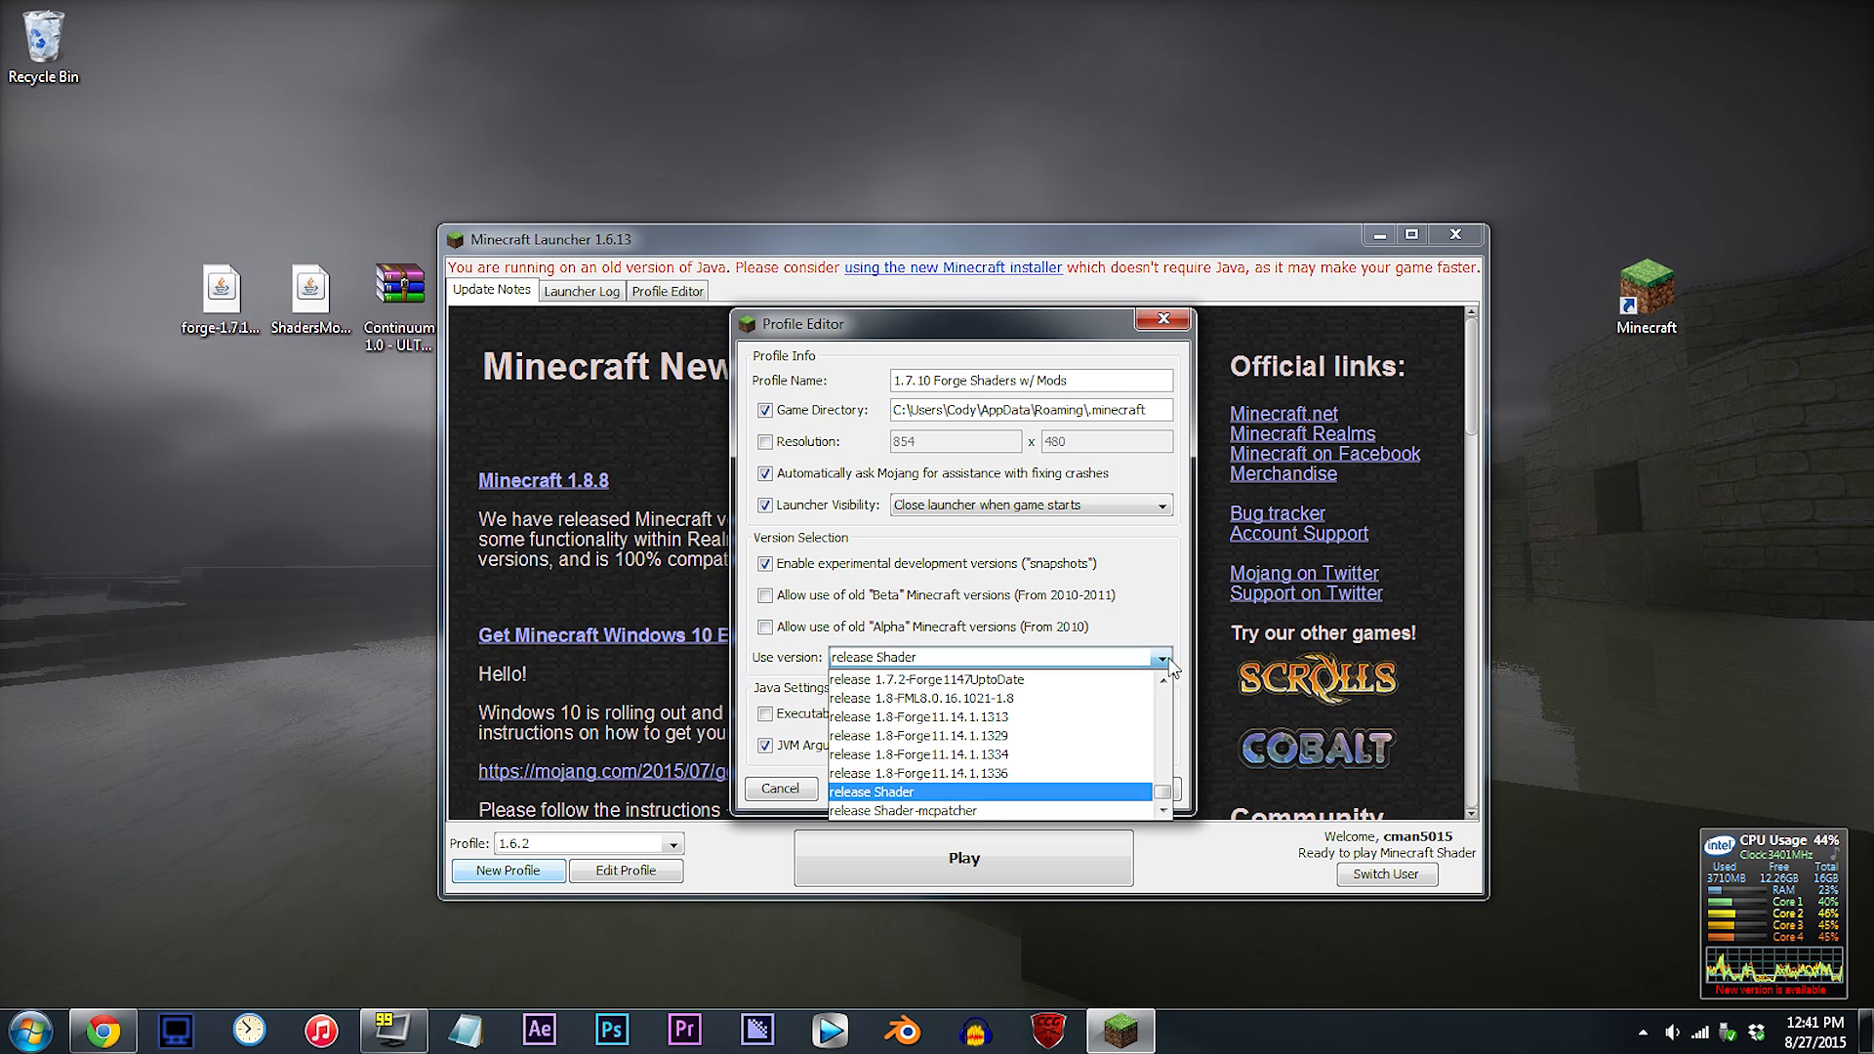
scroll(down, 3)
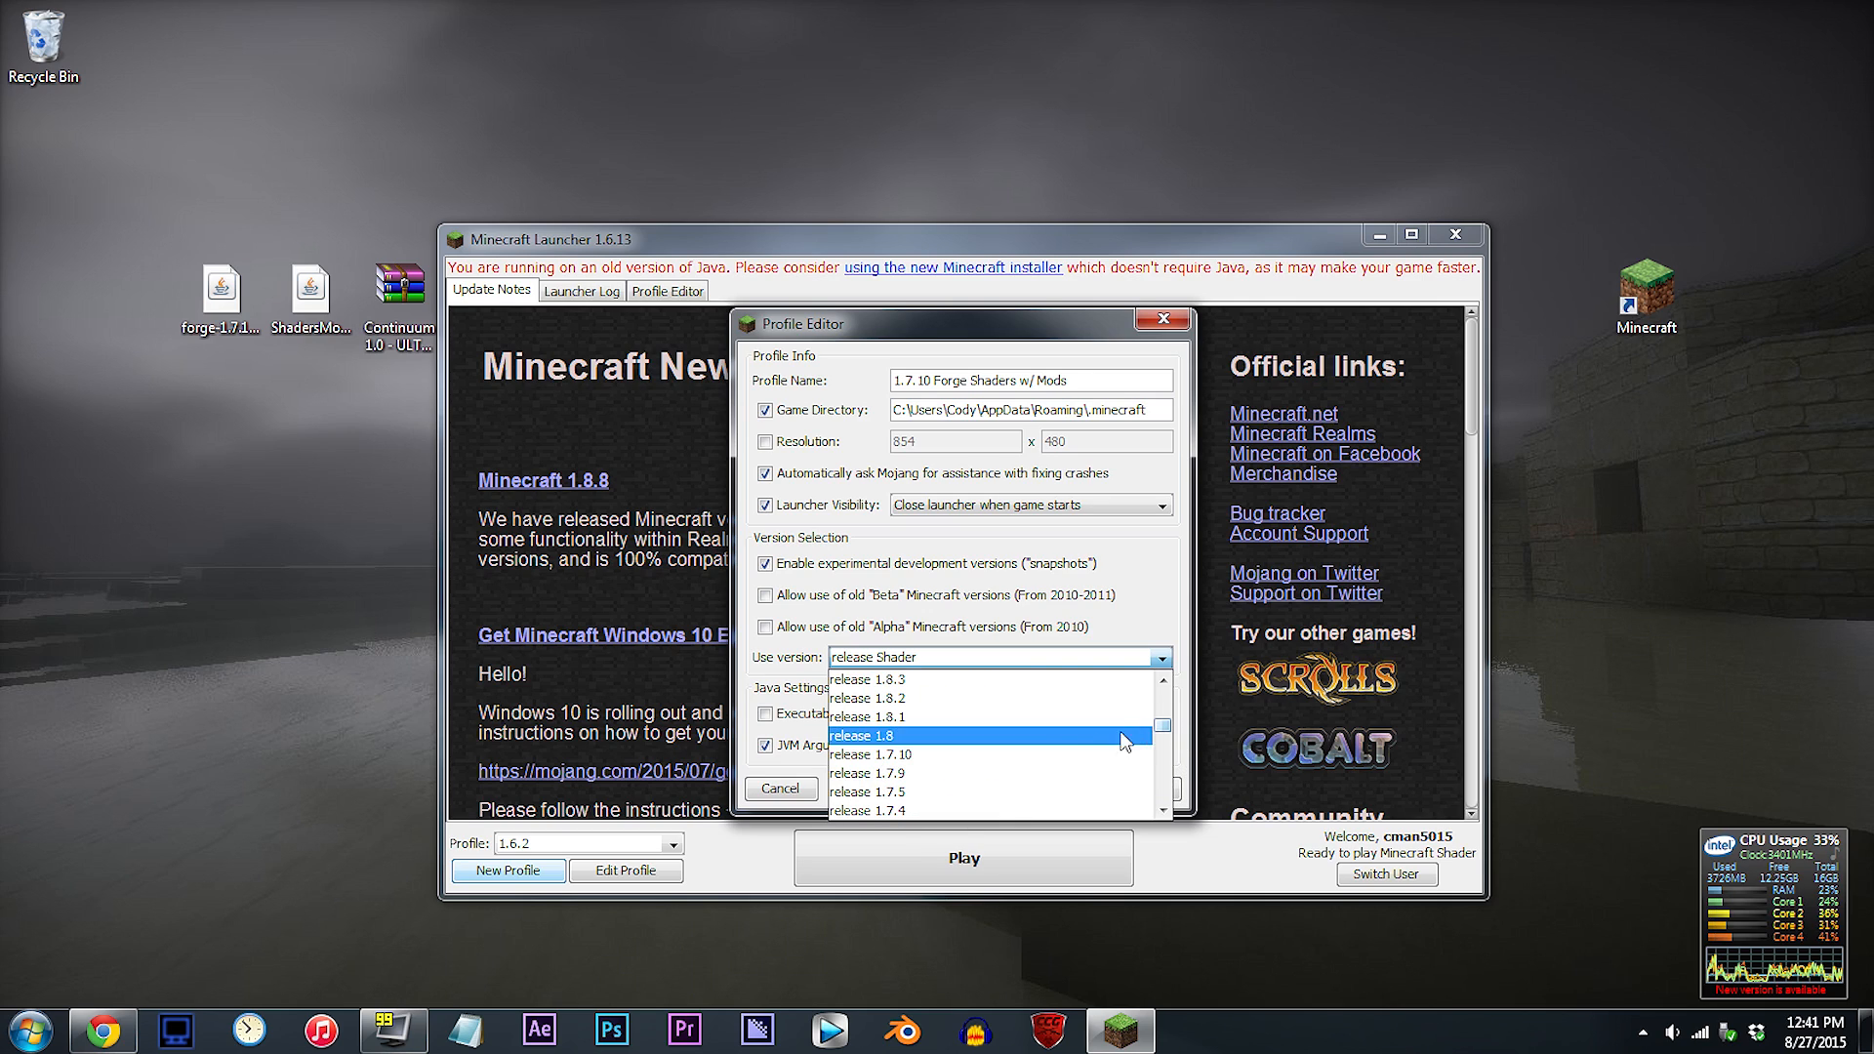
click(871, 754)
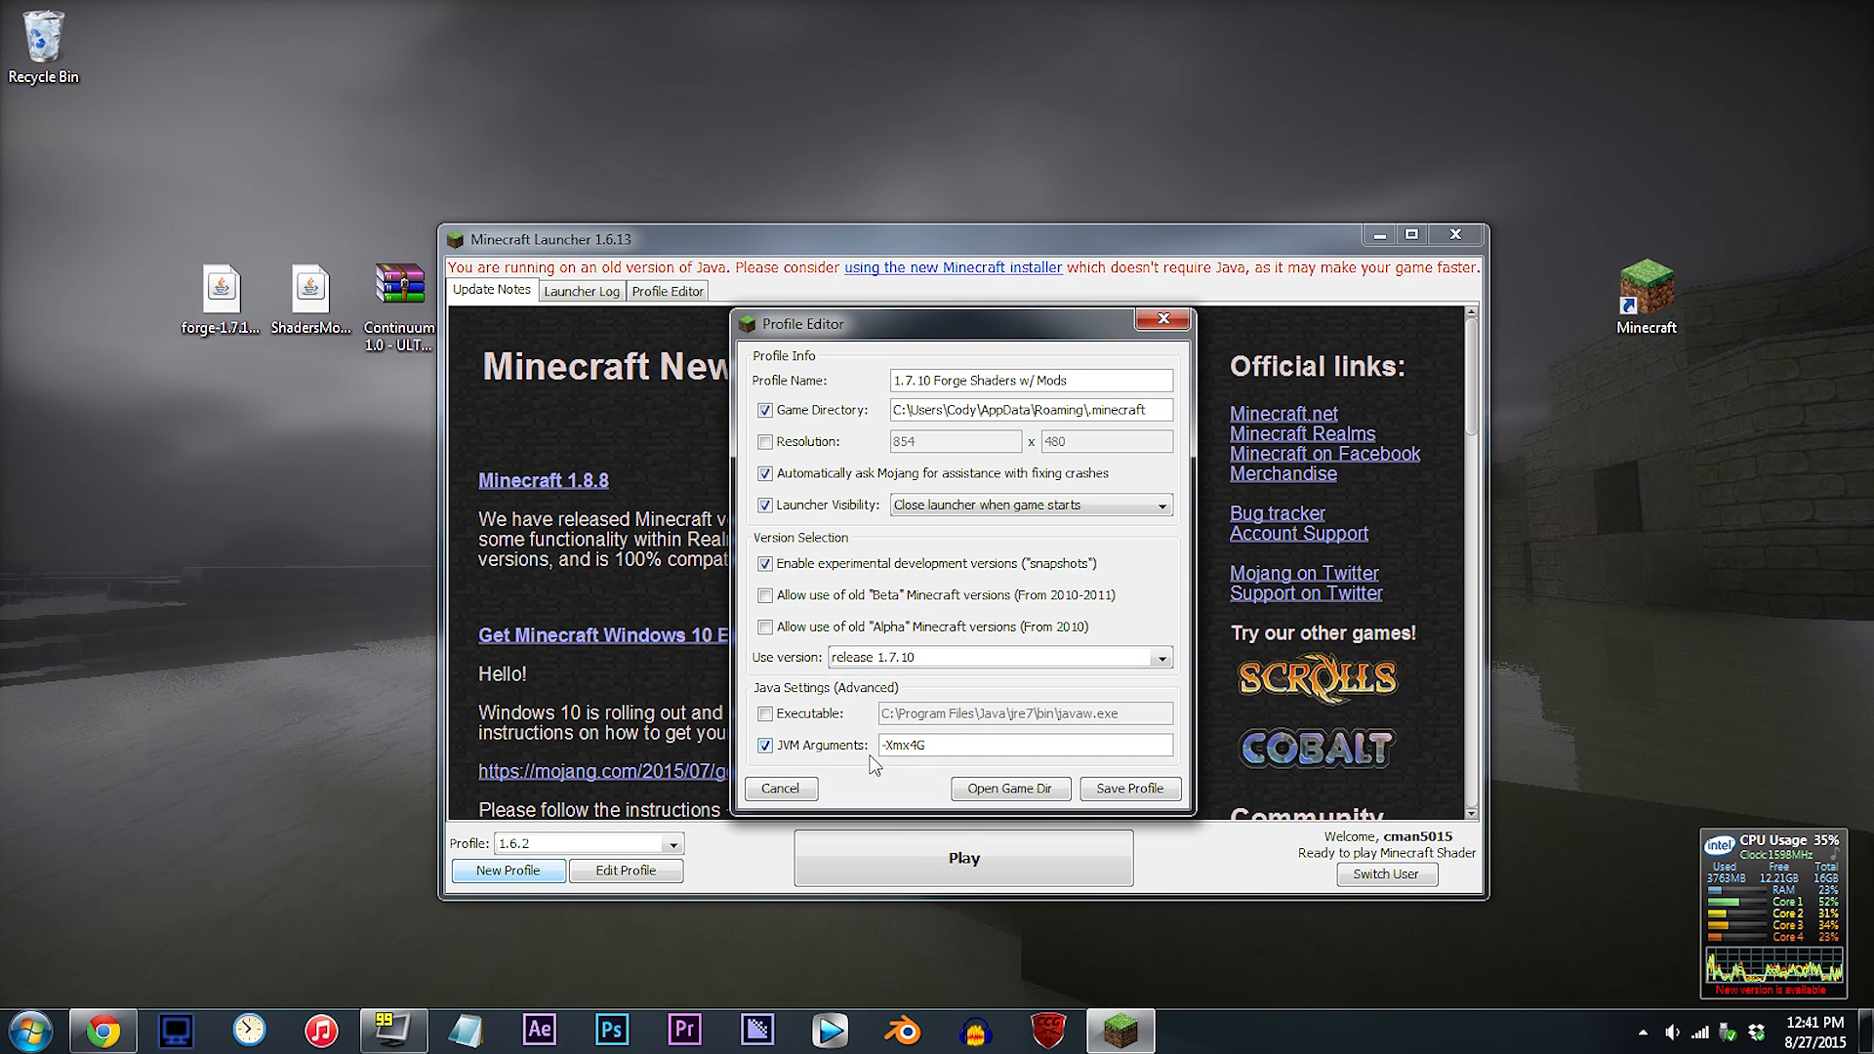
click(779, 787)
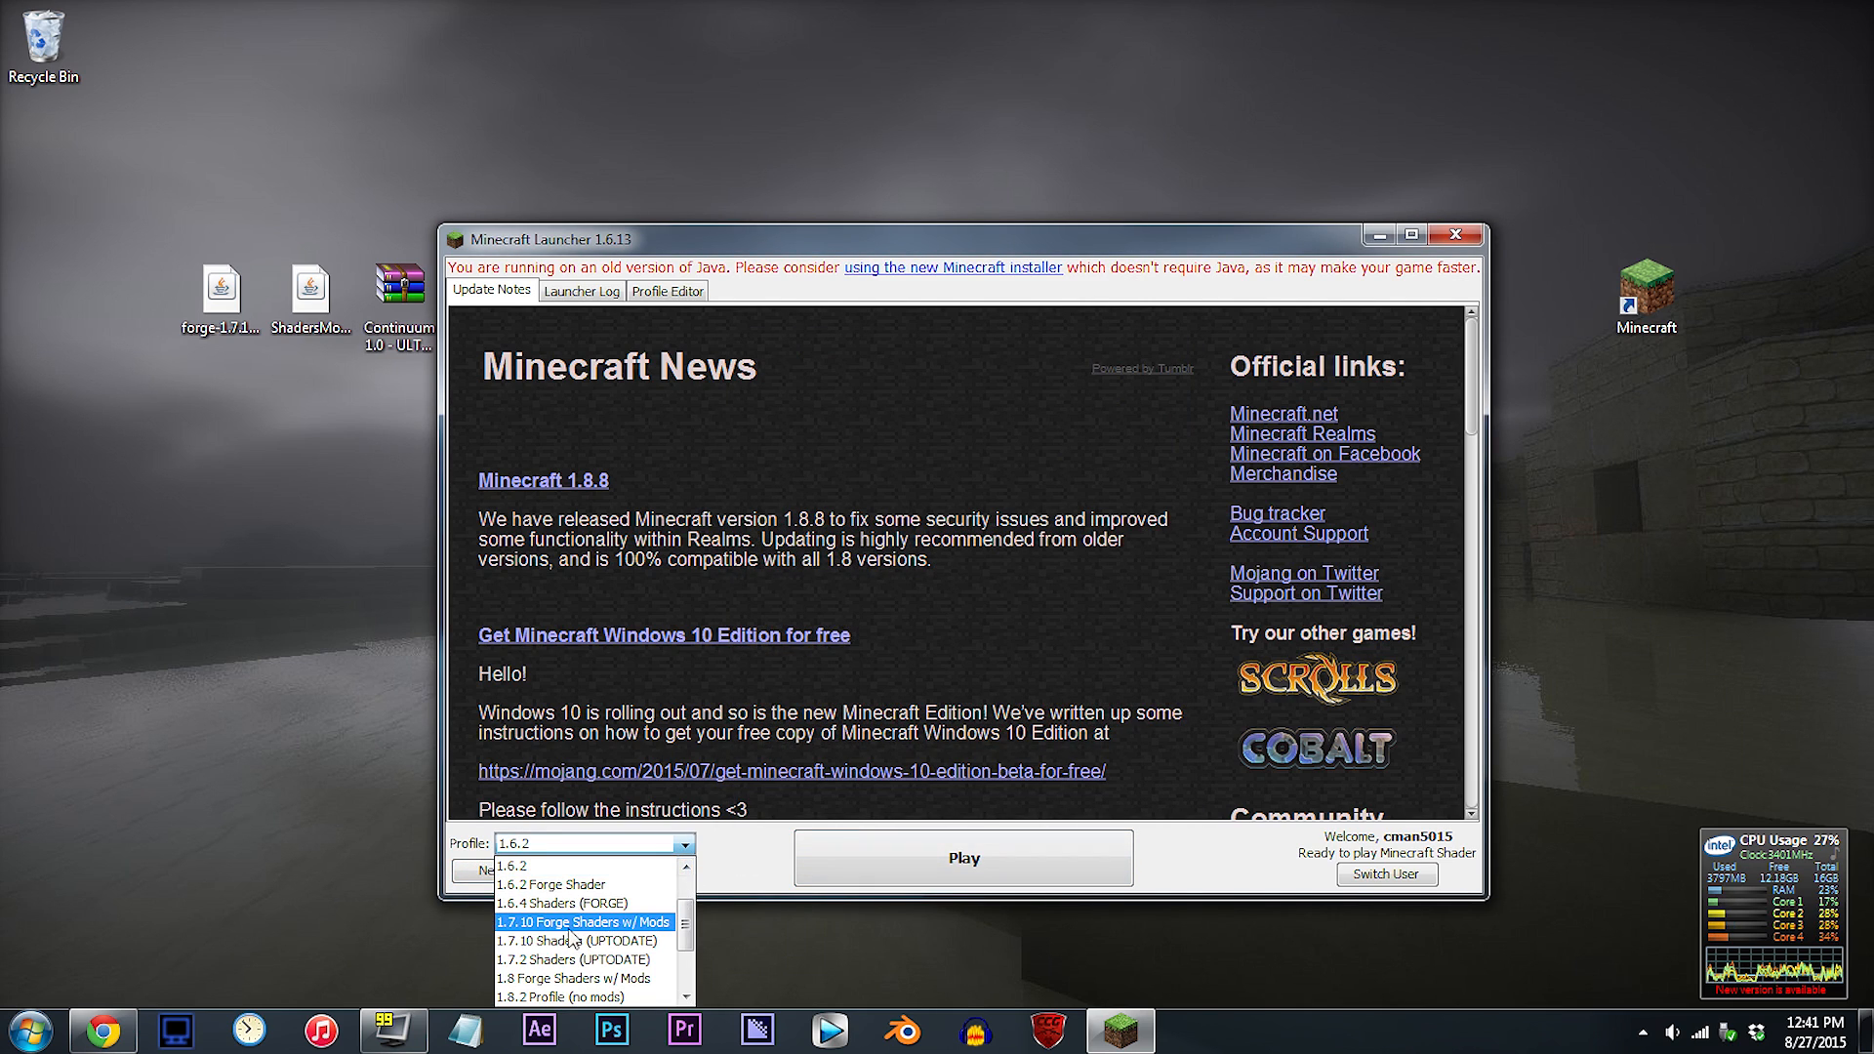
Select the 1.7.10 Forge Shaders w/ Mods profile and play the game with it
click(584, 921)
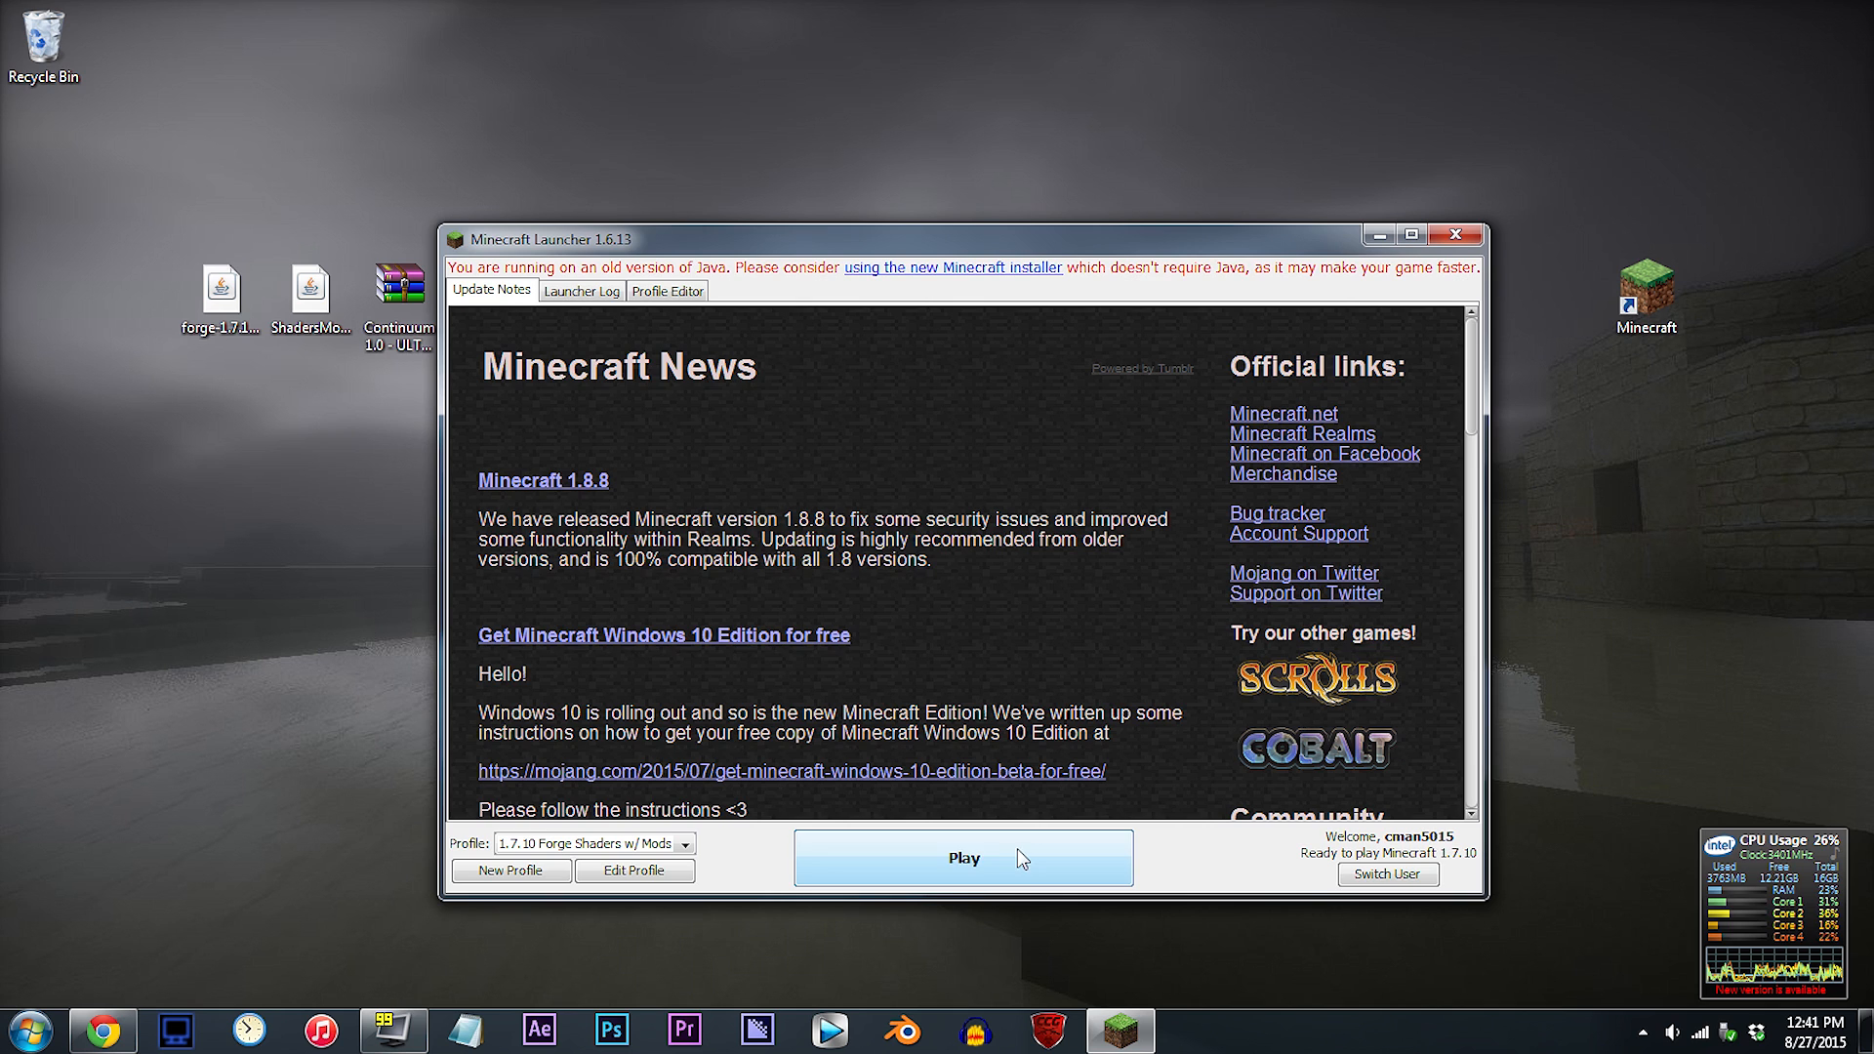
click(963, 857)
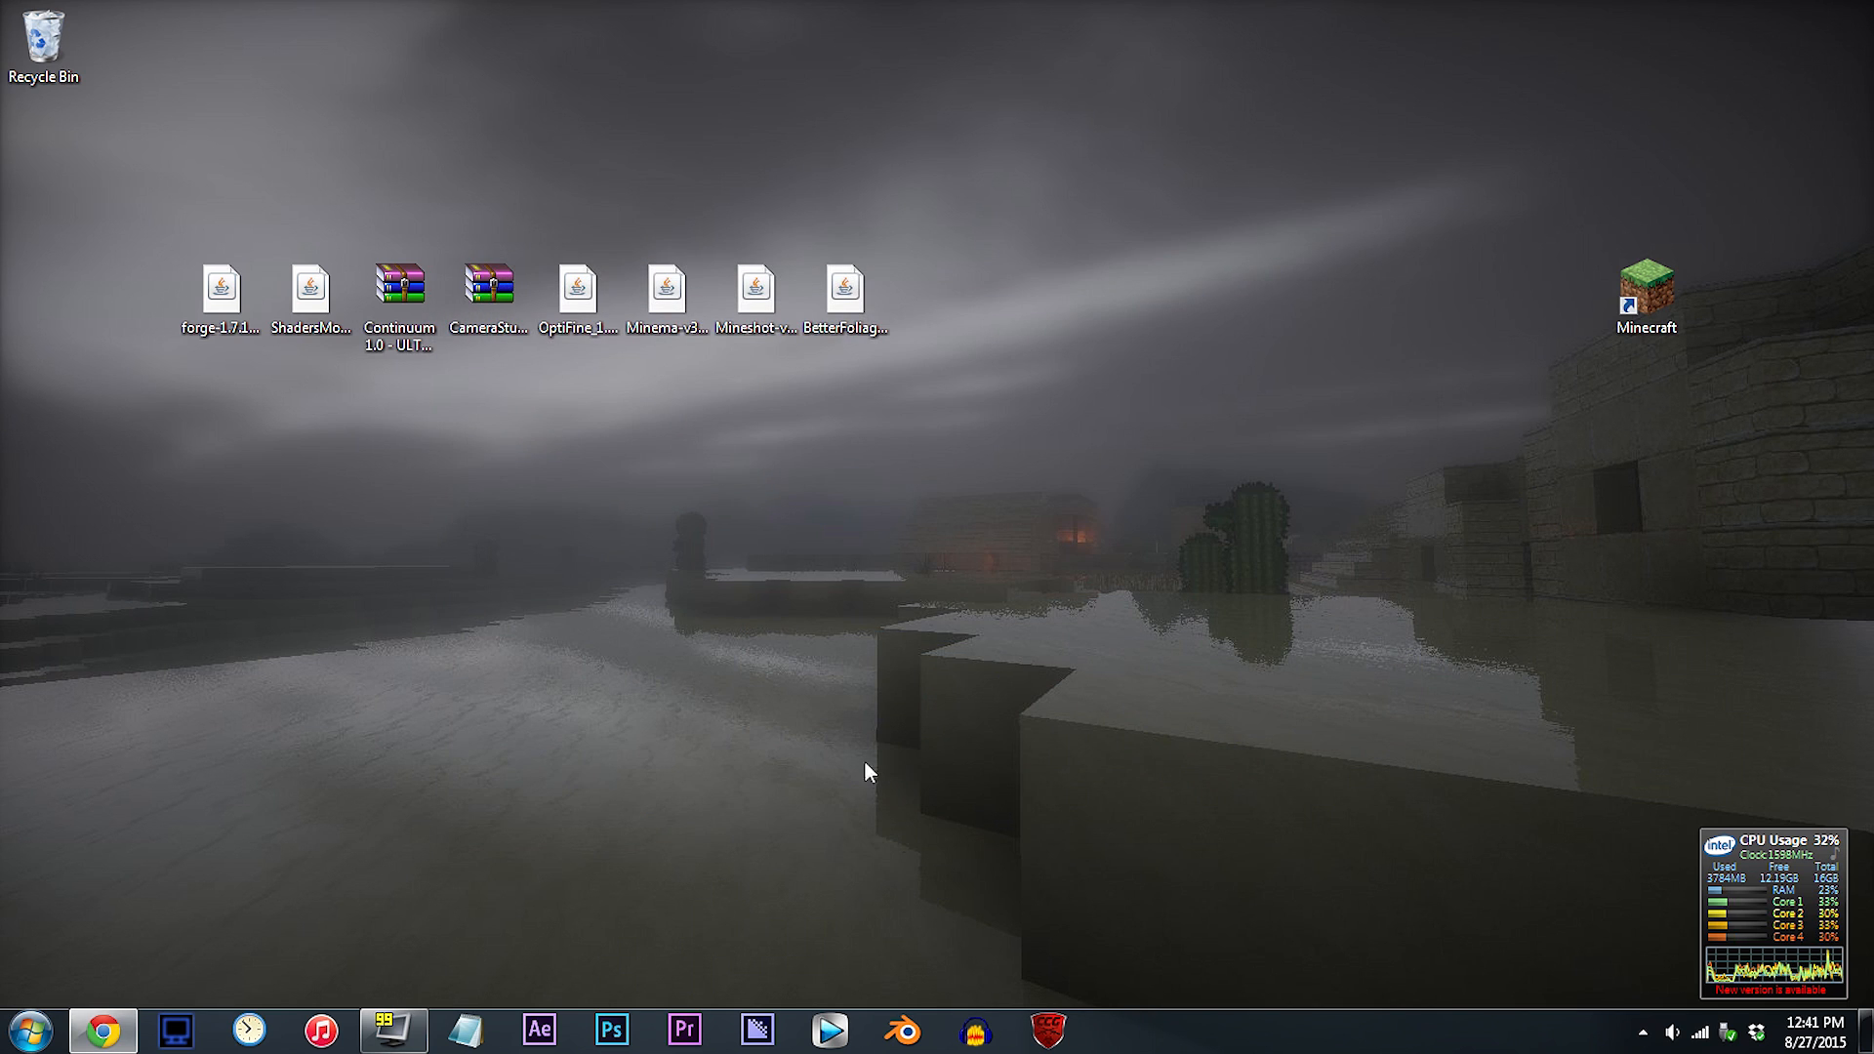
Run the Forge installer jar, install the client into the minecraft folder and dismiss the Complete notice
click(218, 287)
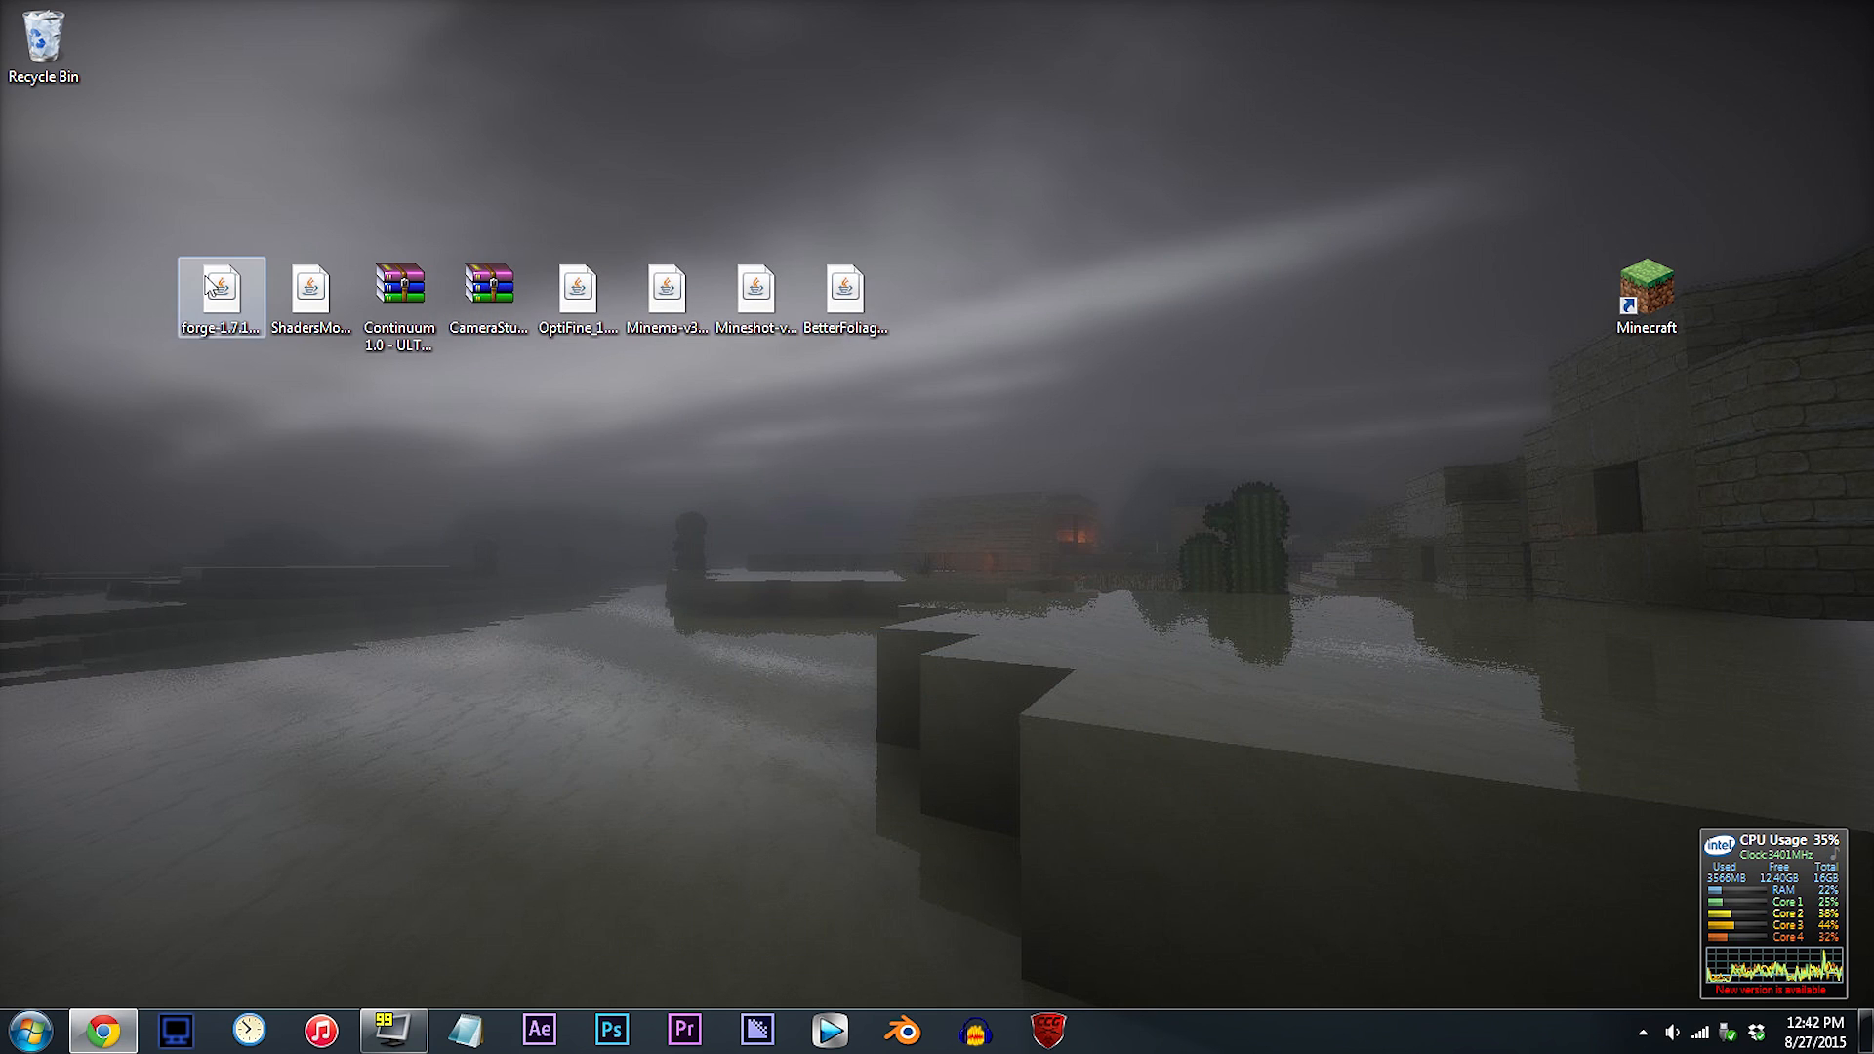
double_click(221, 287)
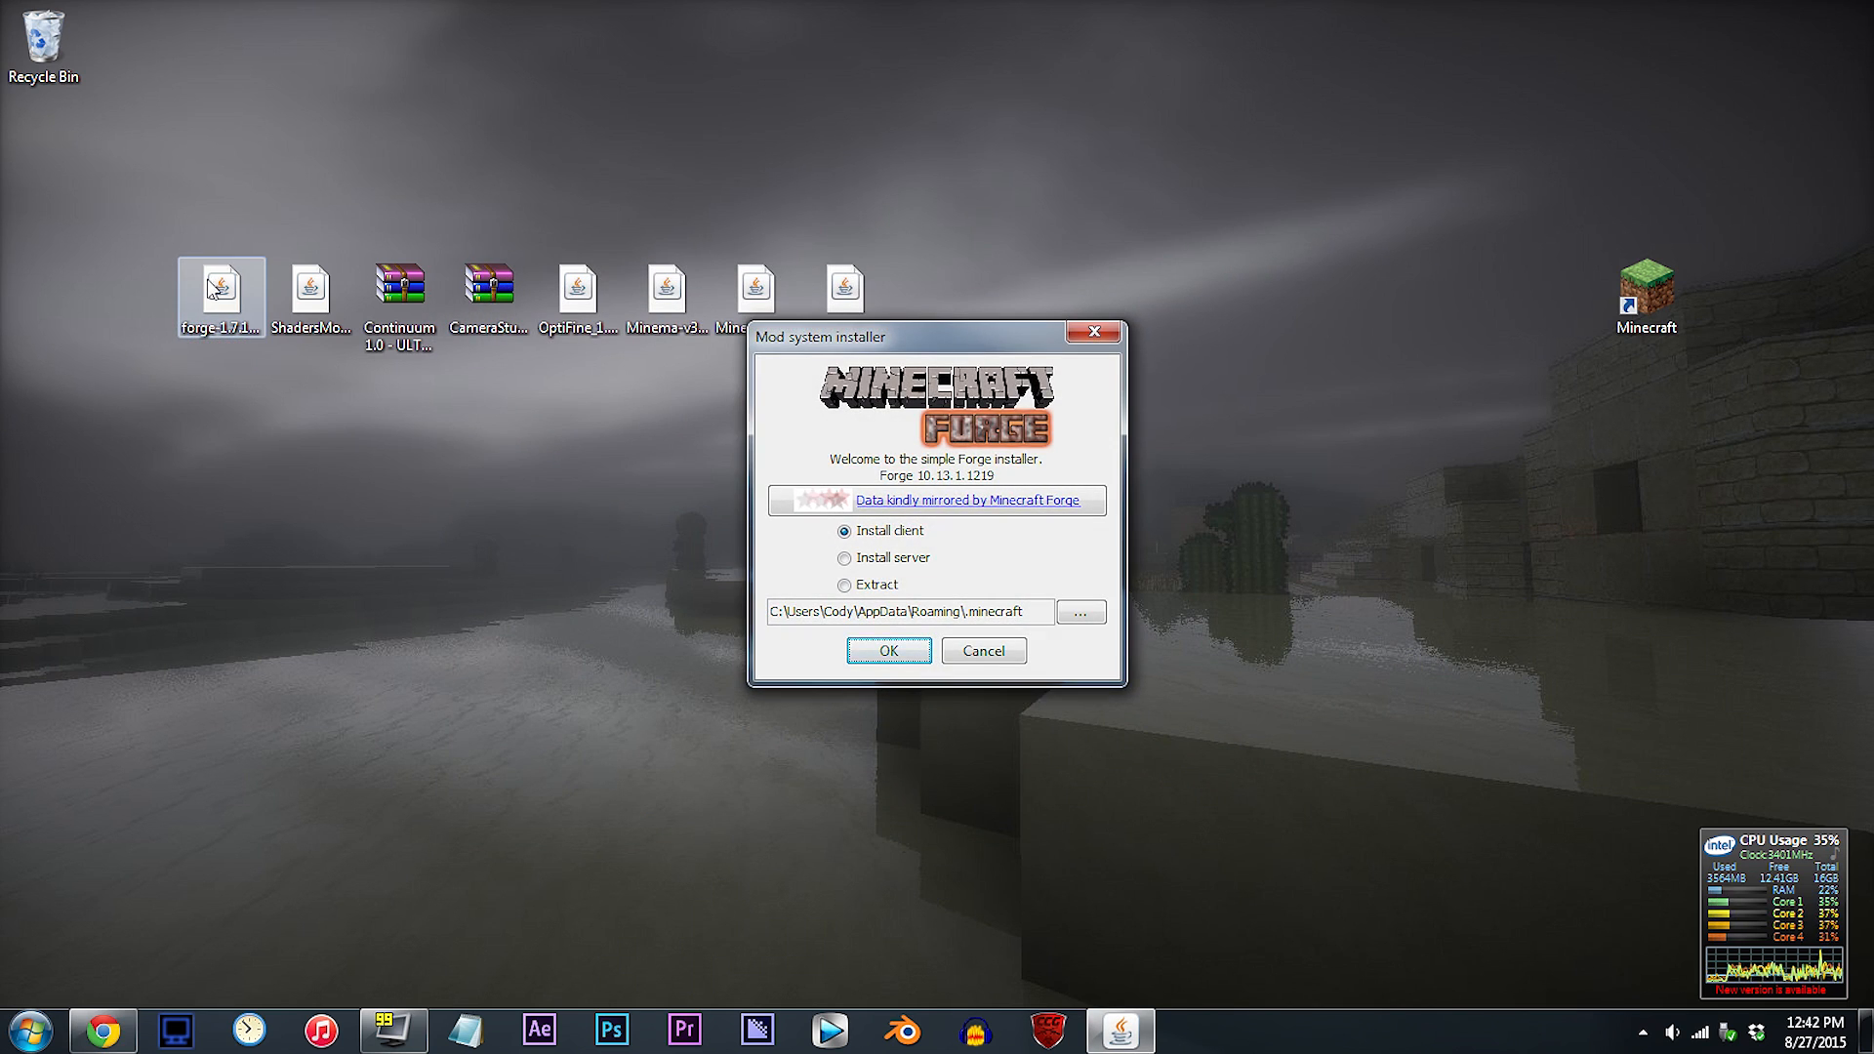
click(887, 648)
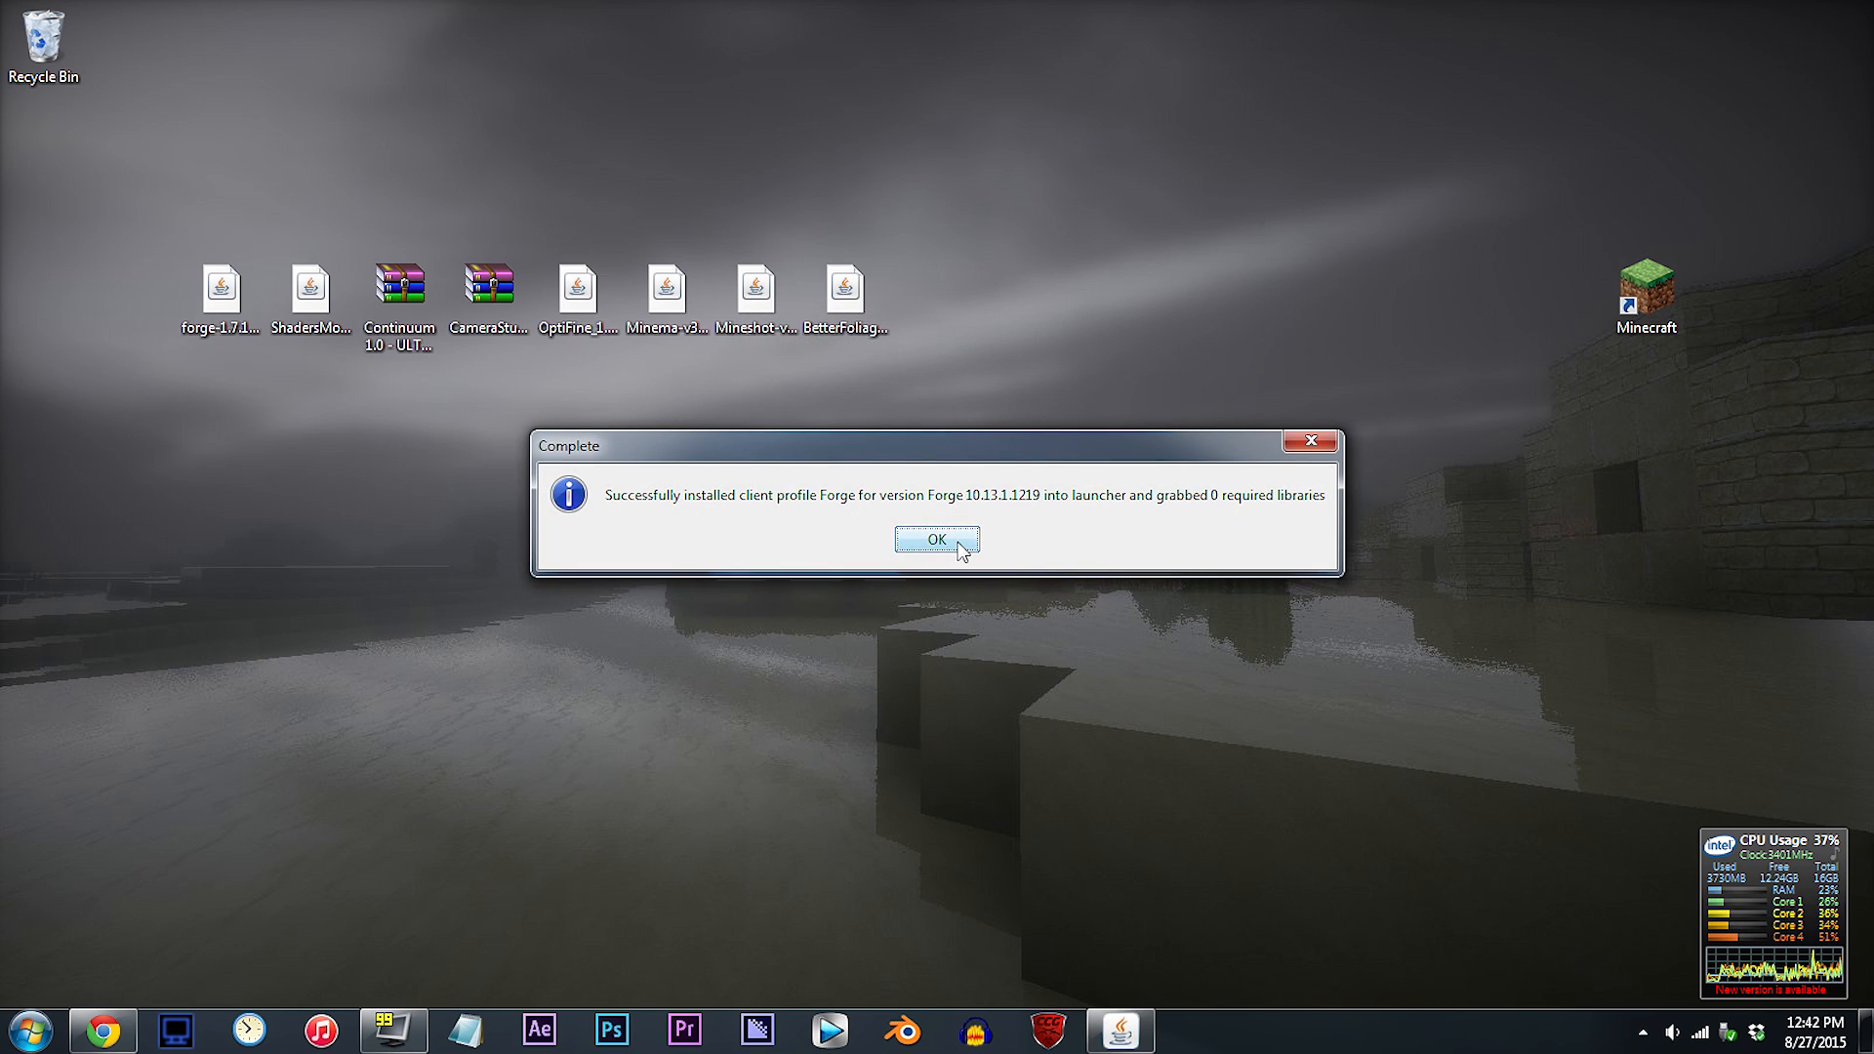
click(936, 539)
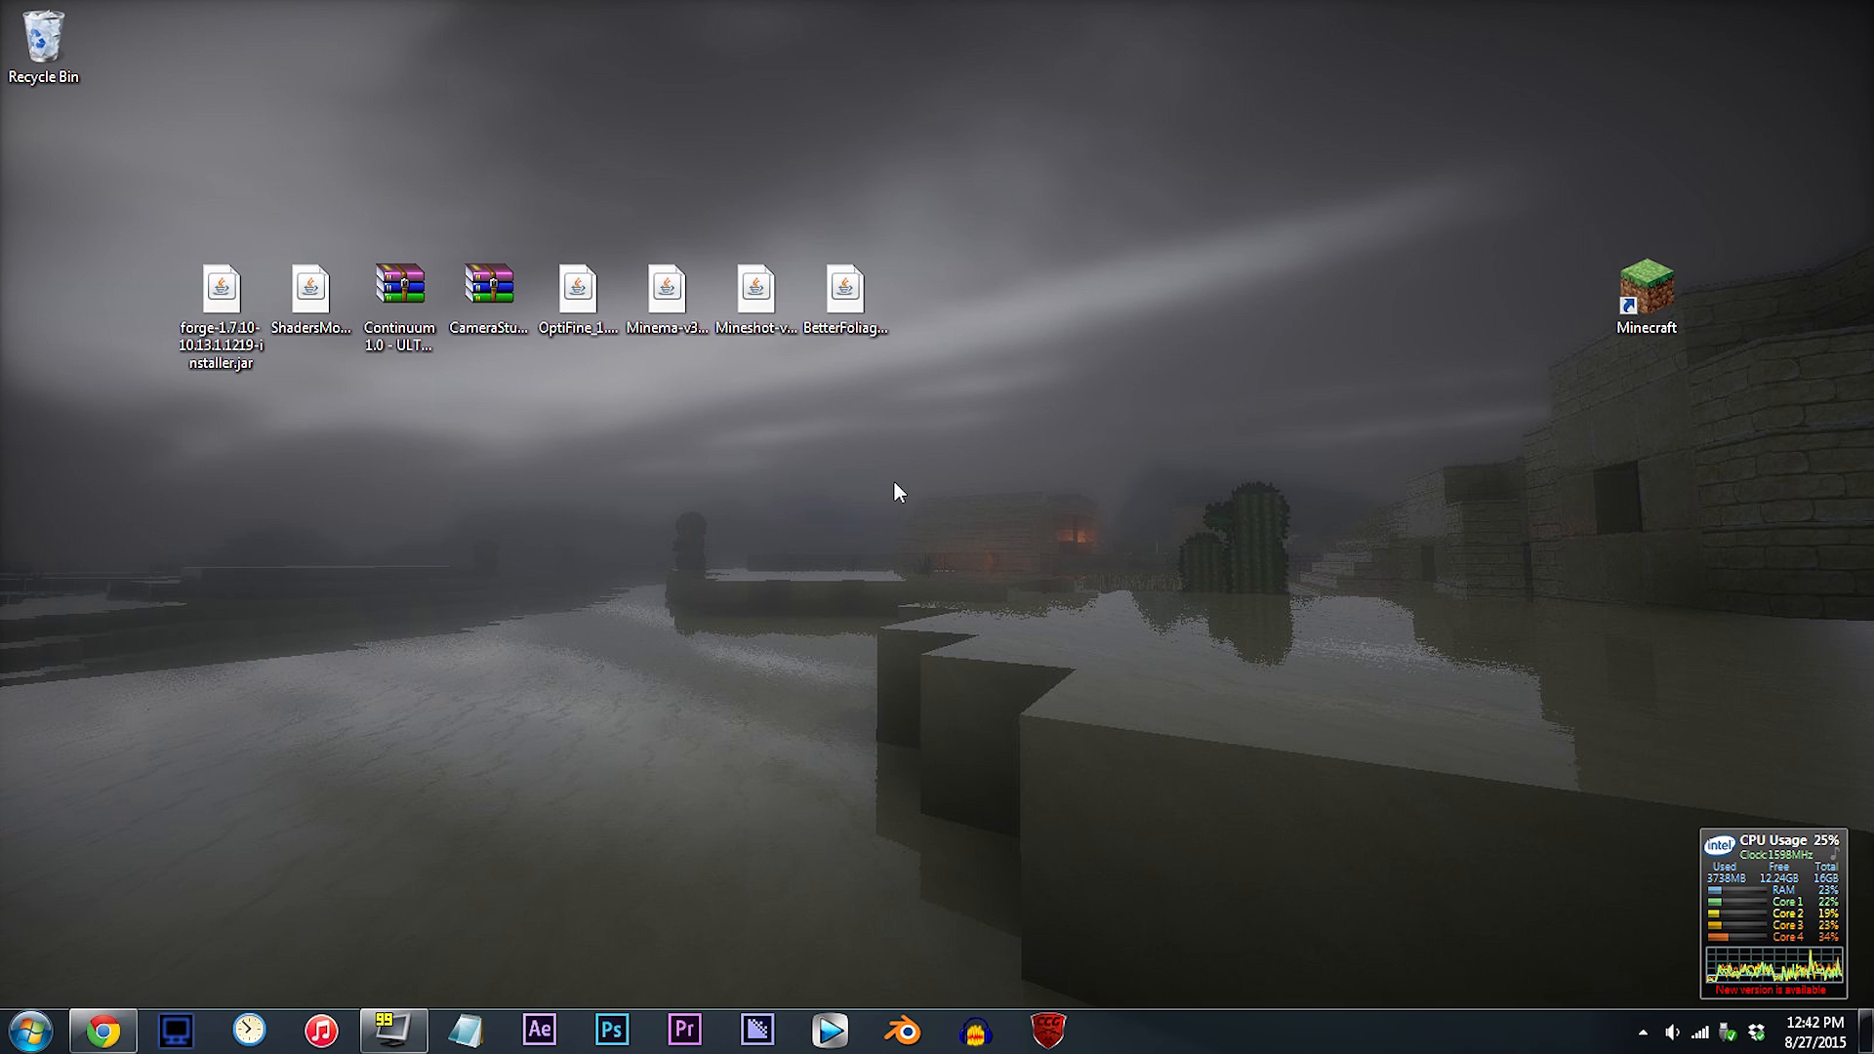
mouse_move(90, 917)
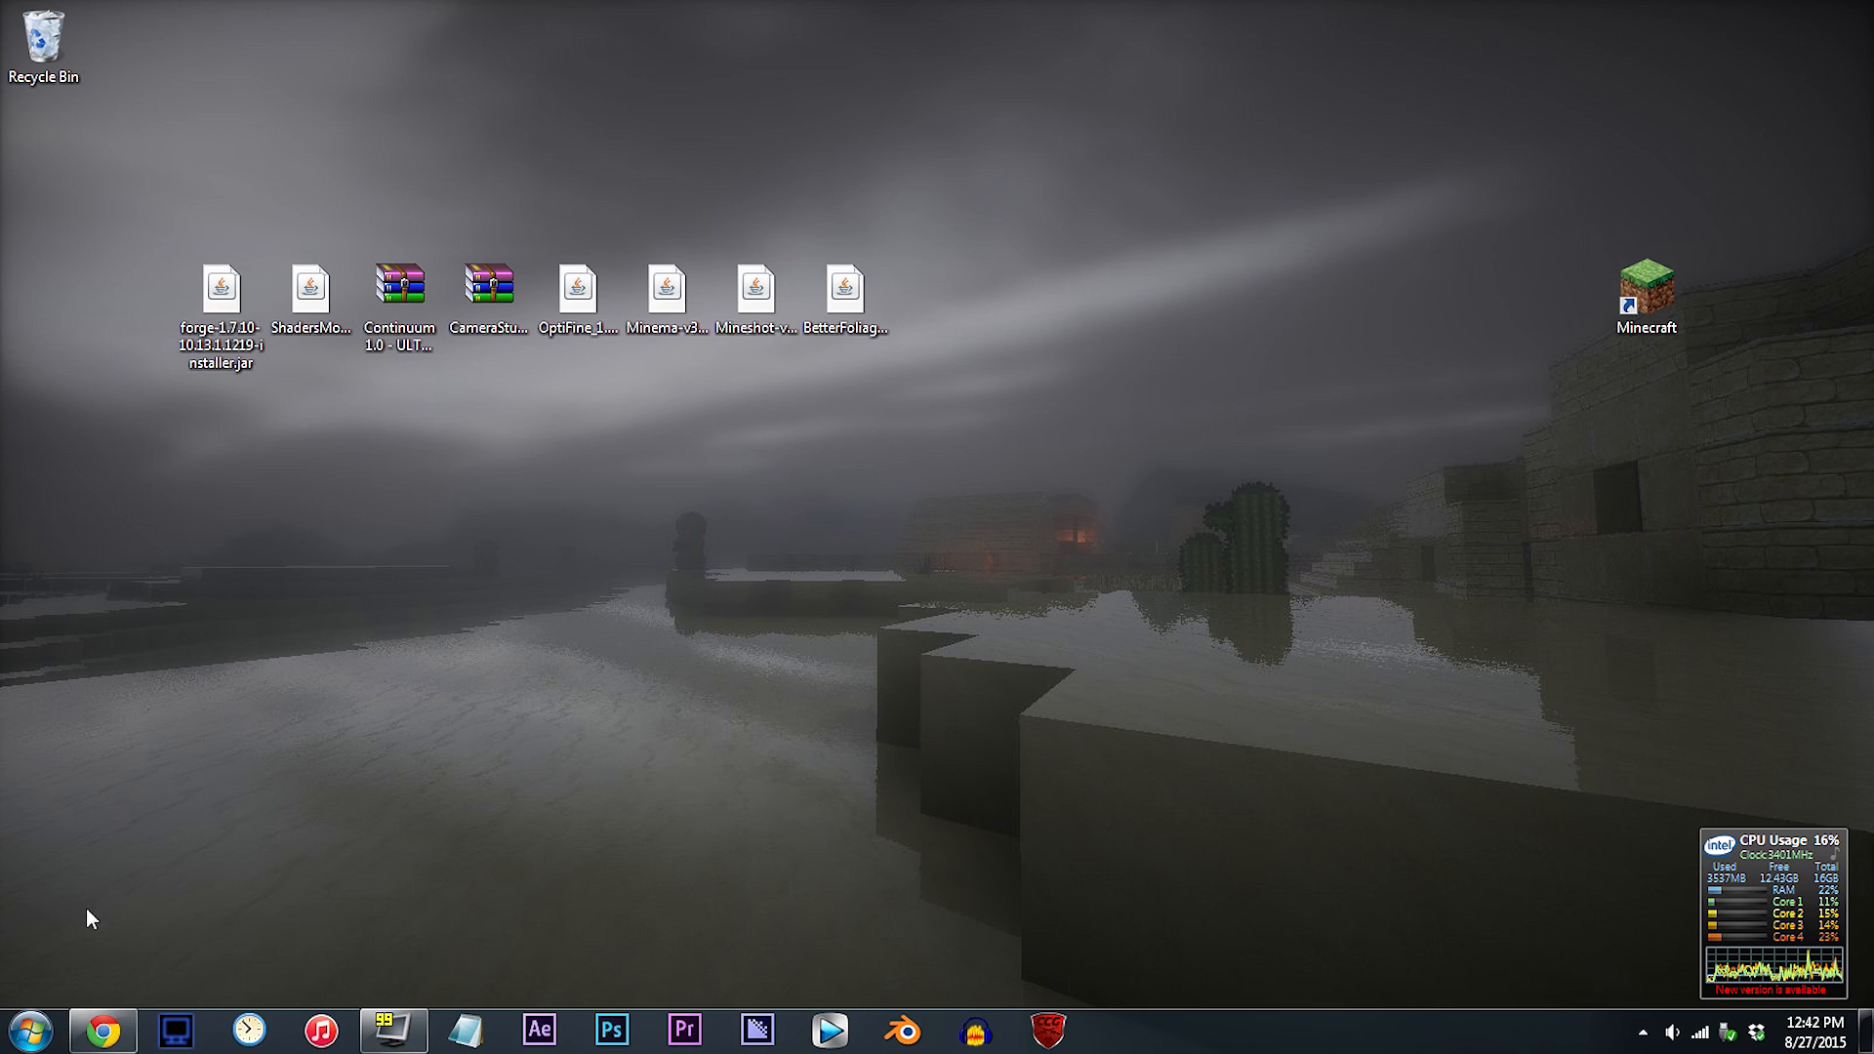
Search 'run' from Start and use the Run dialog to open the %appdata% folder
click(26, 1029)
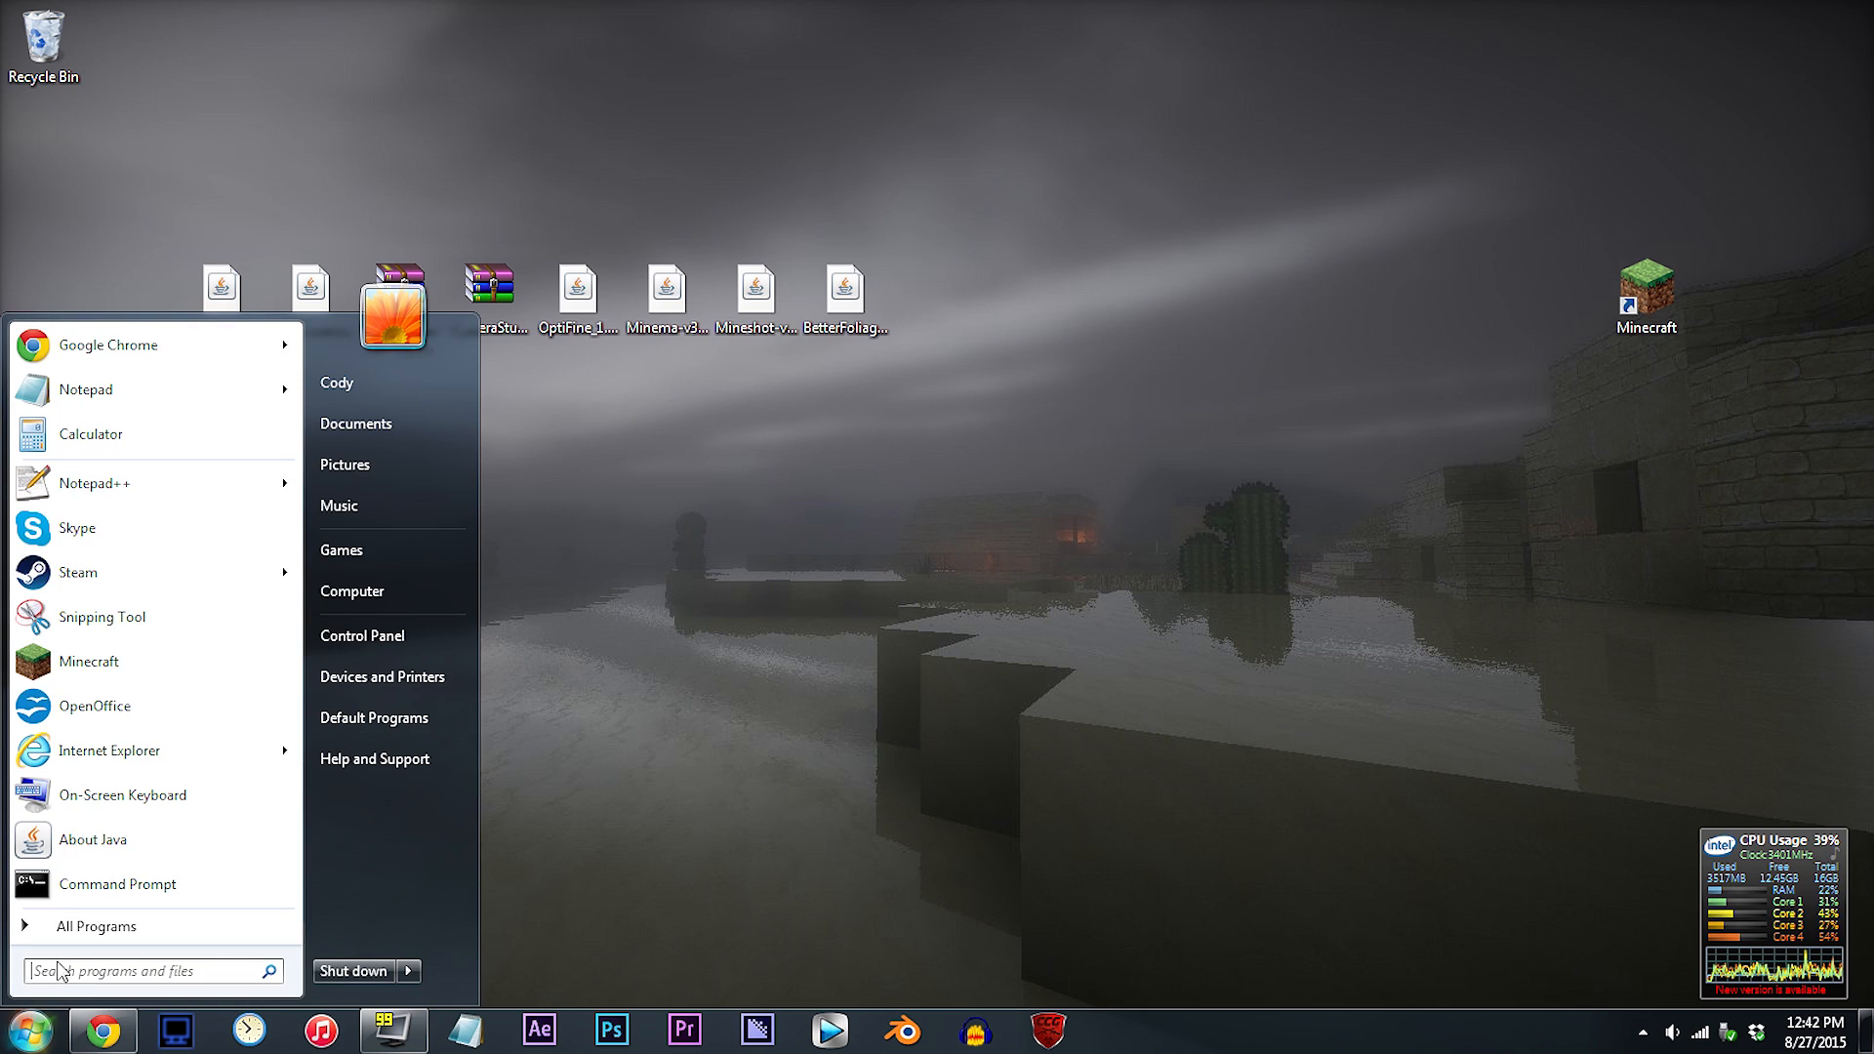
text(run)
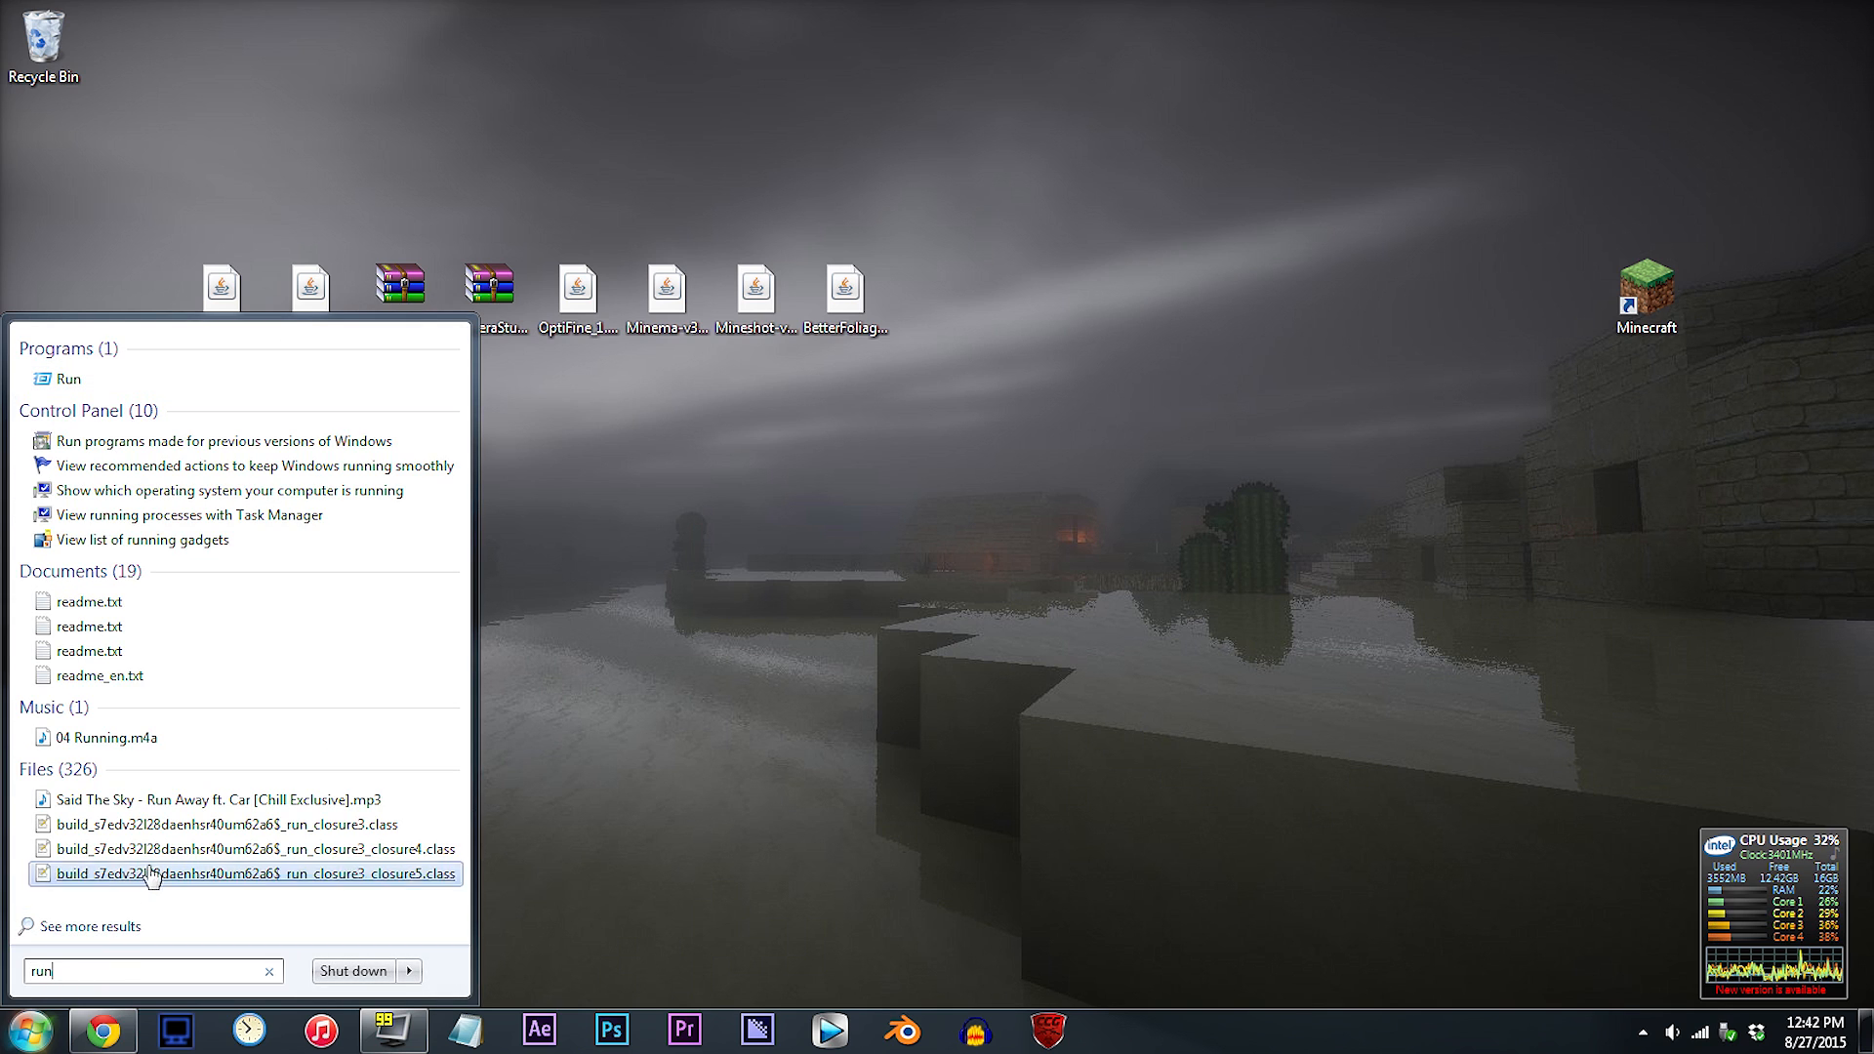
click(68, 379)
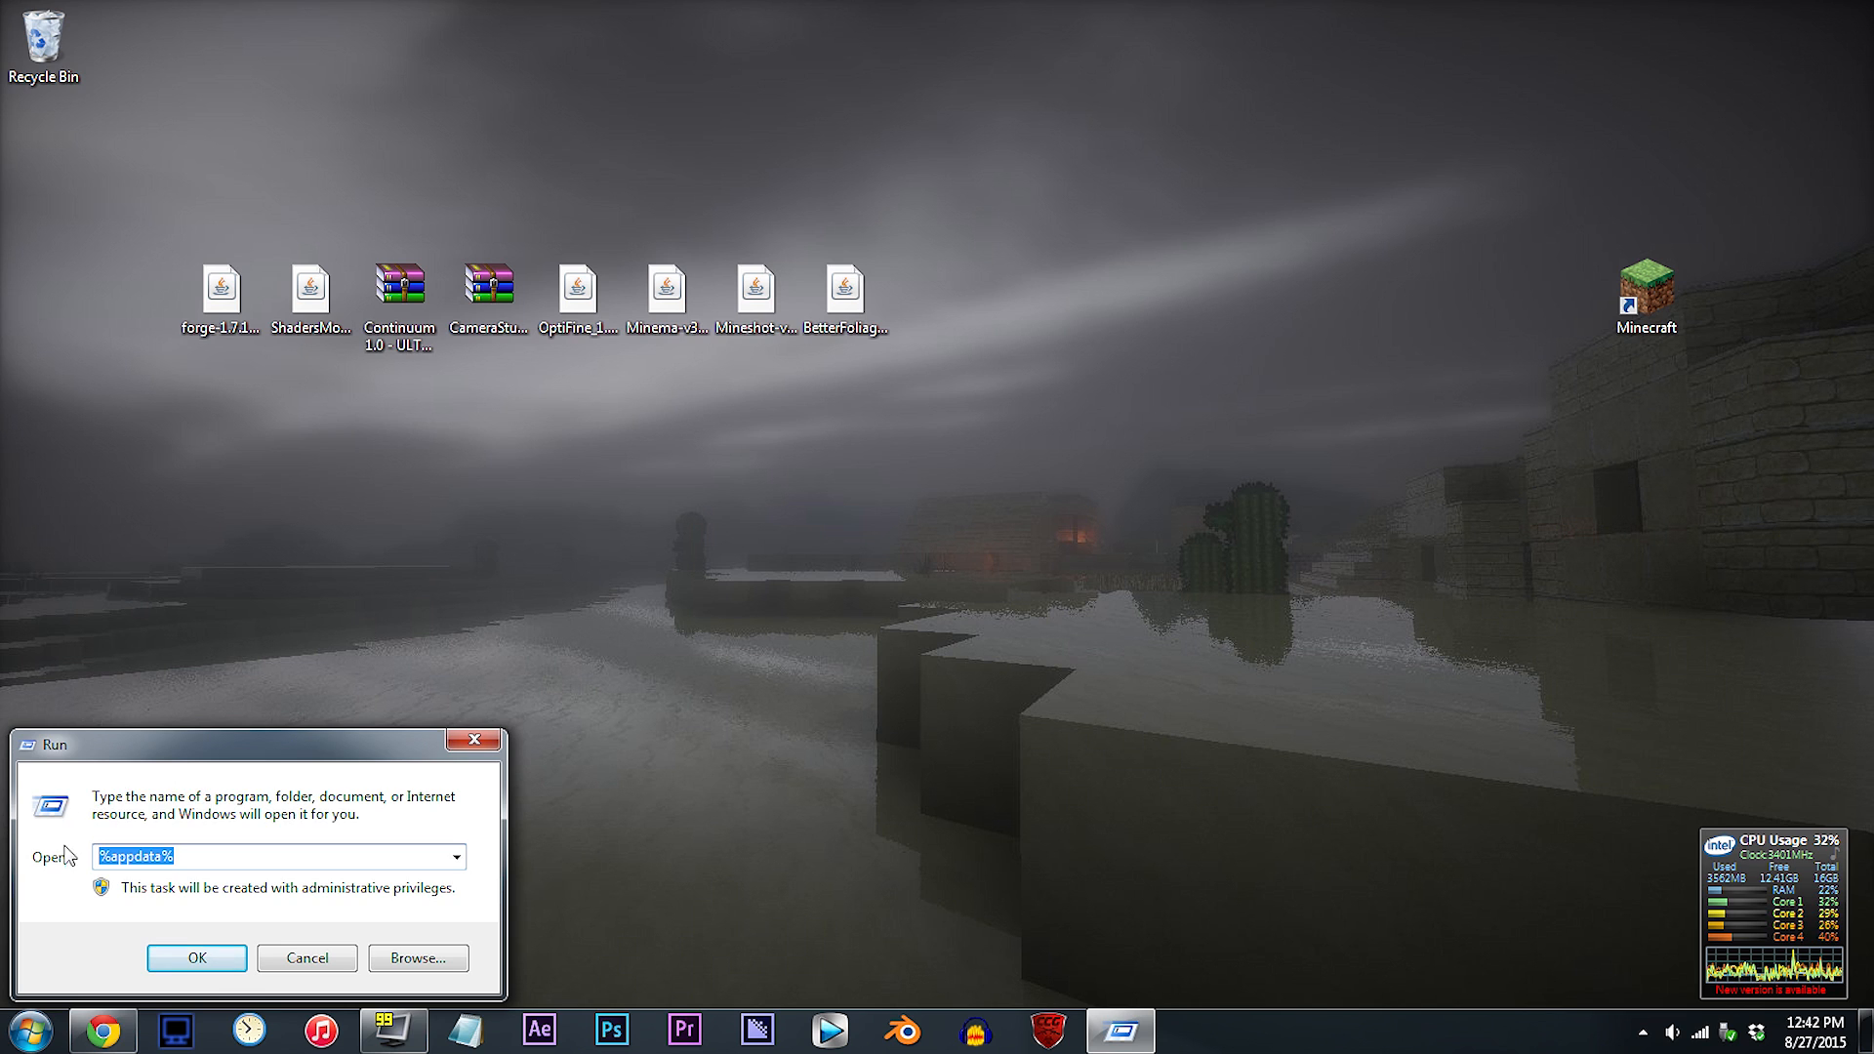
click(195, 956)
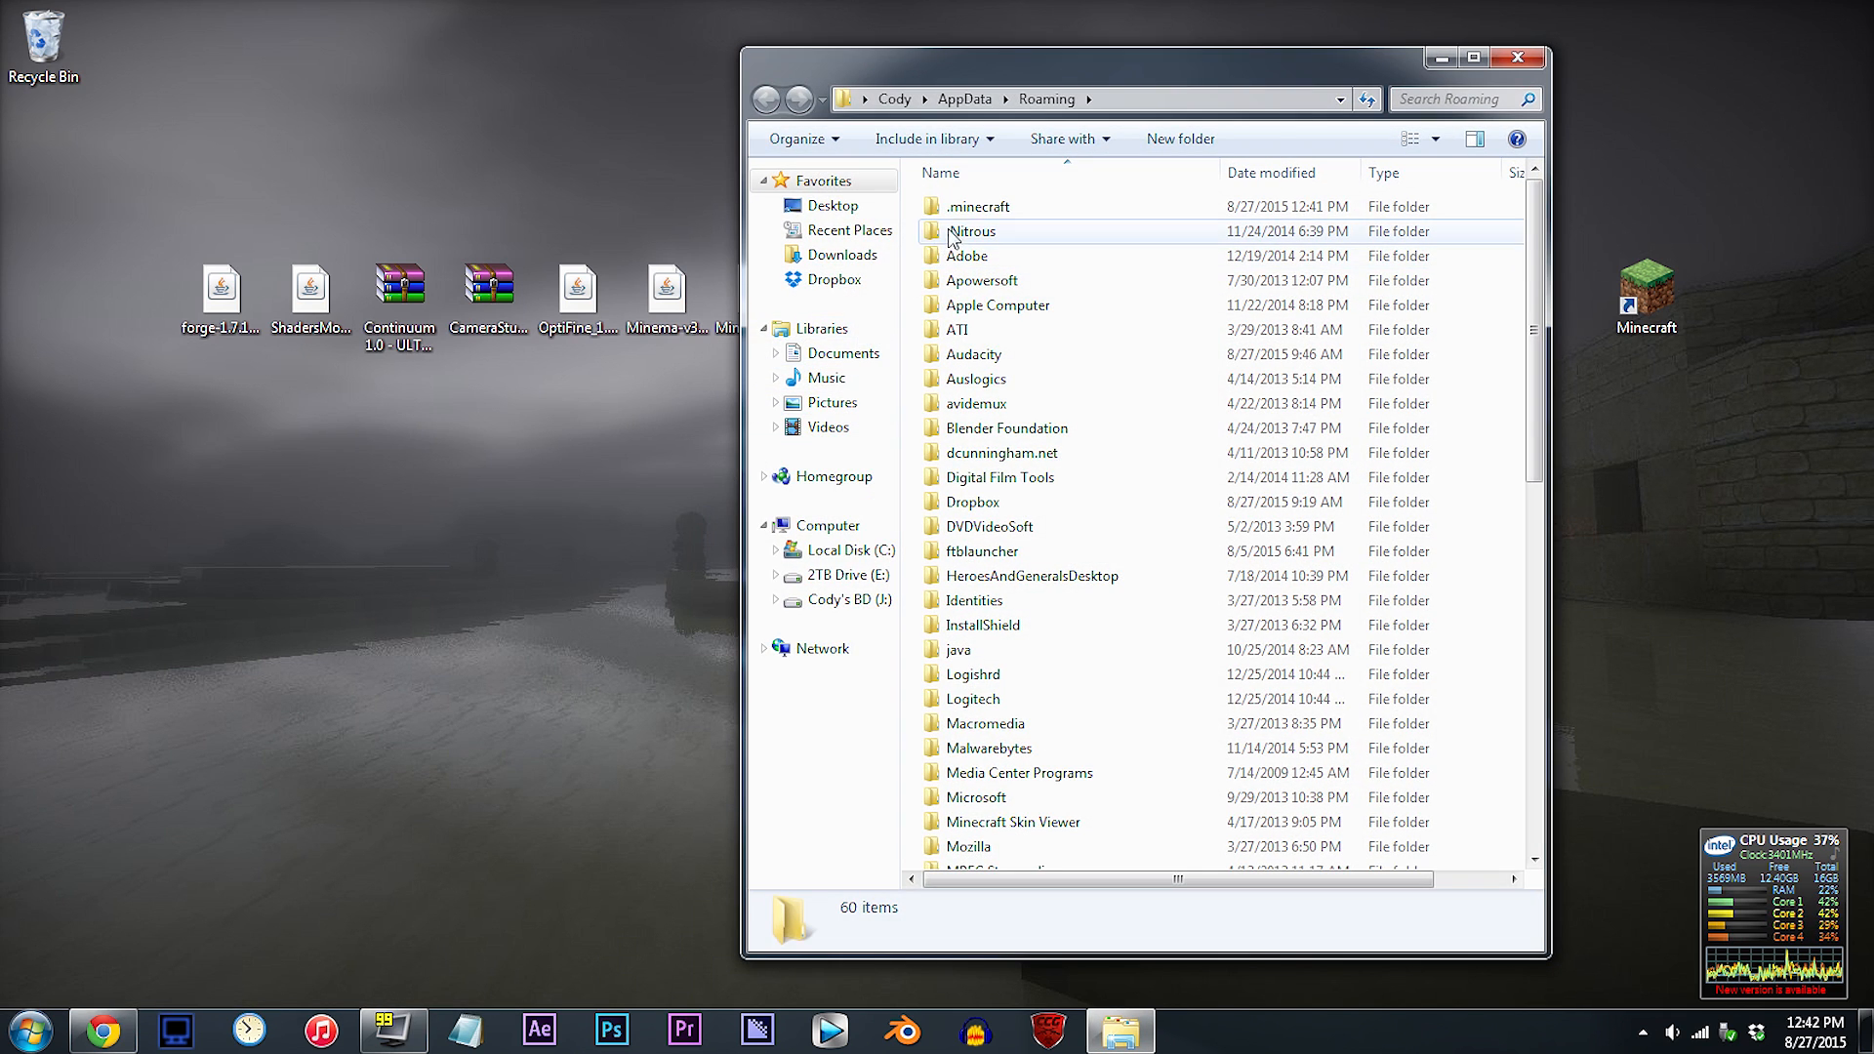
Drag the six mod files from the desktop into .minecraft's mods folder and close the window
click(978, 205)
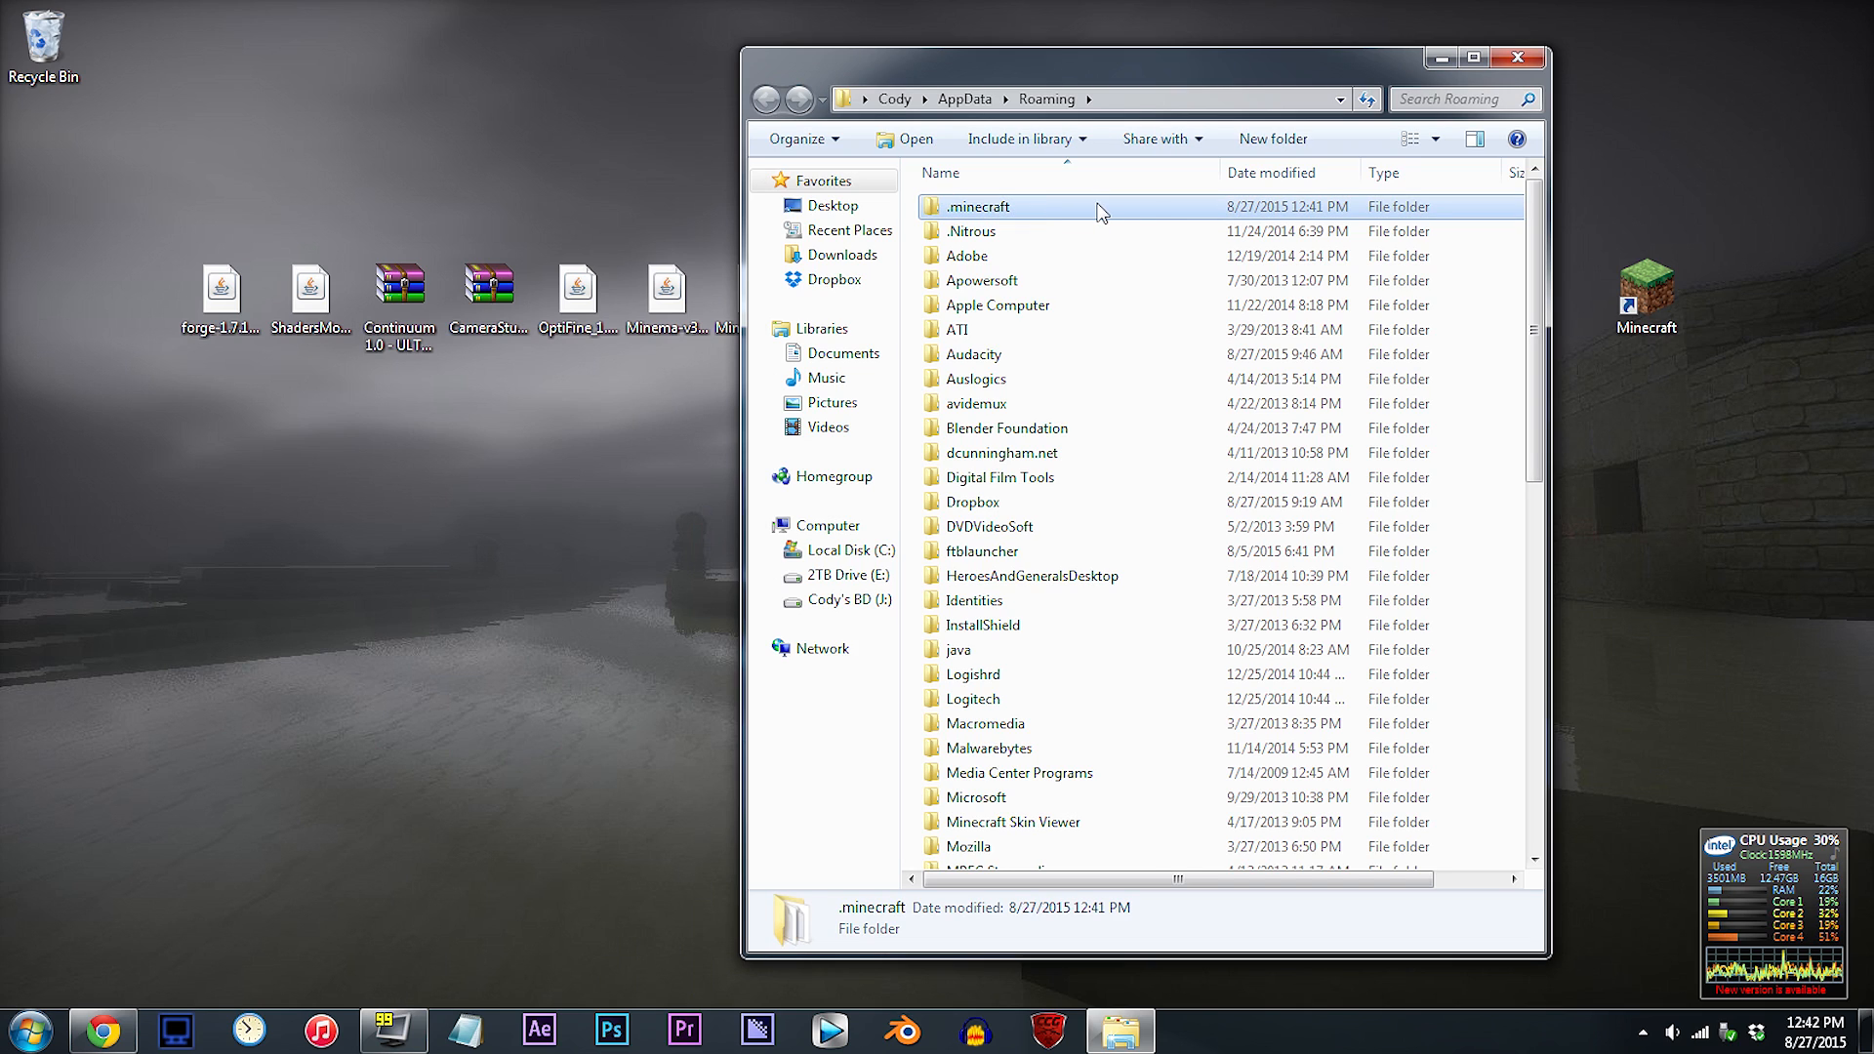
double_click(976, 205)
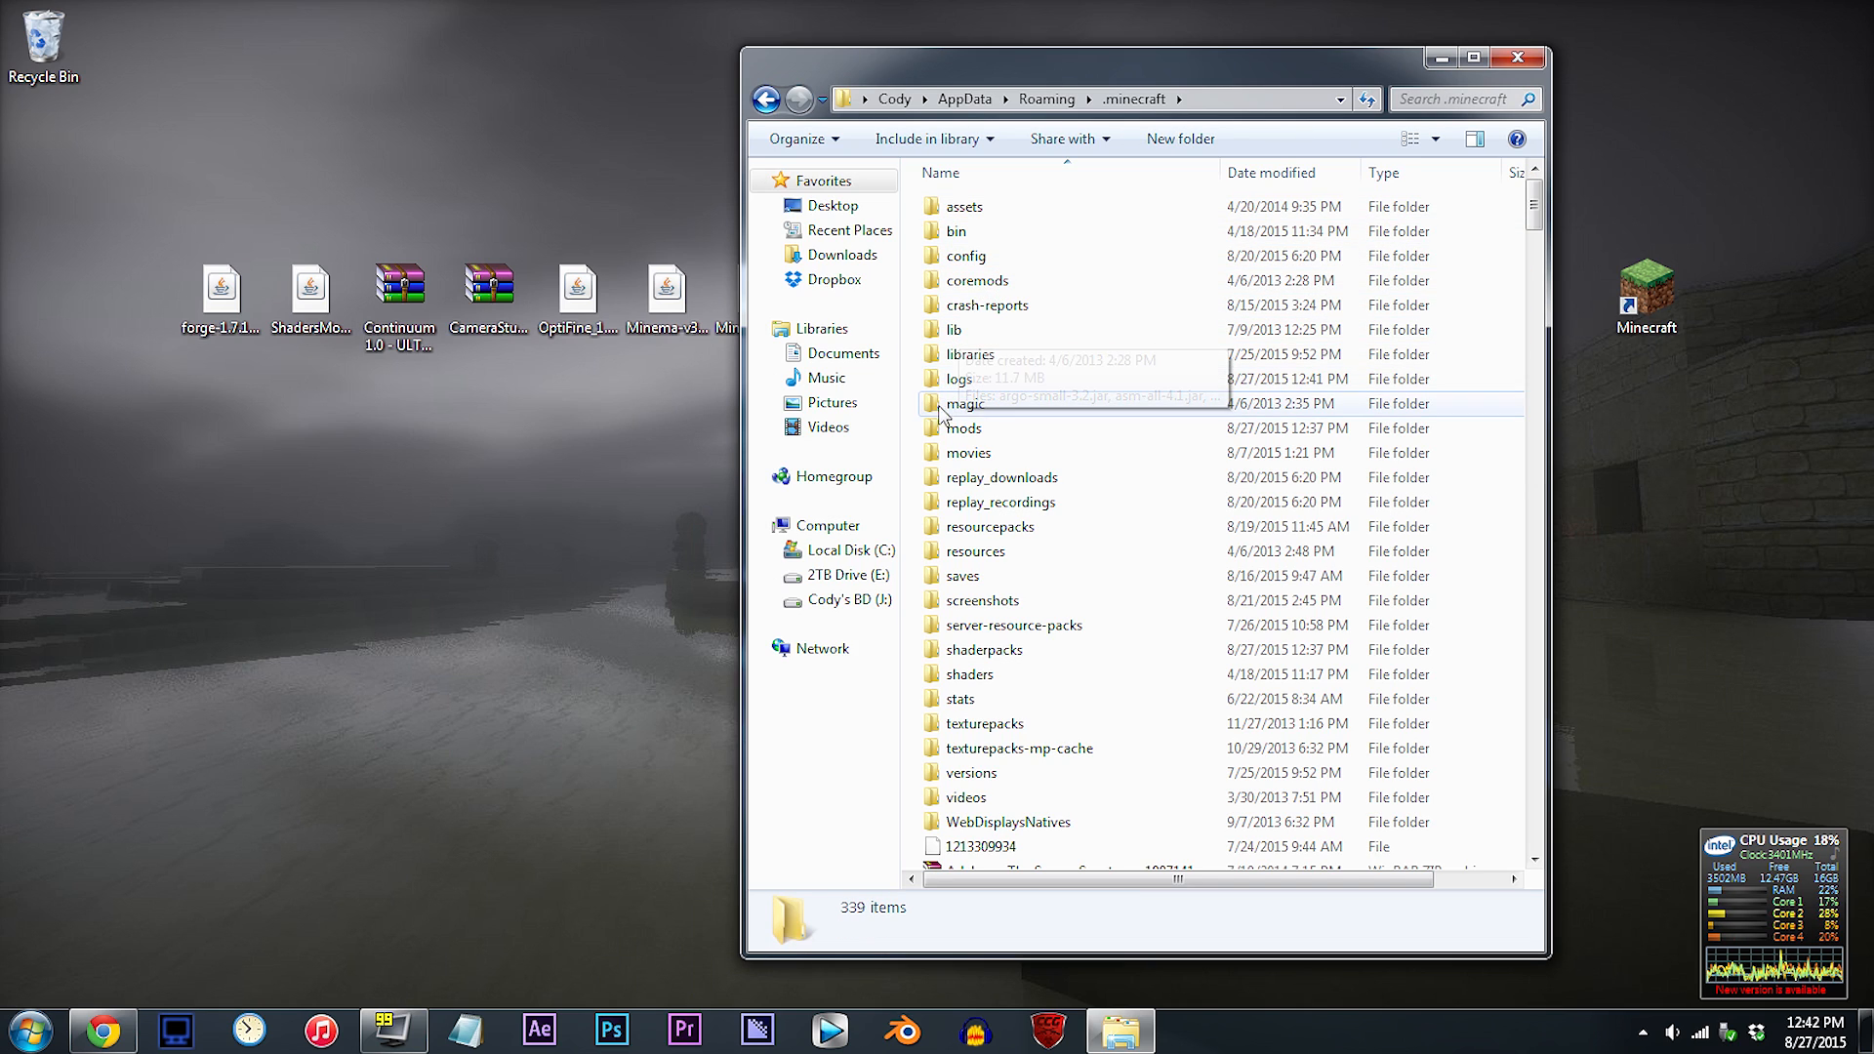
click(970, 427)
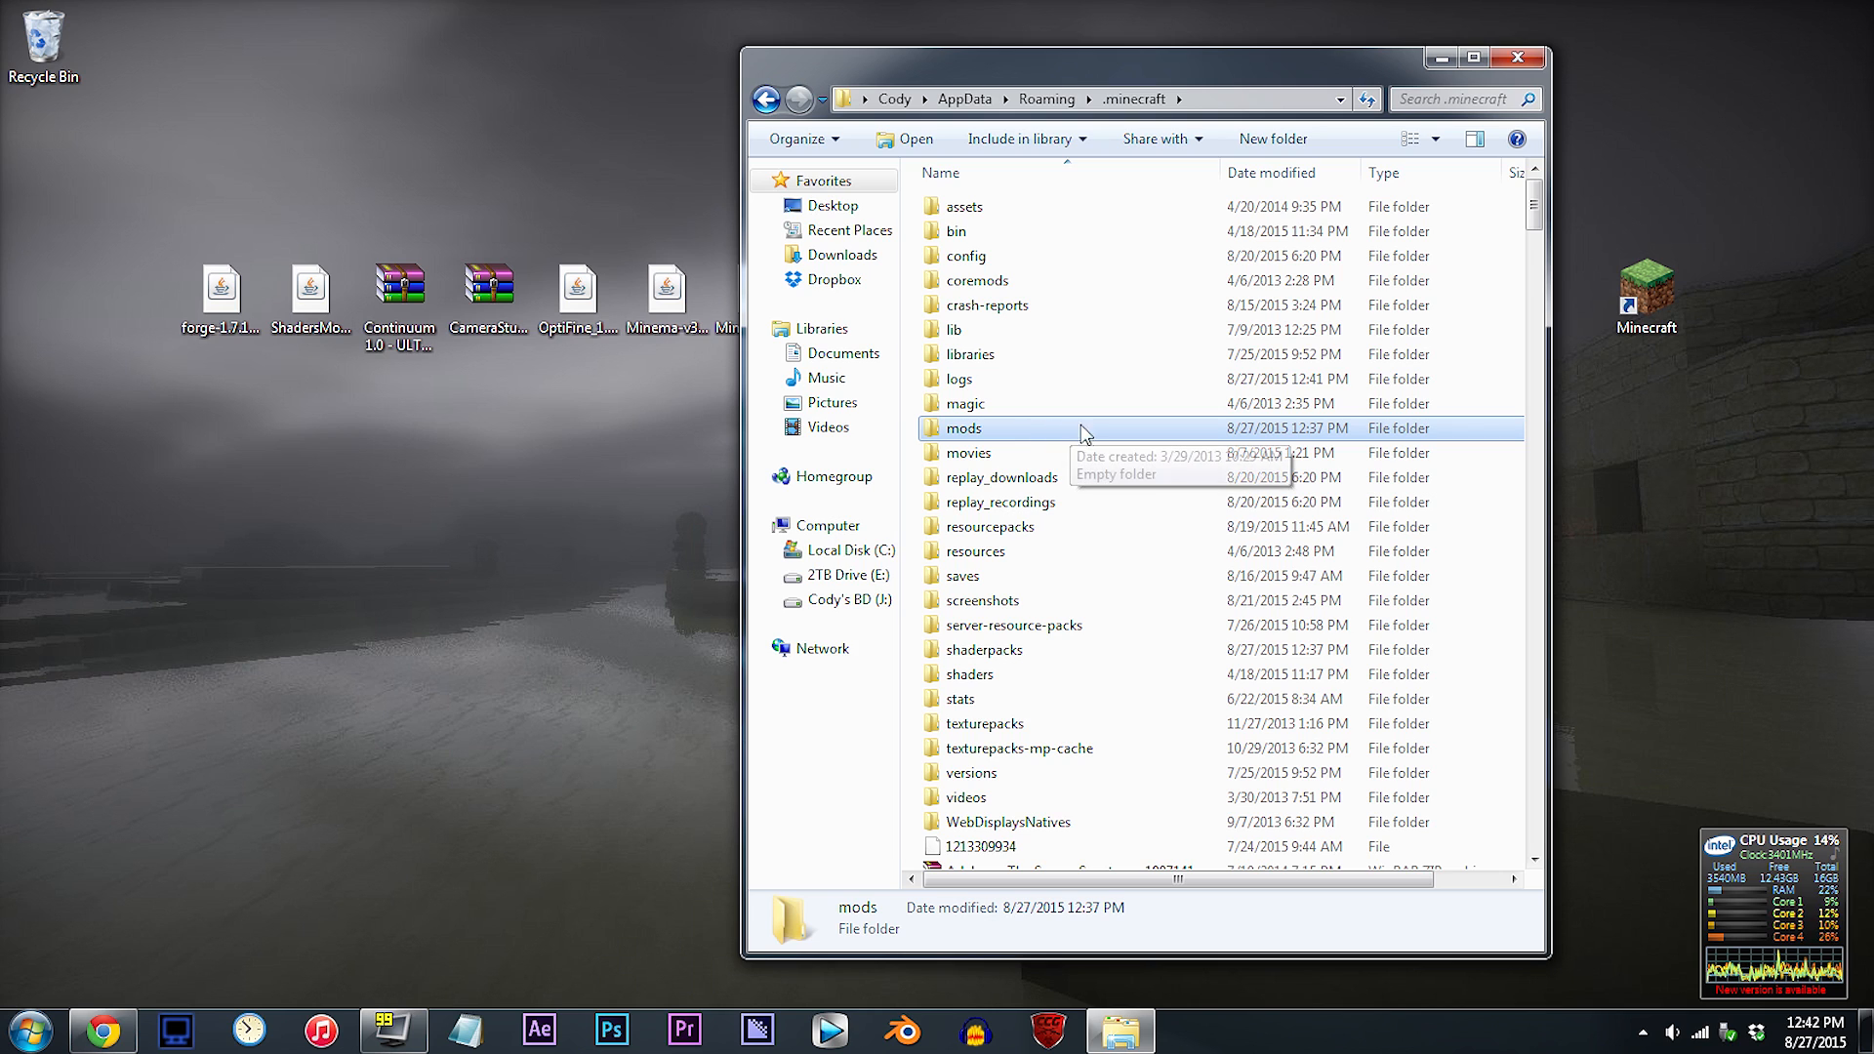
double_click(970, 427)
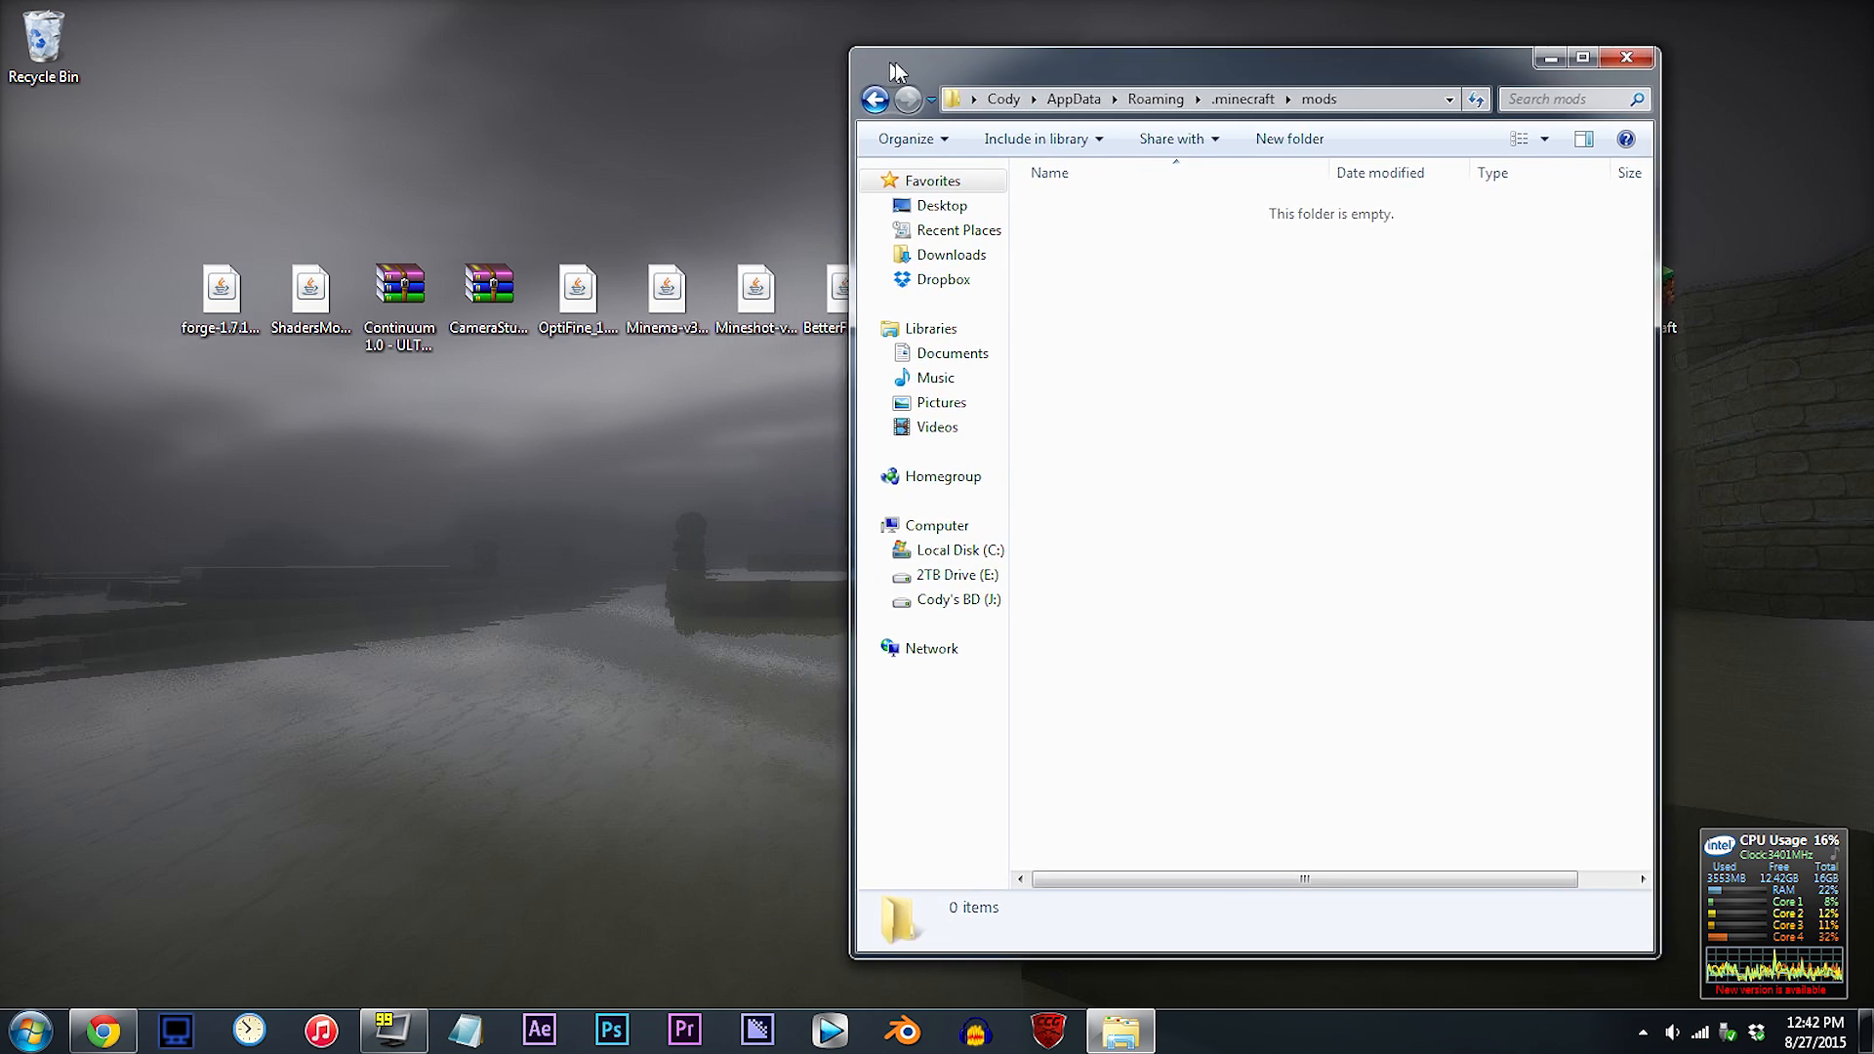
drag(310, 285, 1117, 252)
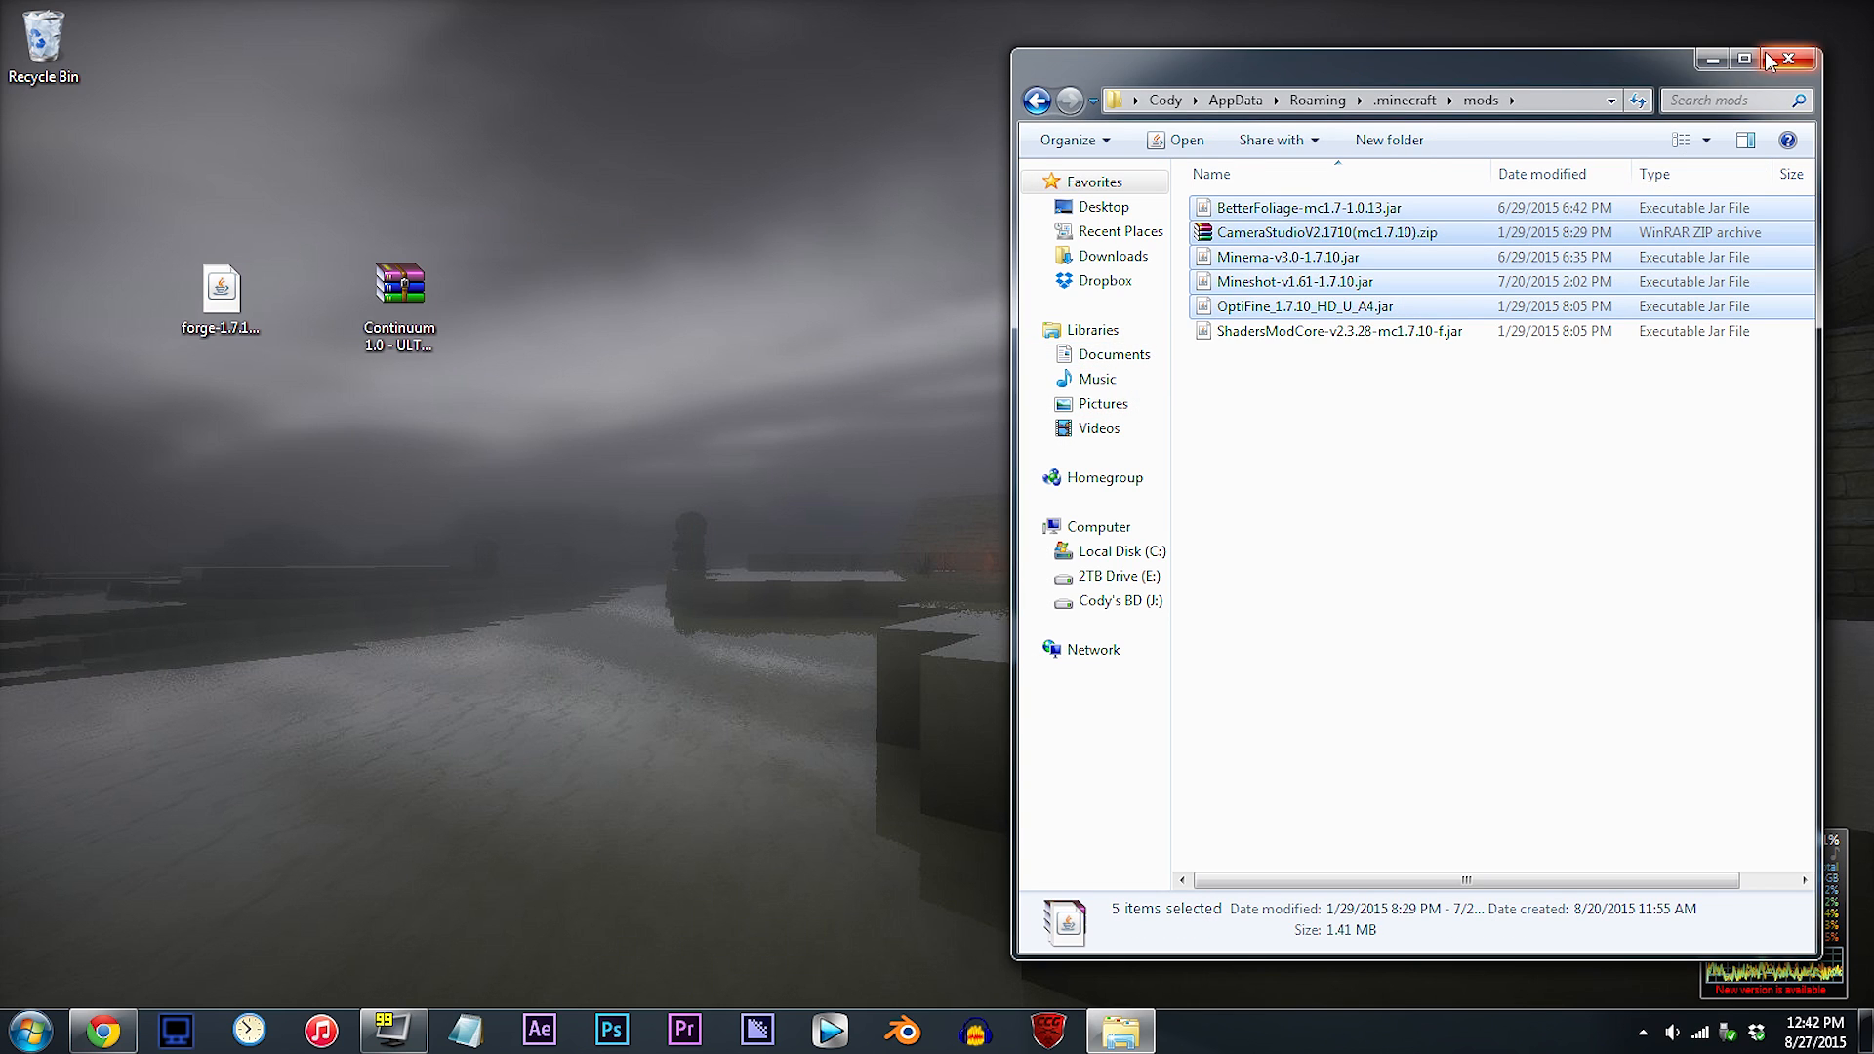
click(1790, 57)
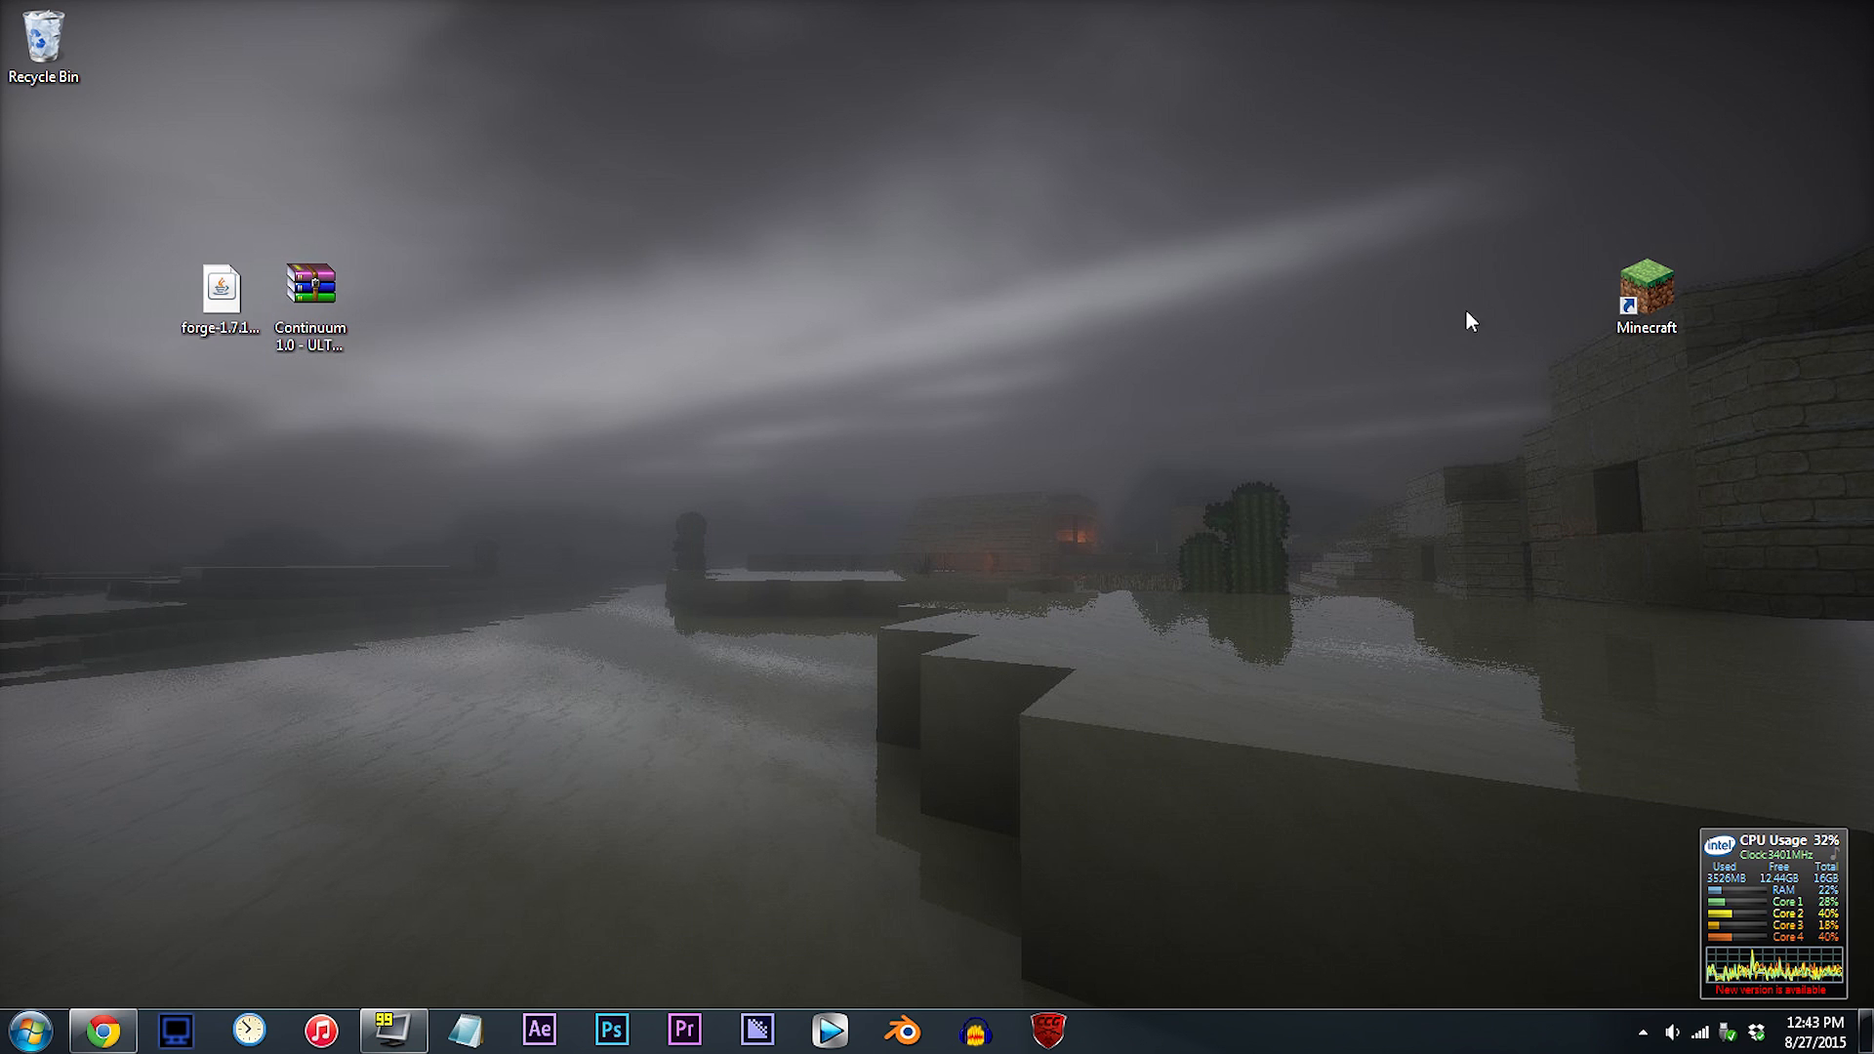
Edit the profile to use release 1.7.10-Forge10.13.1.1219 and save it
double_click(1647, 287)
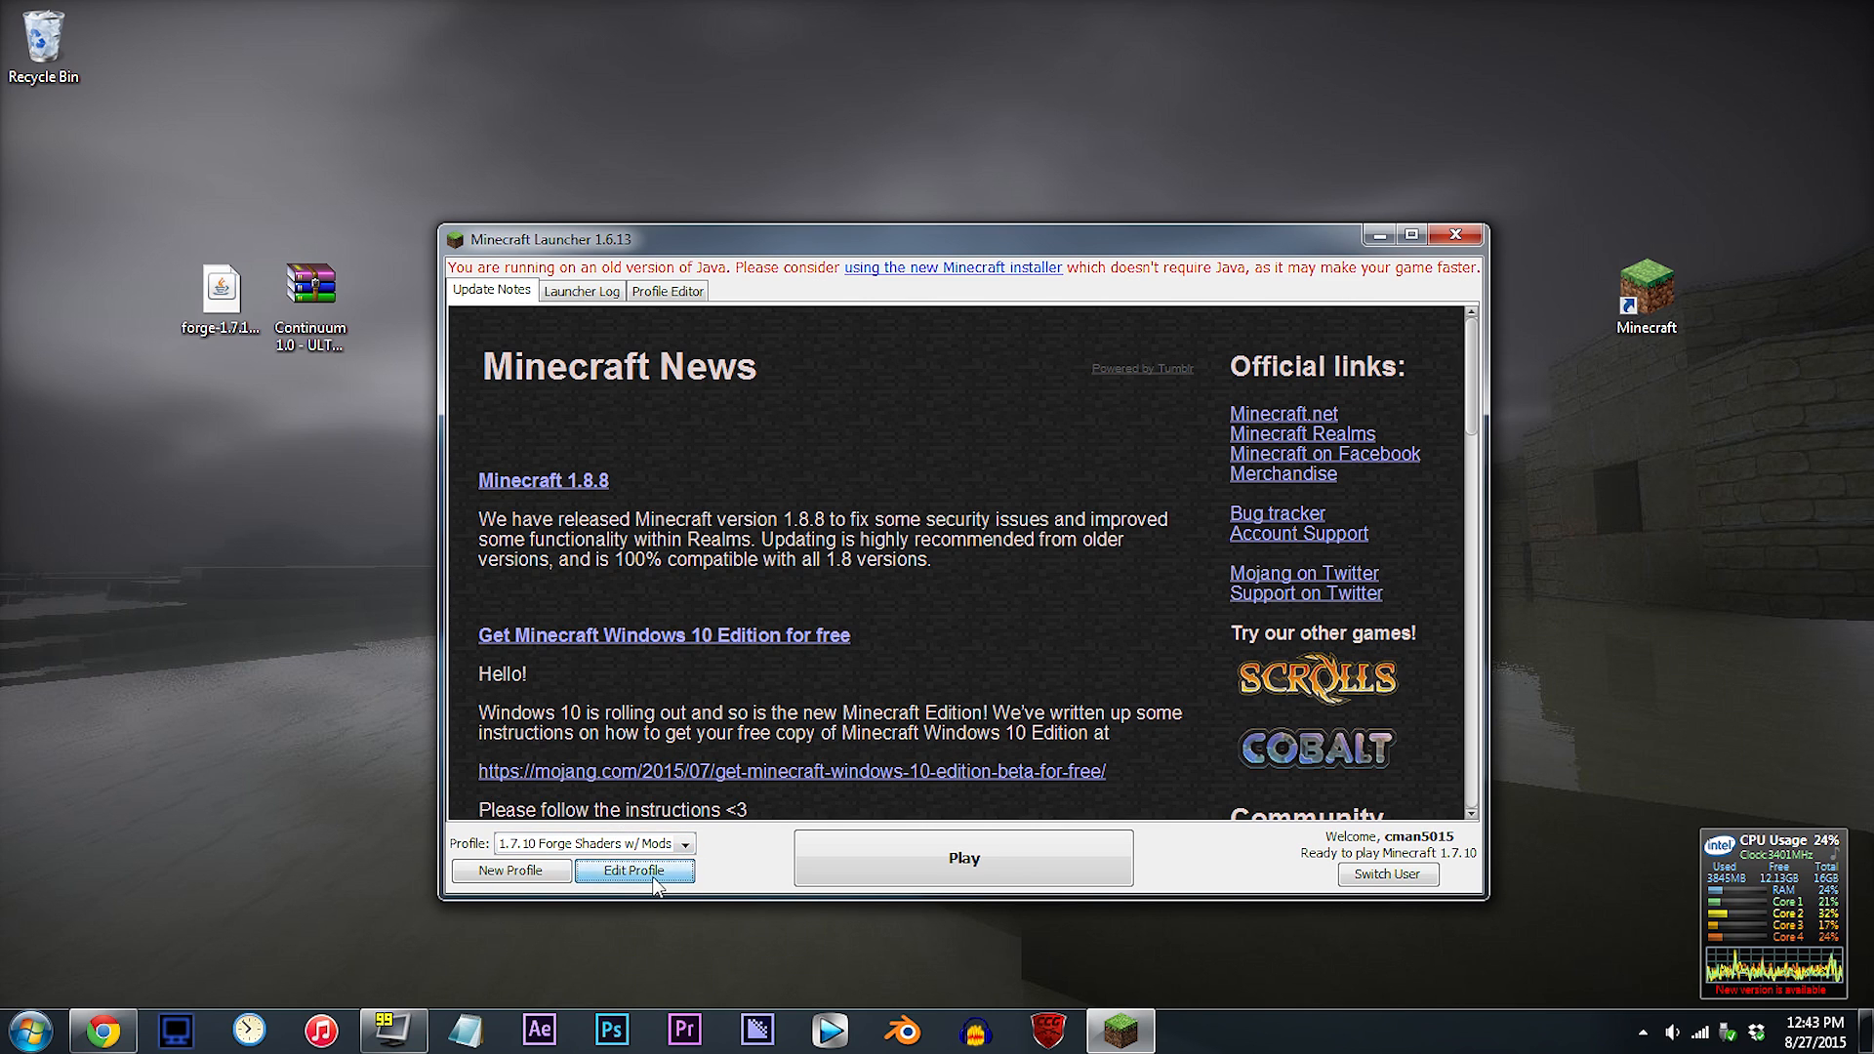
click(634, 869)
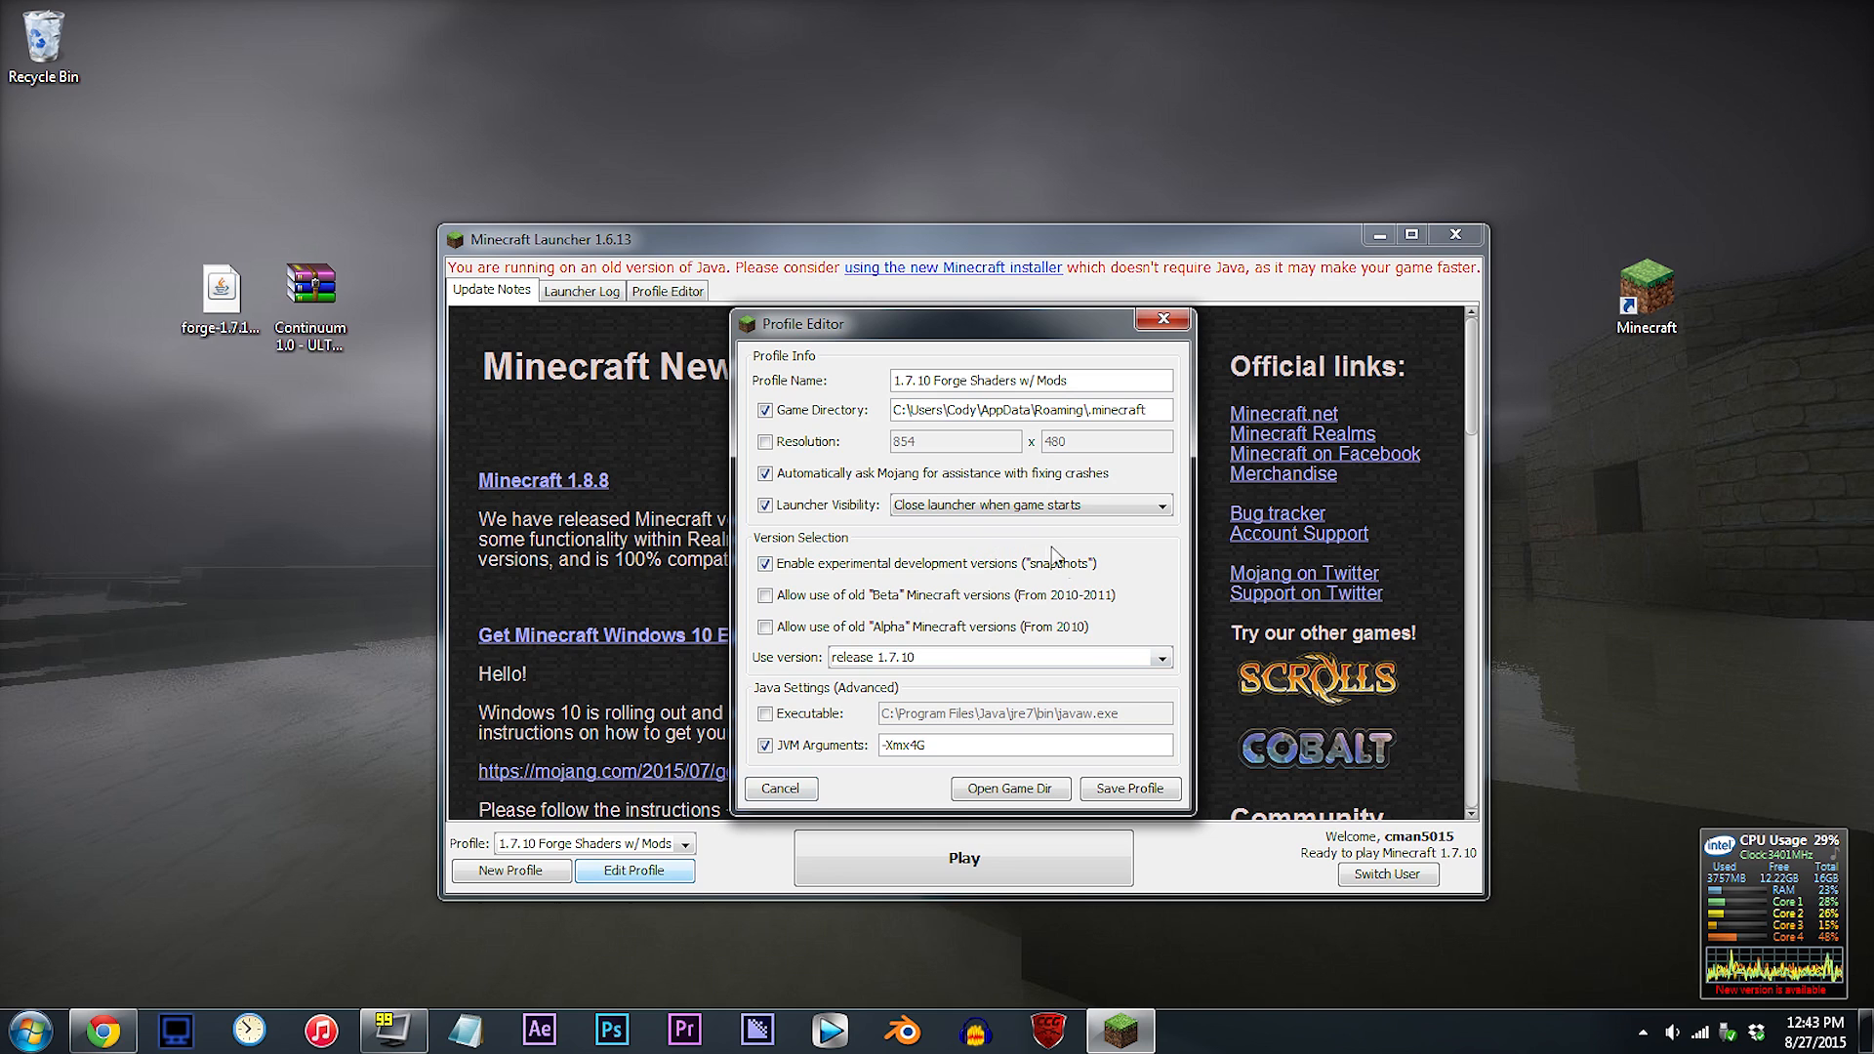
click(1154, 658)
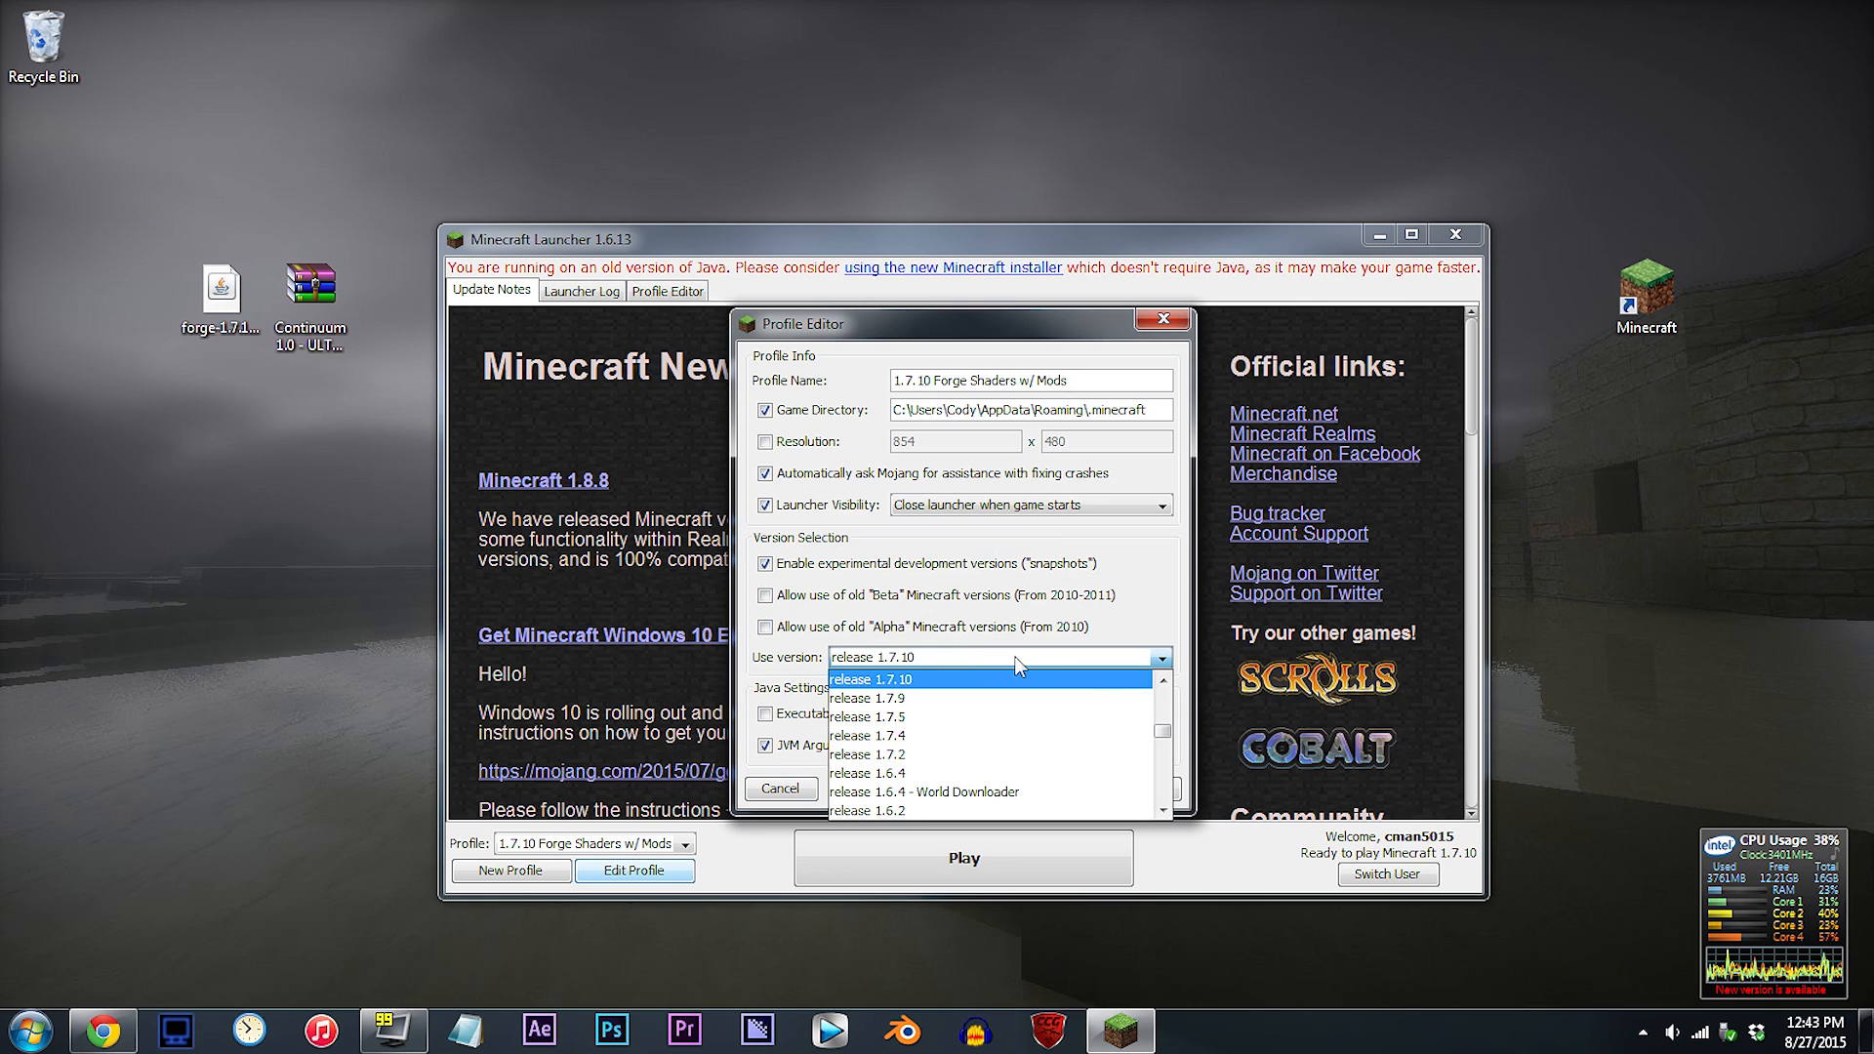
click(1165, 809)
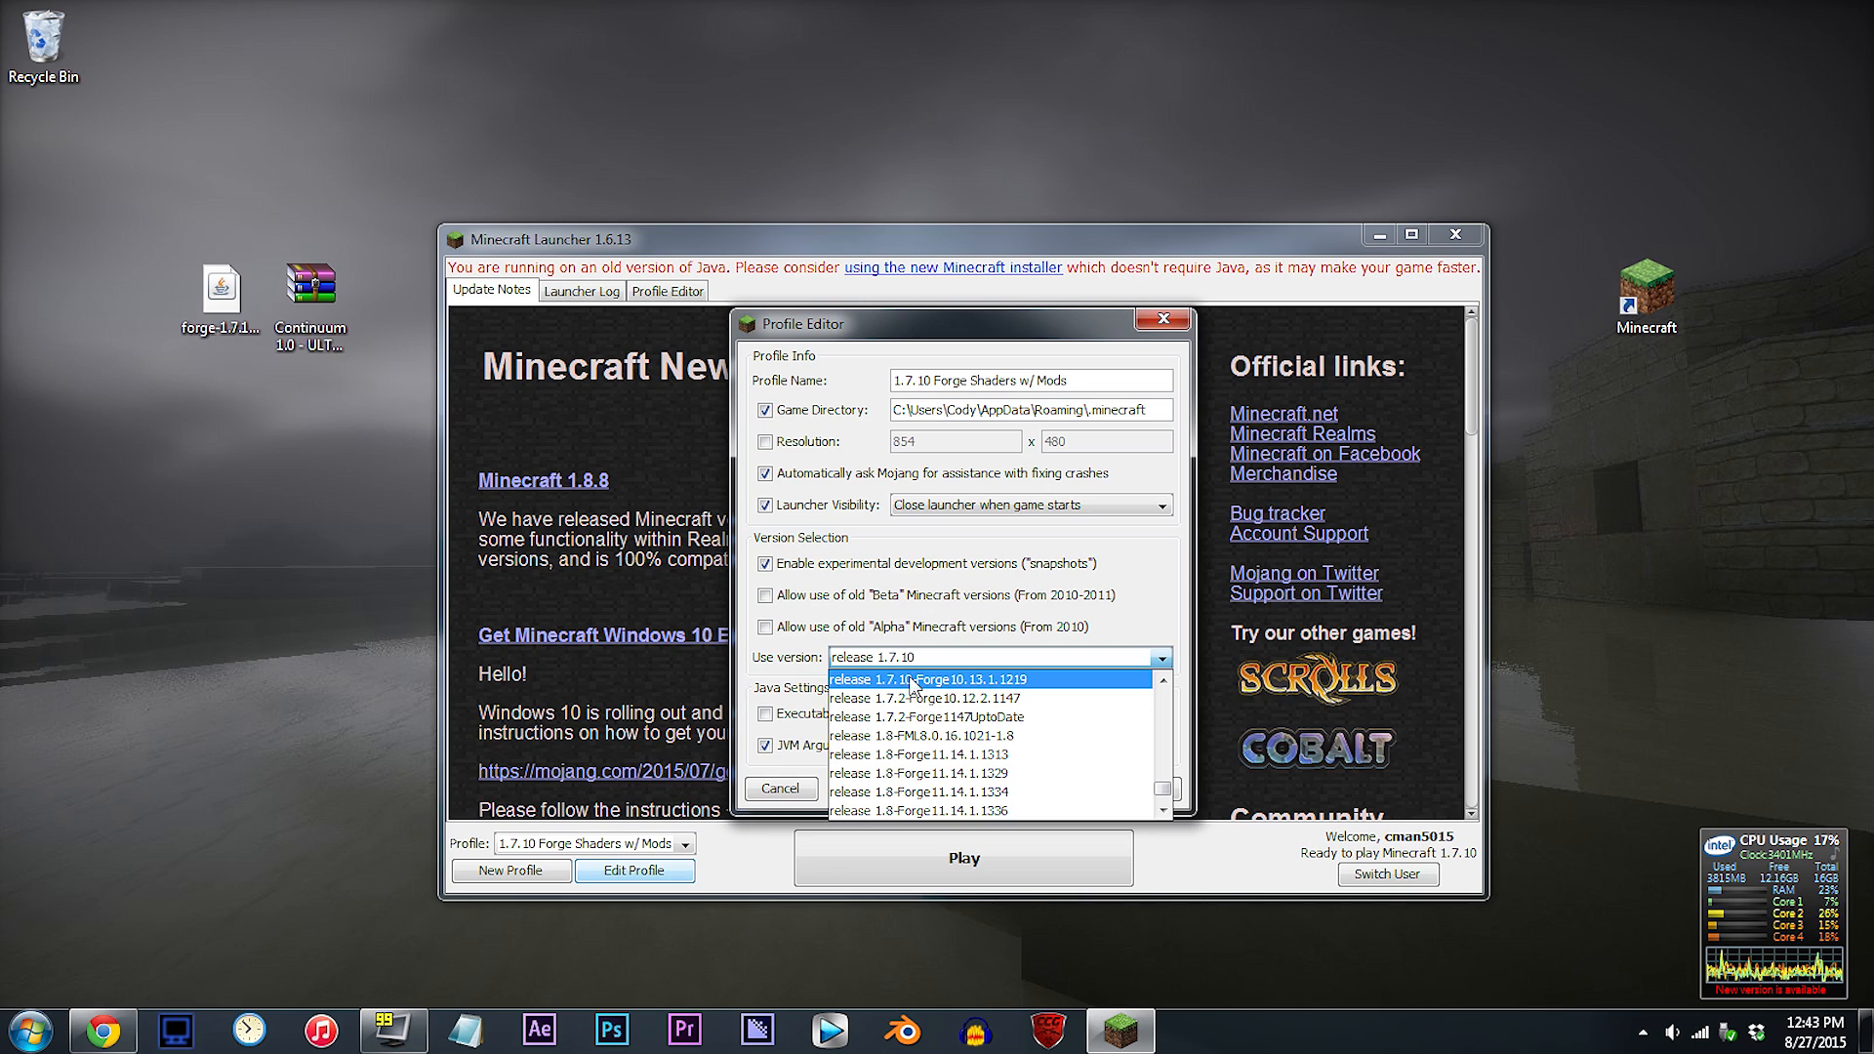
click(911, 679)
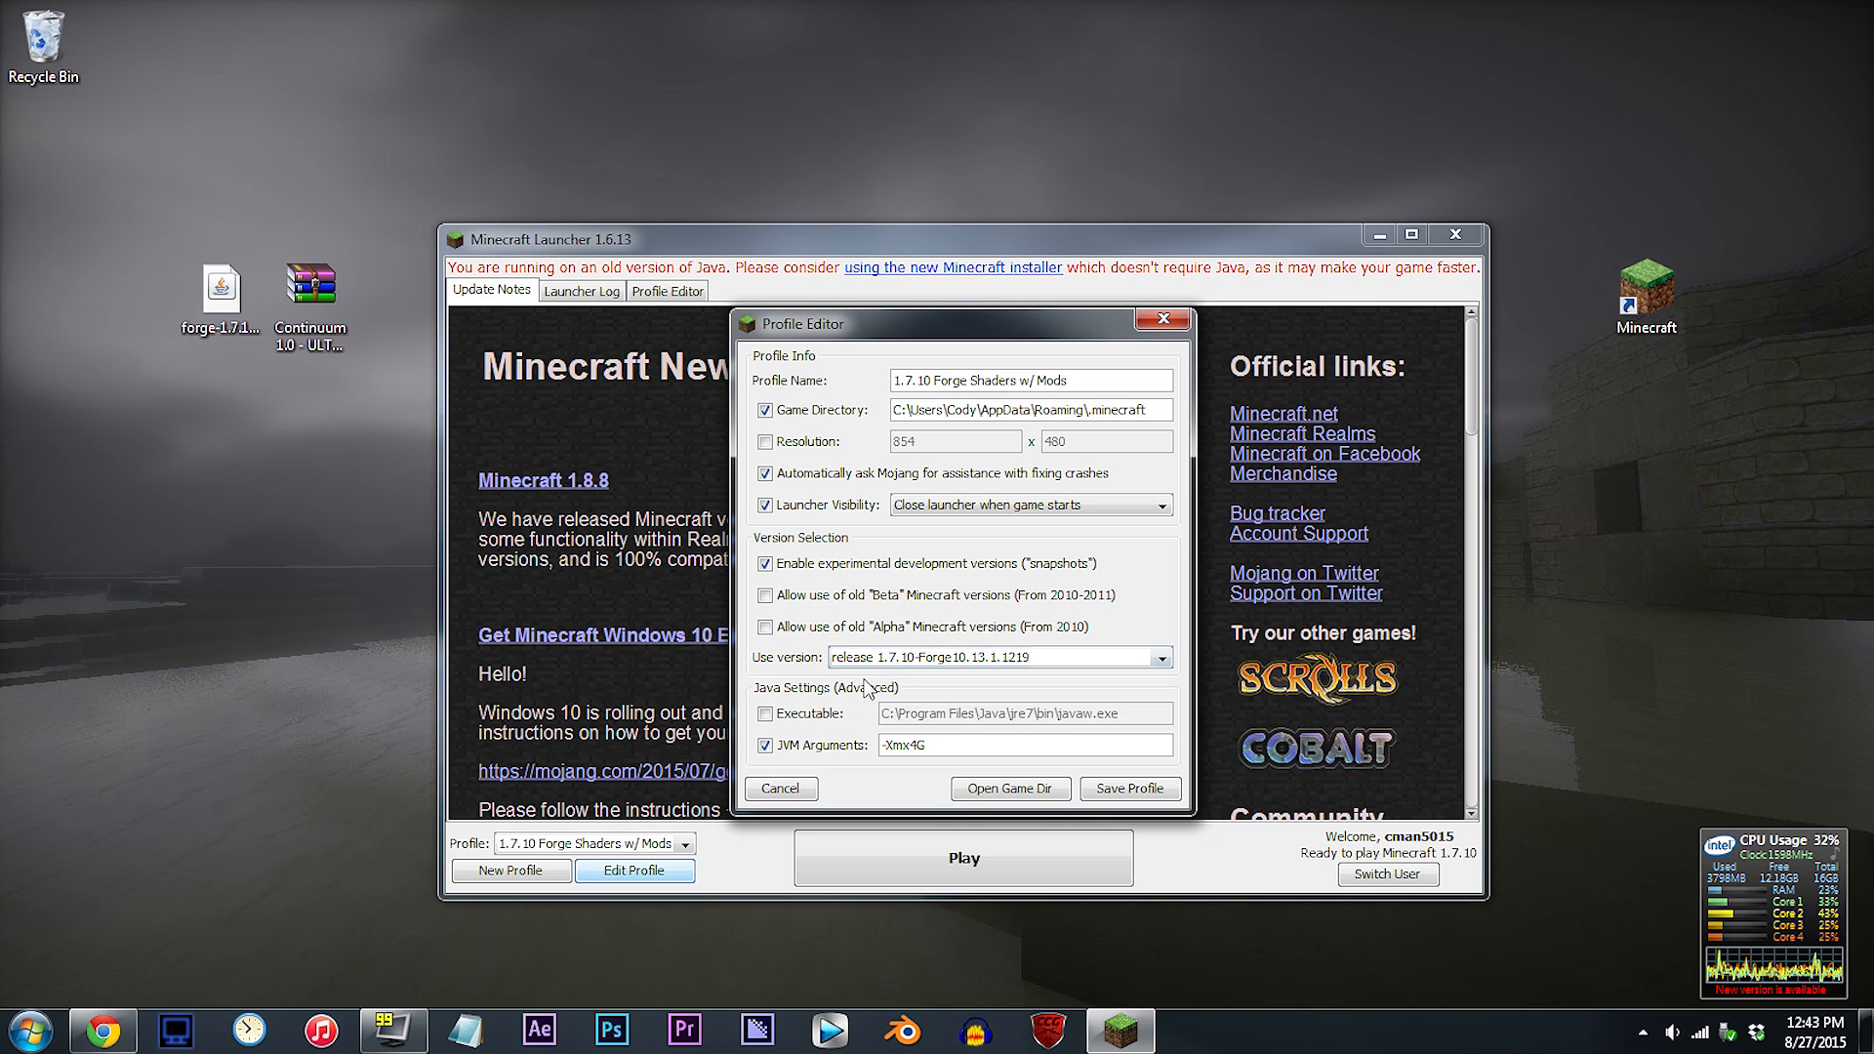
click(1126, 787)
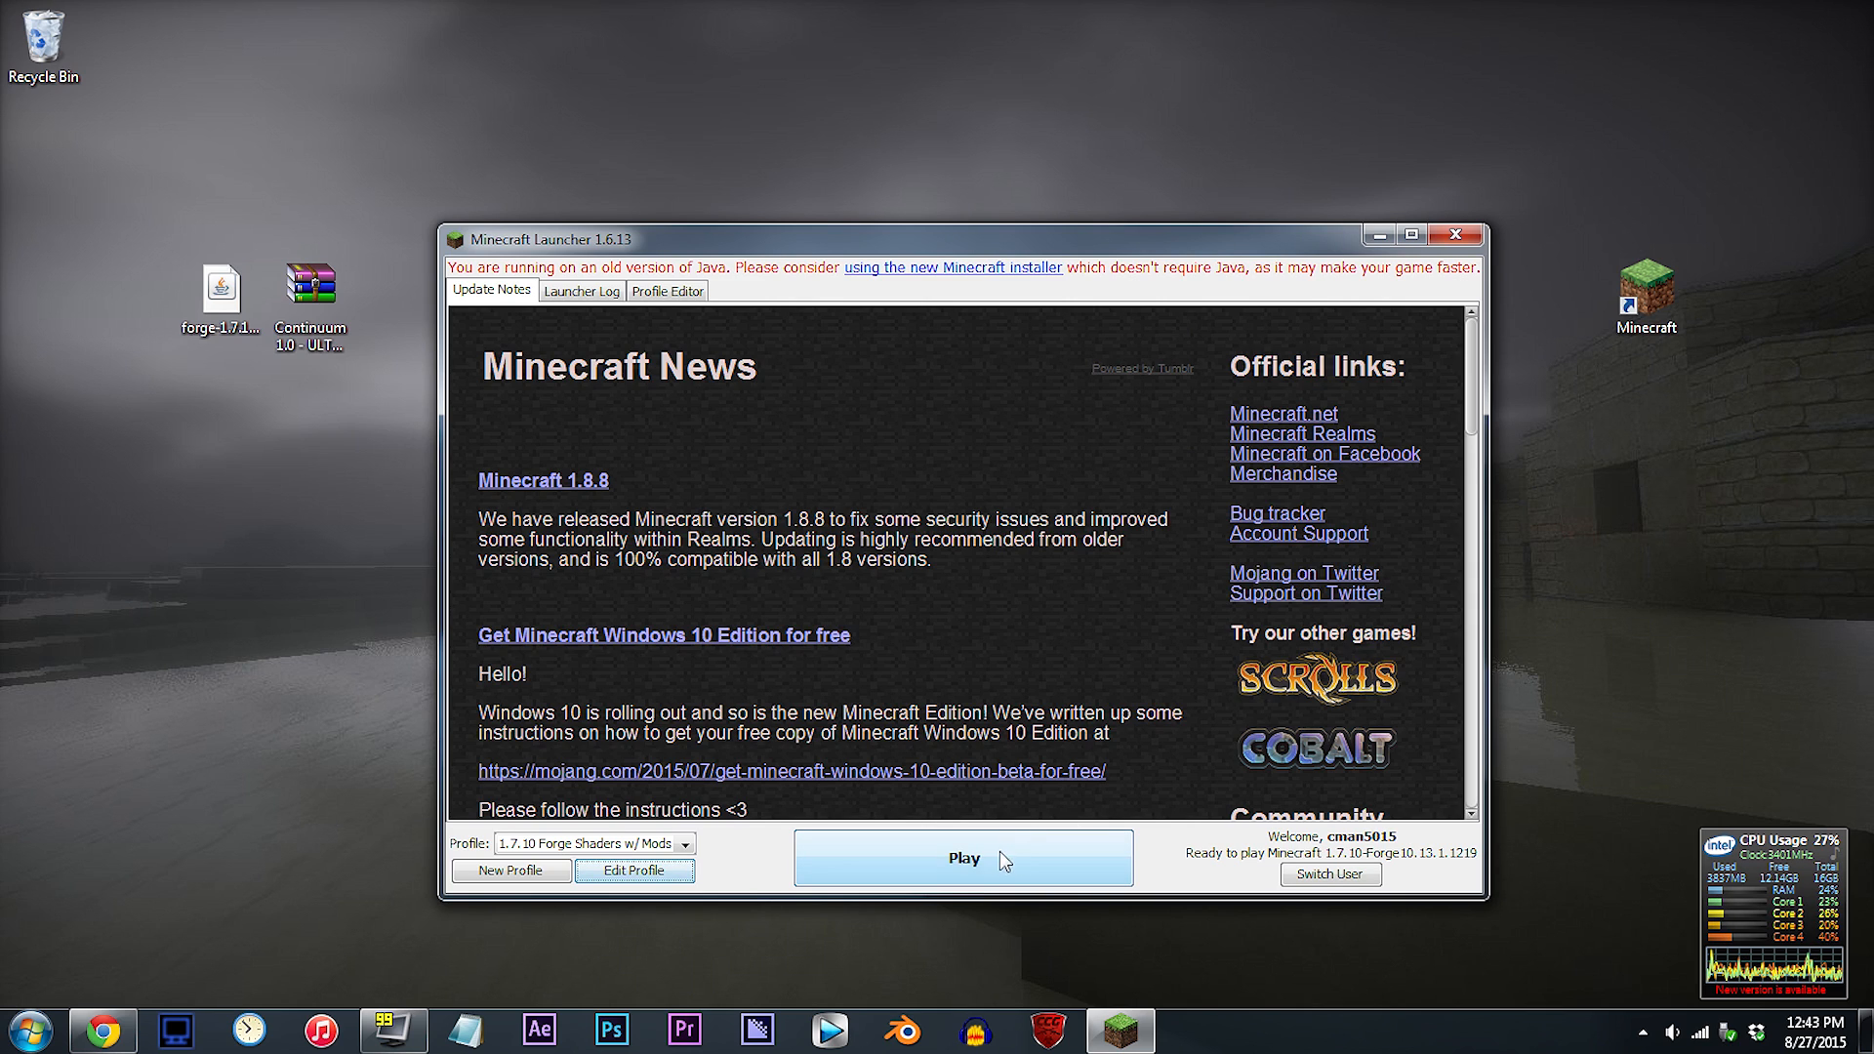
Launch the modded game, then visit Options and Video Settings before returning to the options screen
click(963, 857)
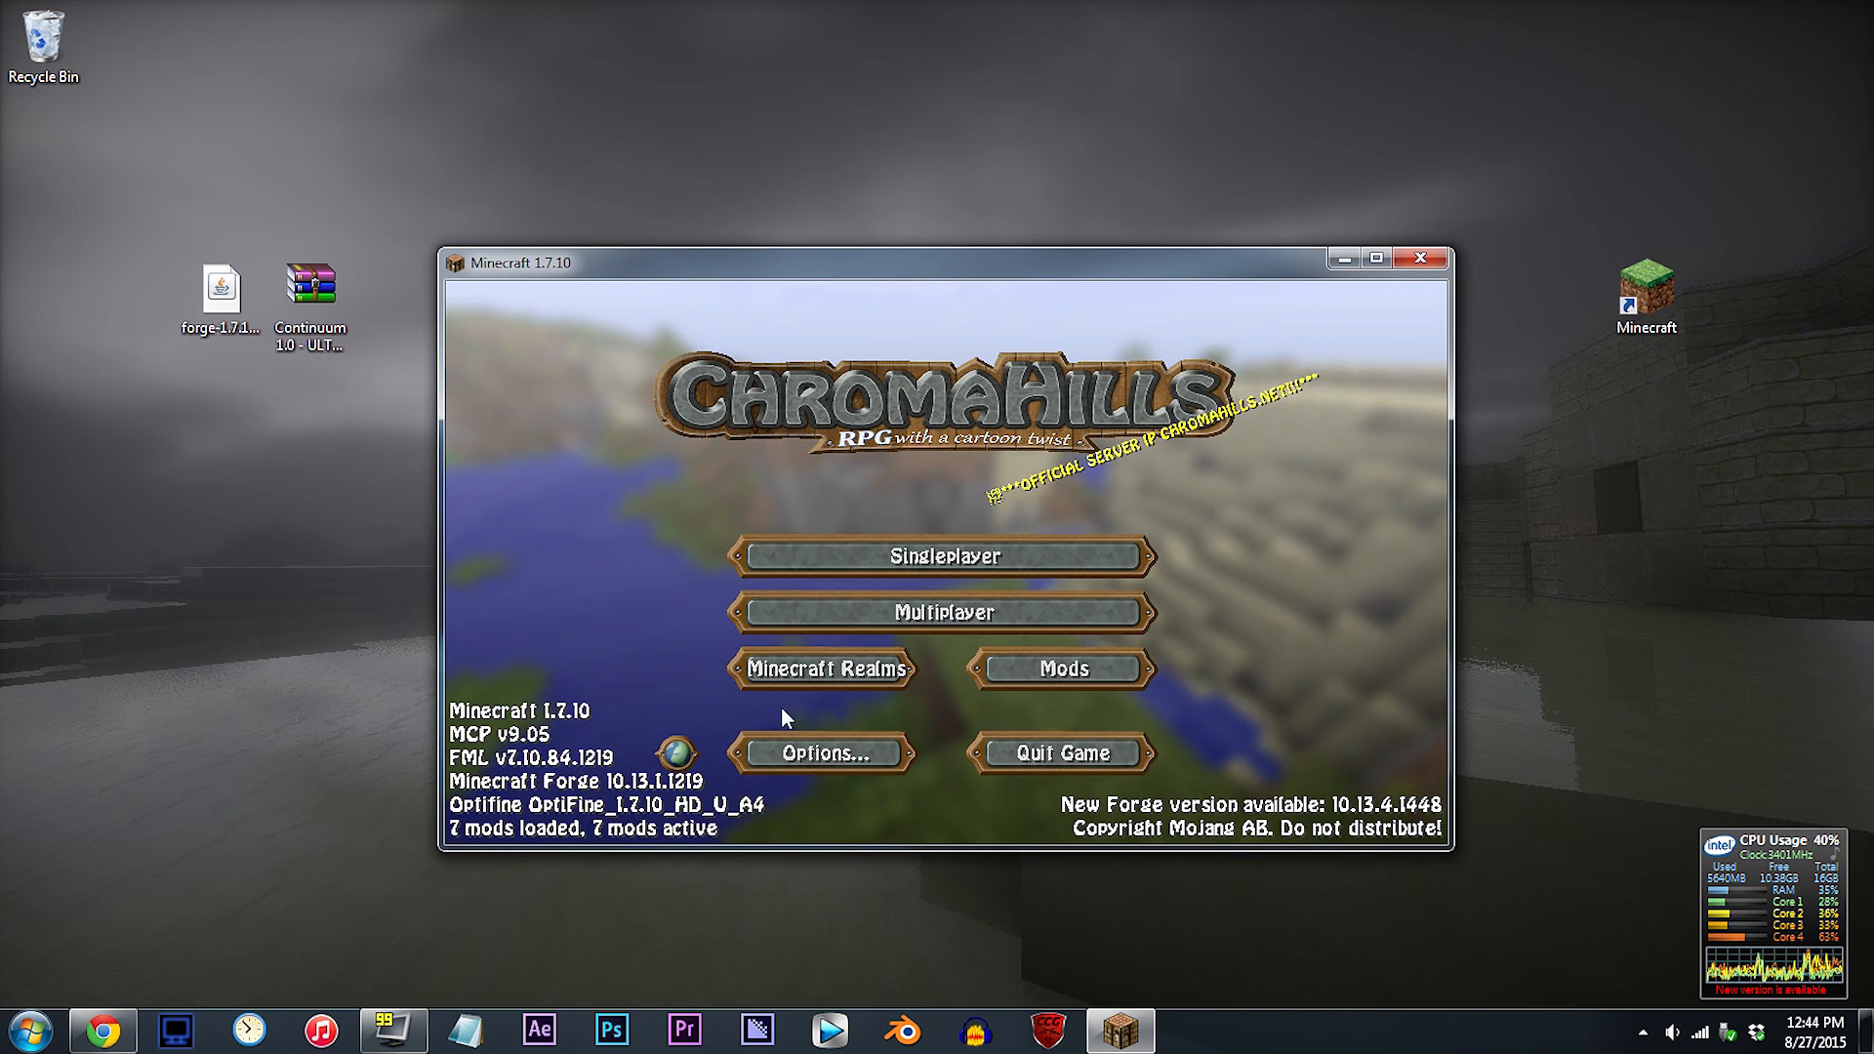
click(822, 753)
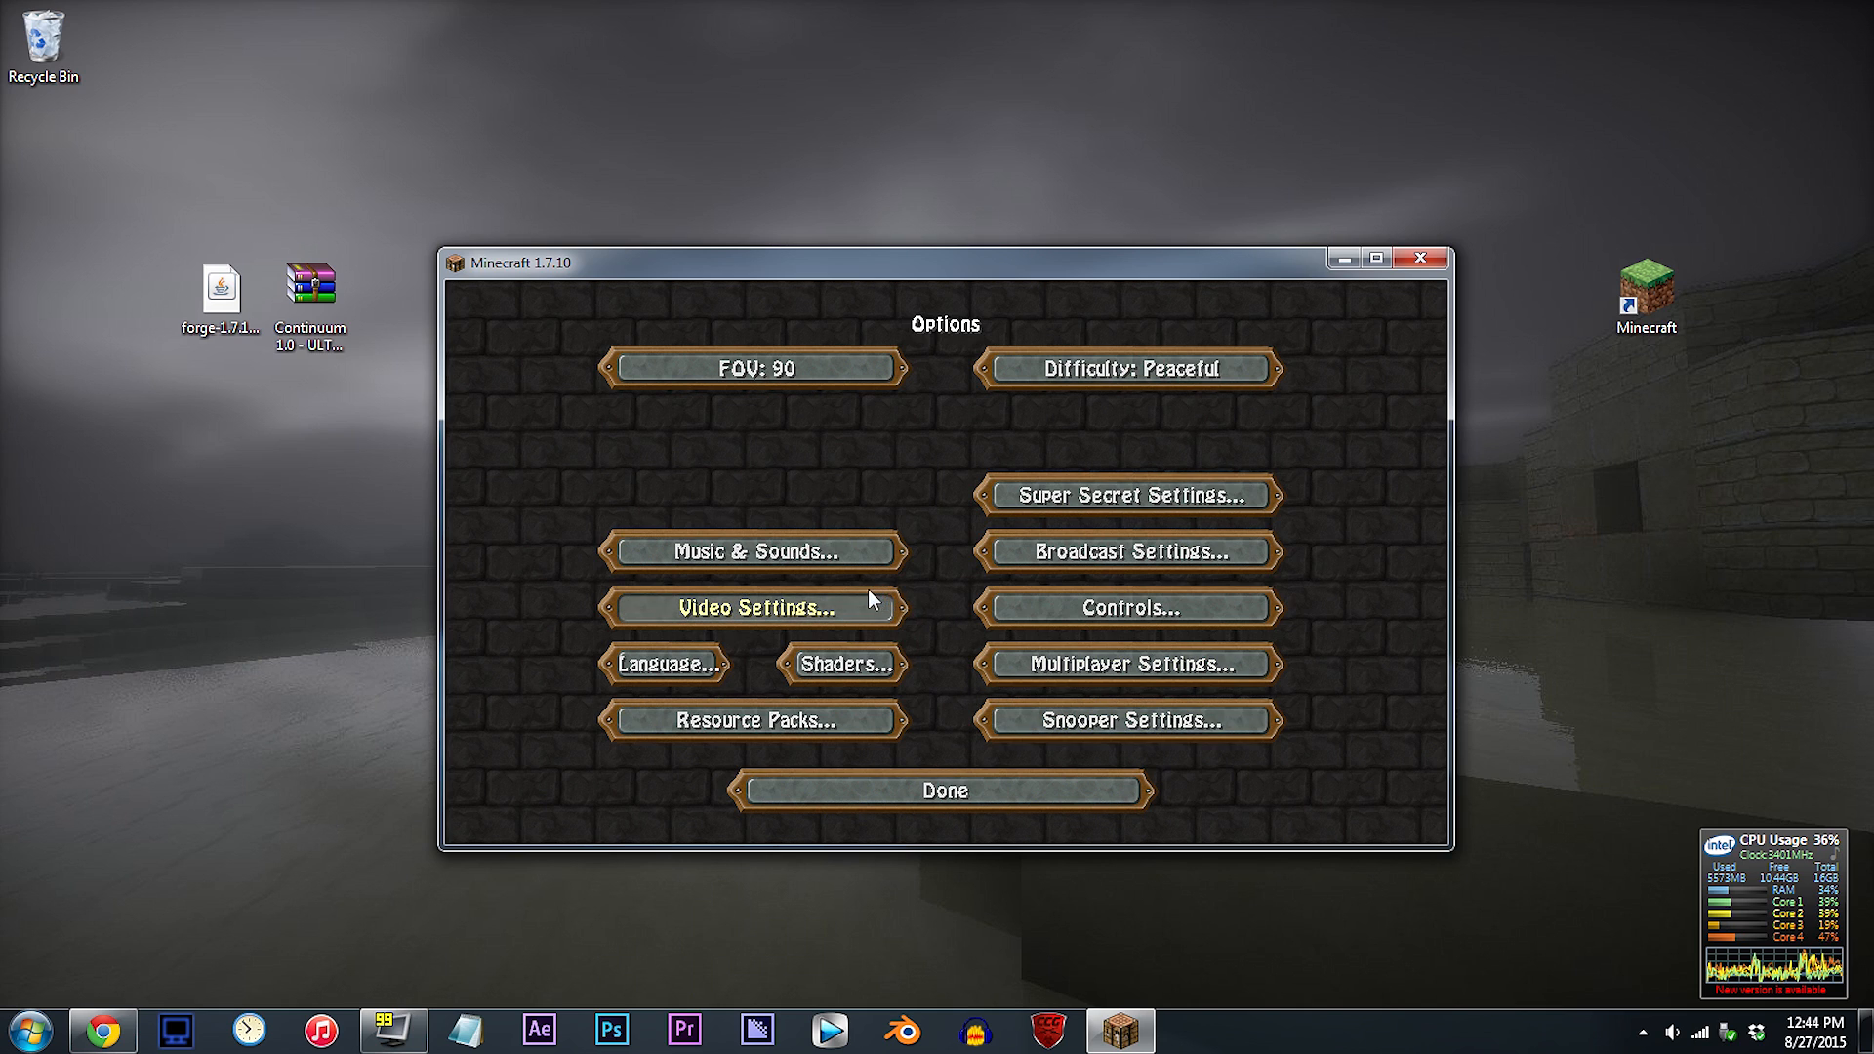
click(752, 607)
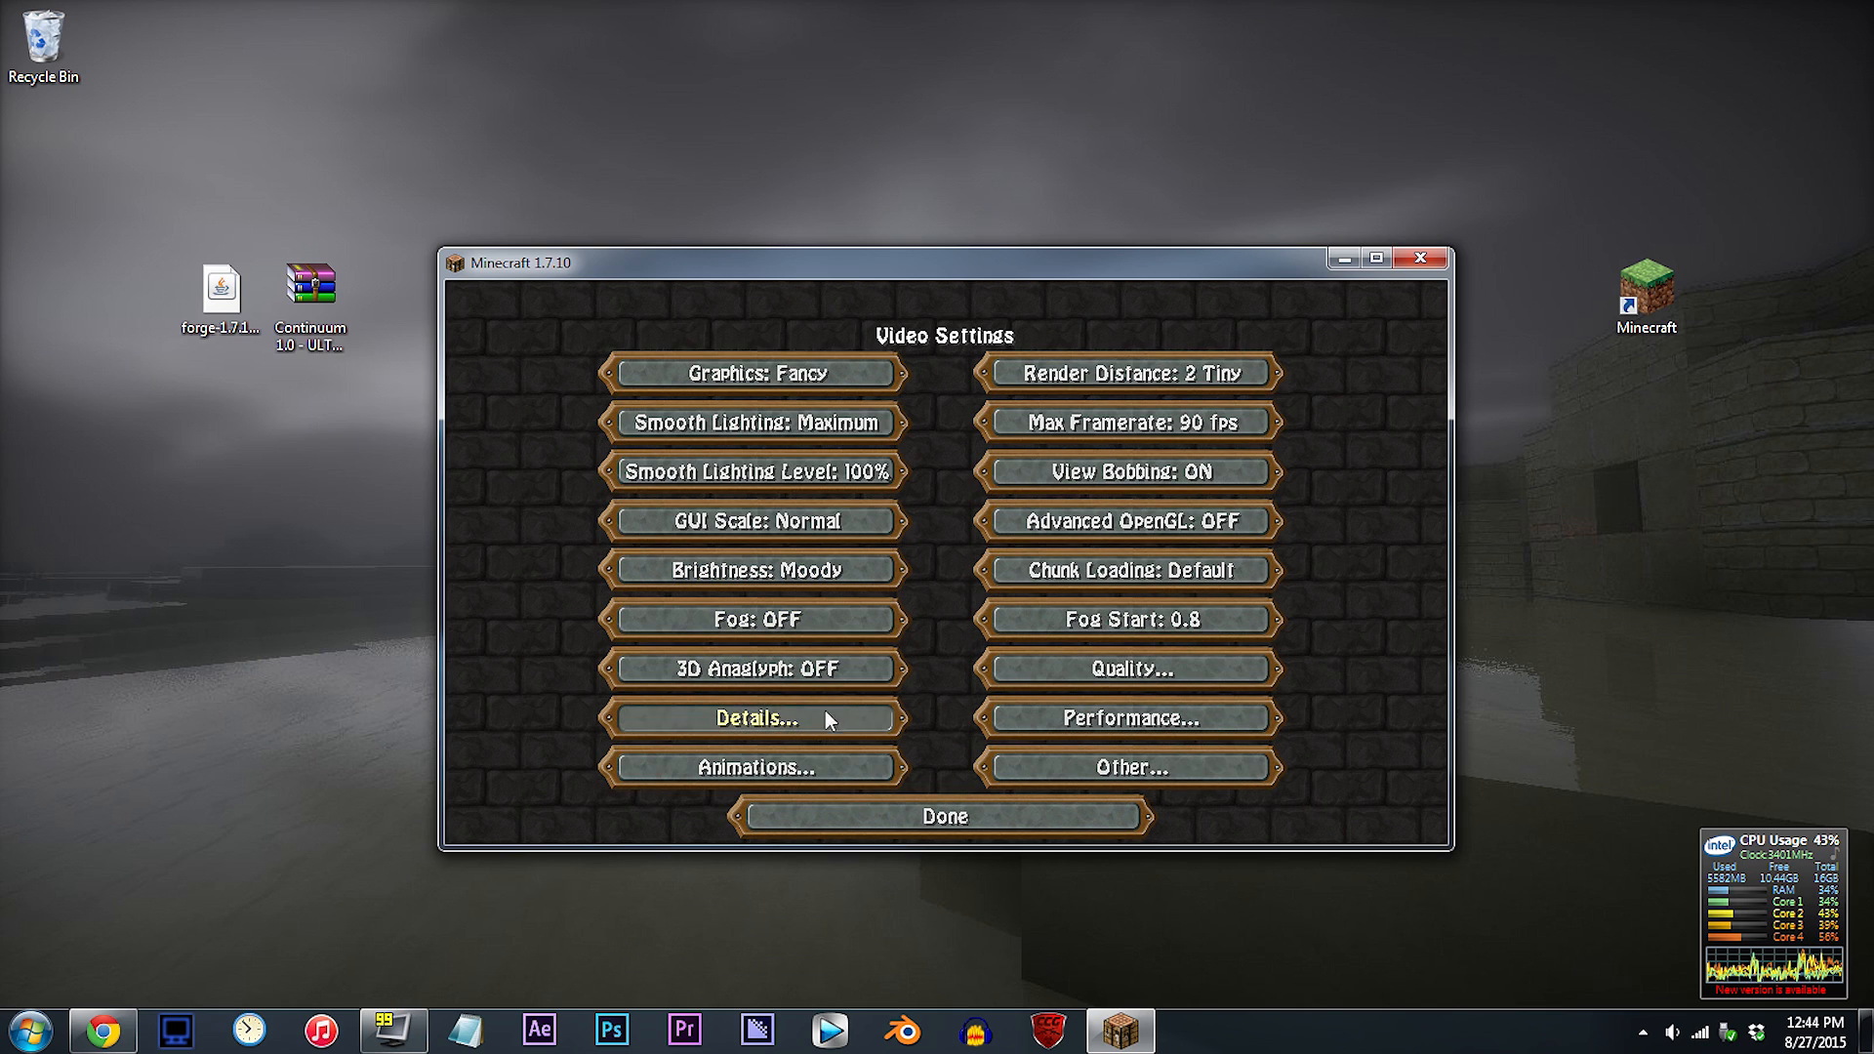
click(941, 817)
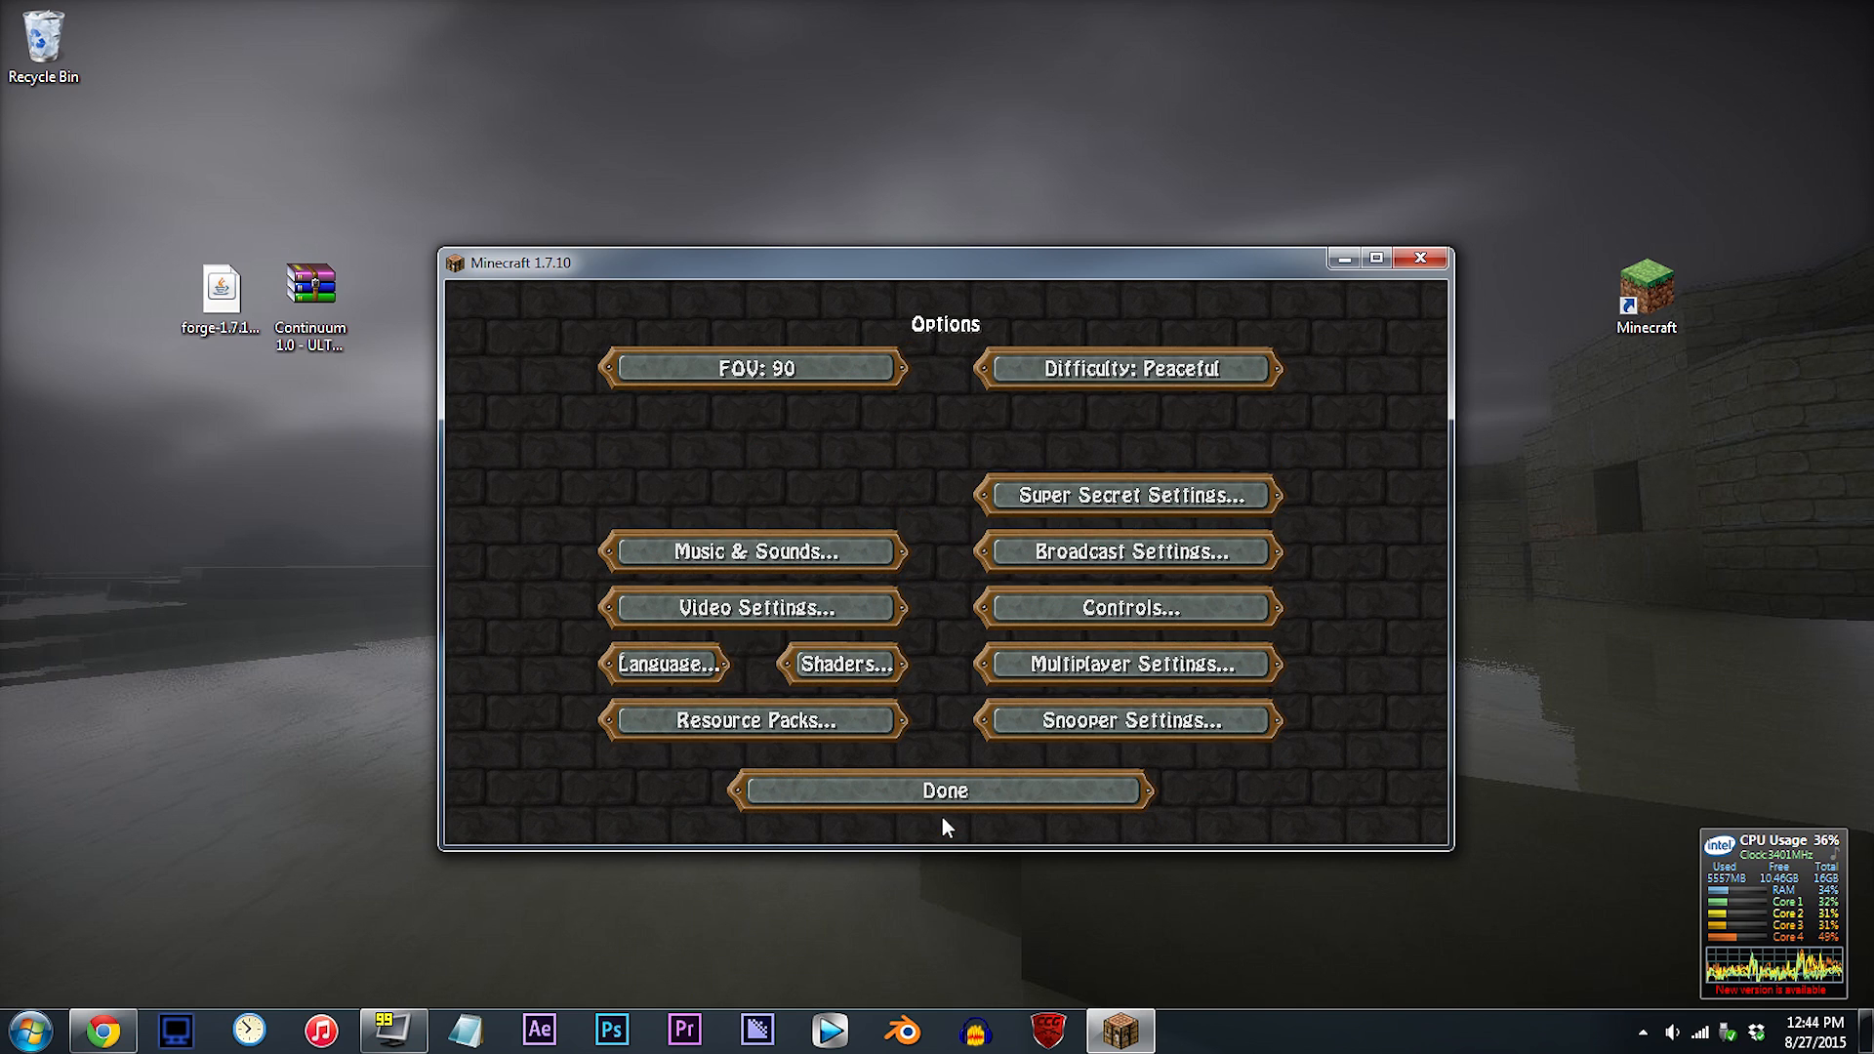
mouse_move(842, 664)
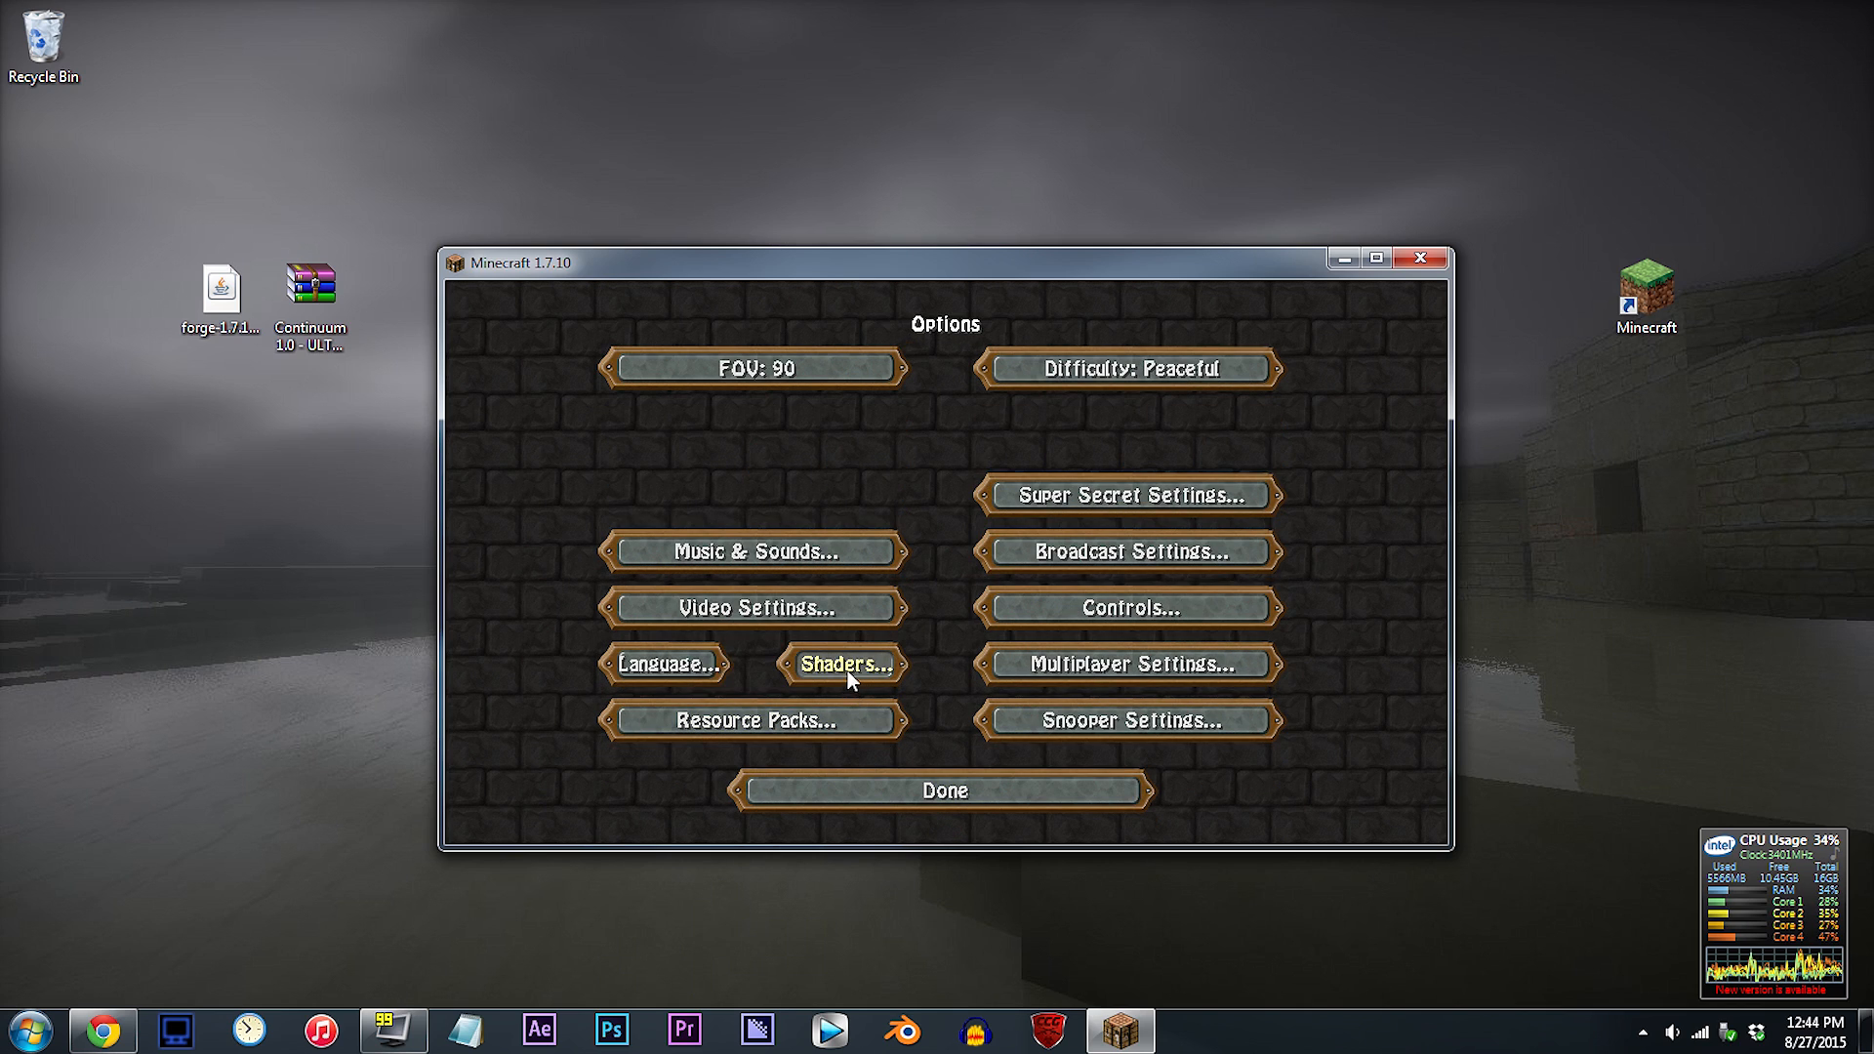
From Shaders settings, place the Continuum 1.0 - ULTRA.zip in the shaderpacks folder and close the window
click(839, 663)
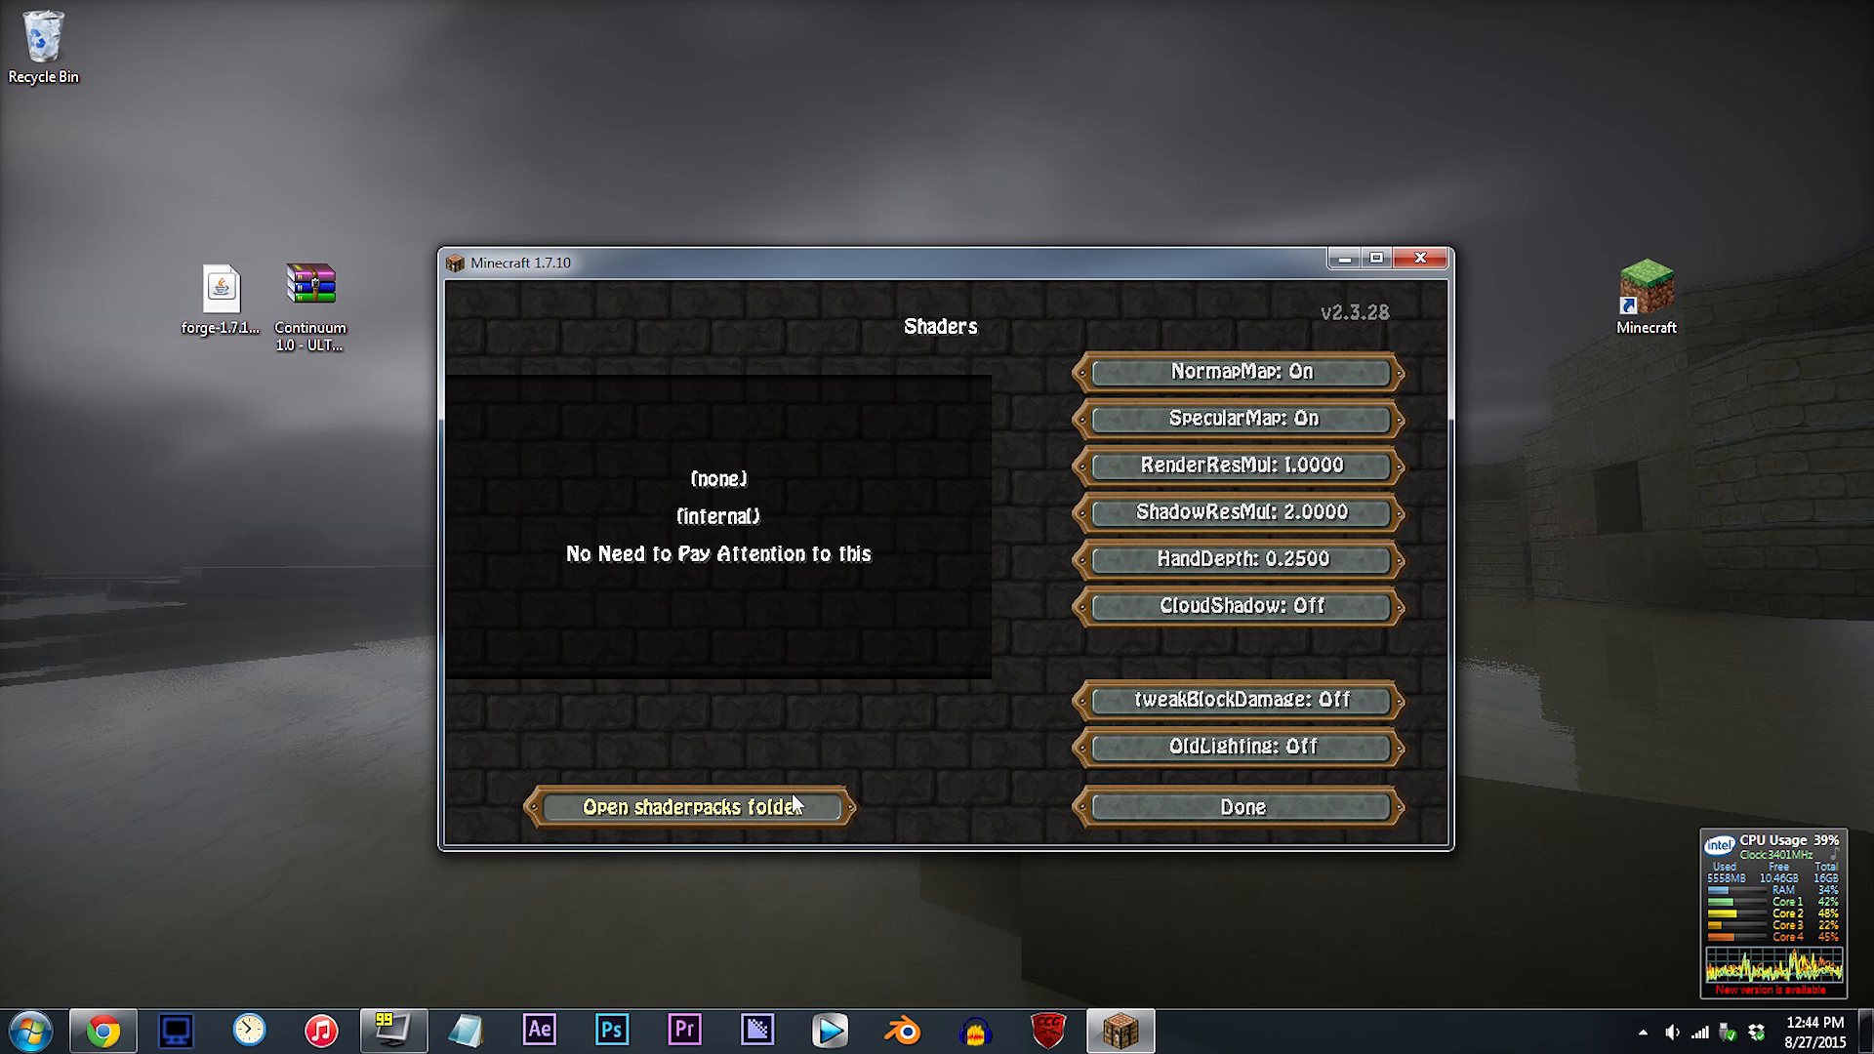
click(690, 806)
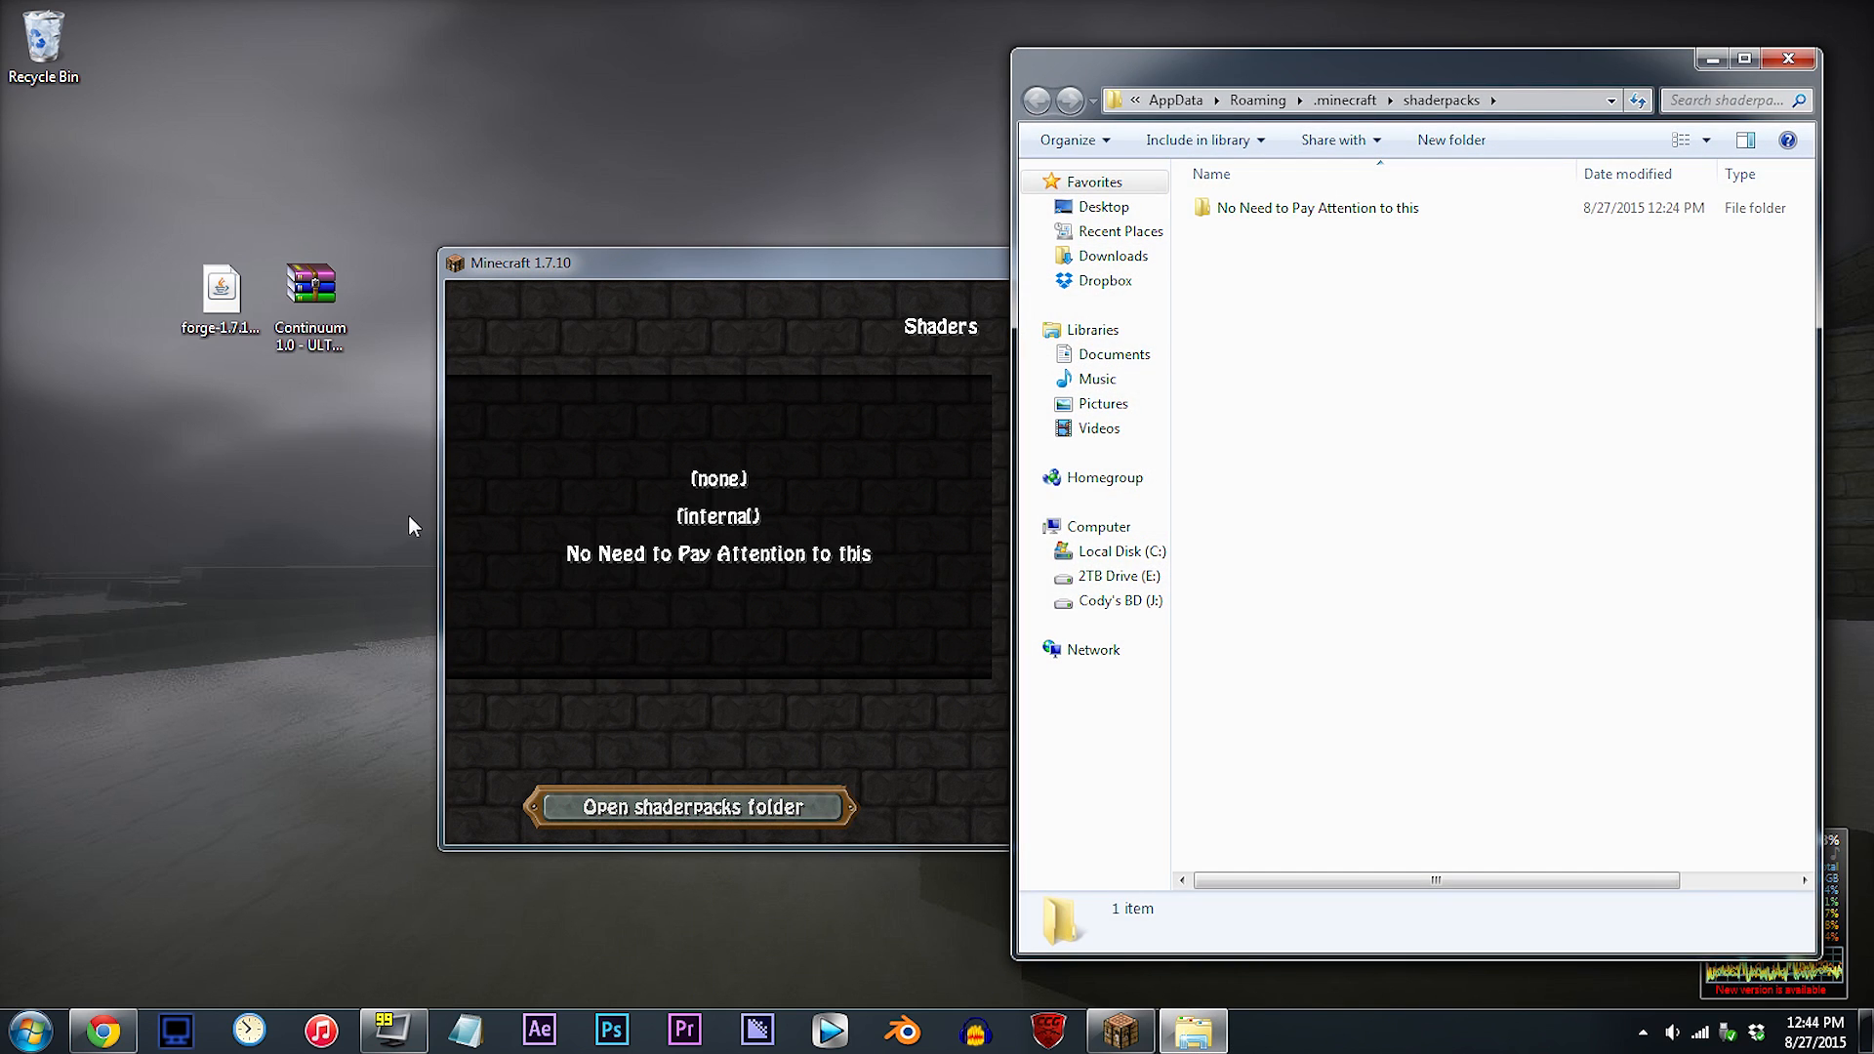
mouse_move(322, 232)
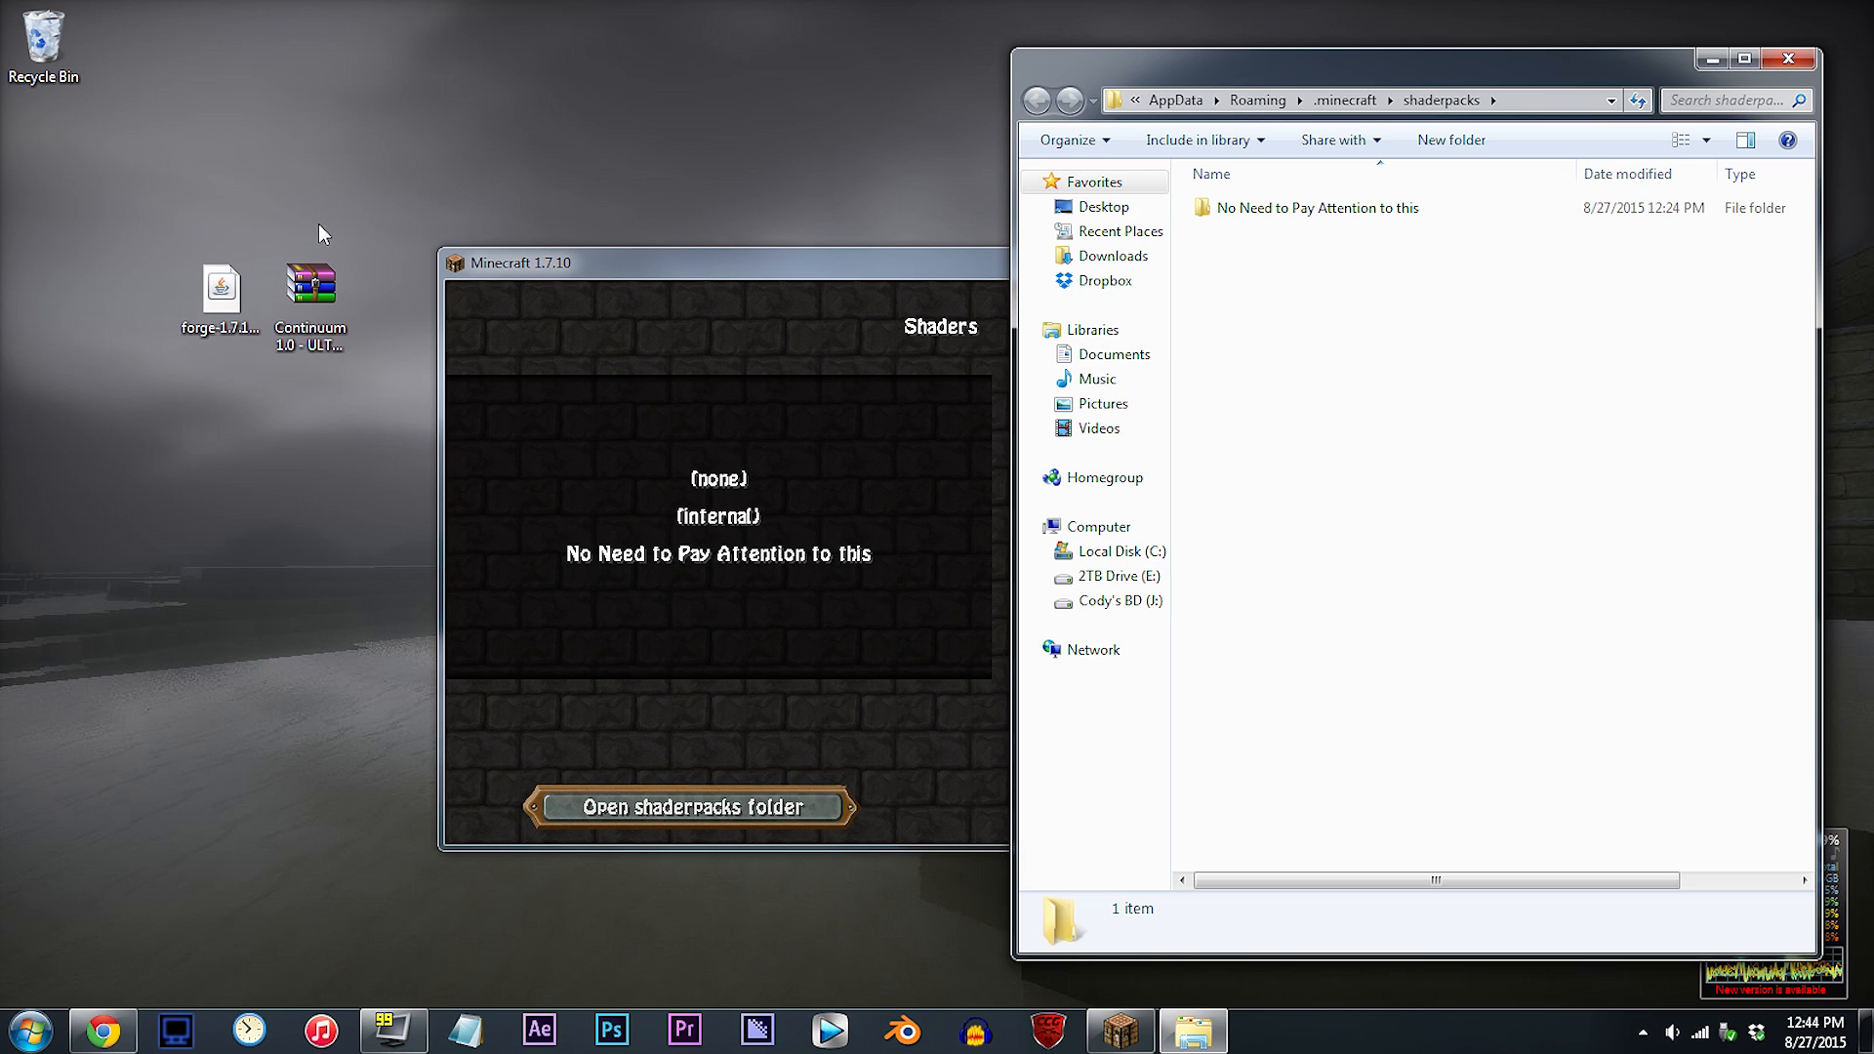
mouse_move(803, 535)
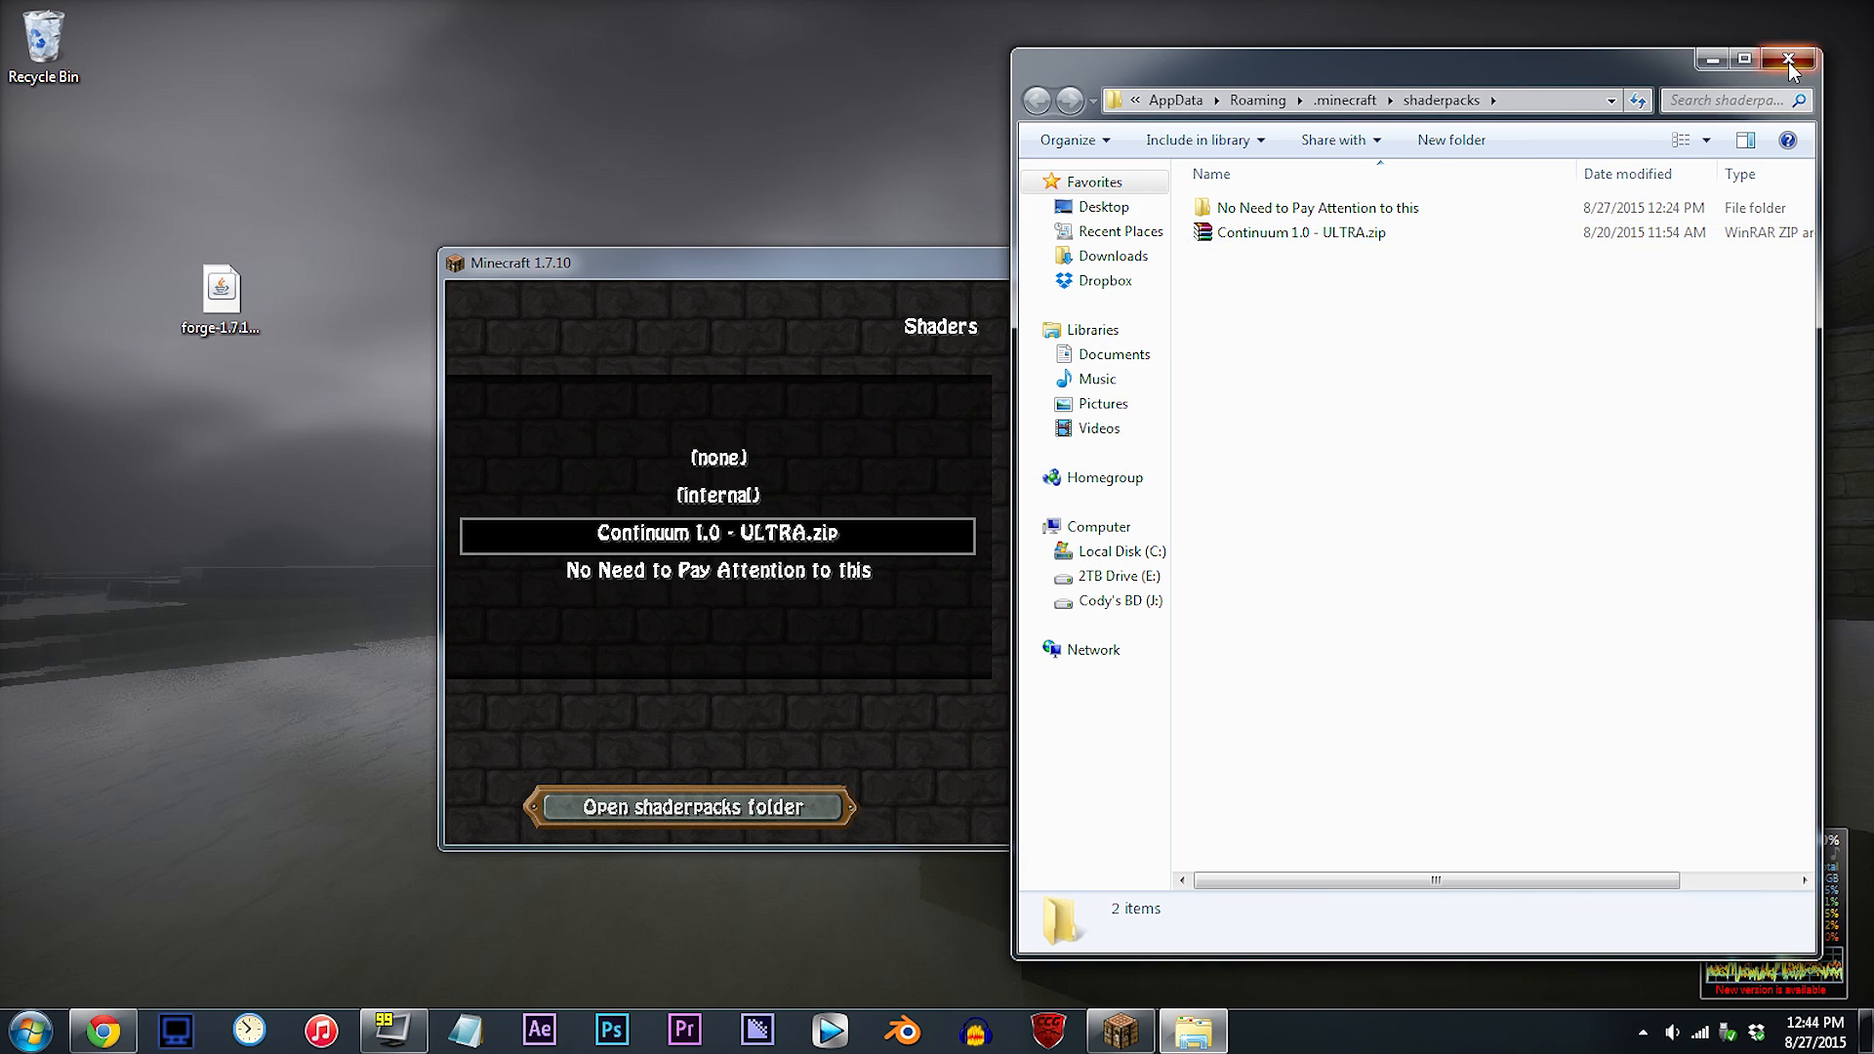
click(1788, 58)
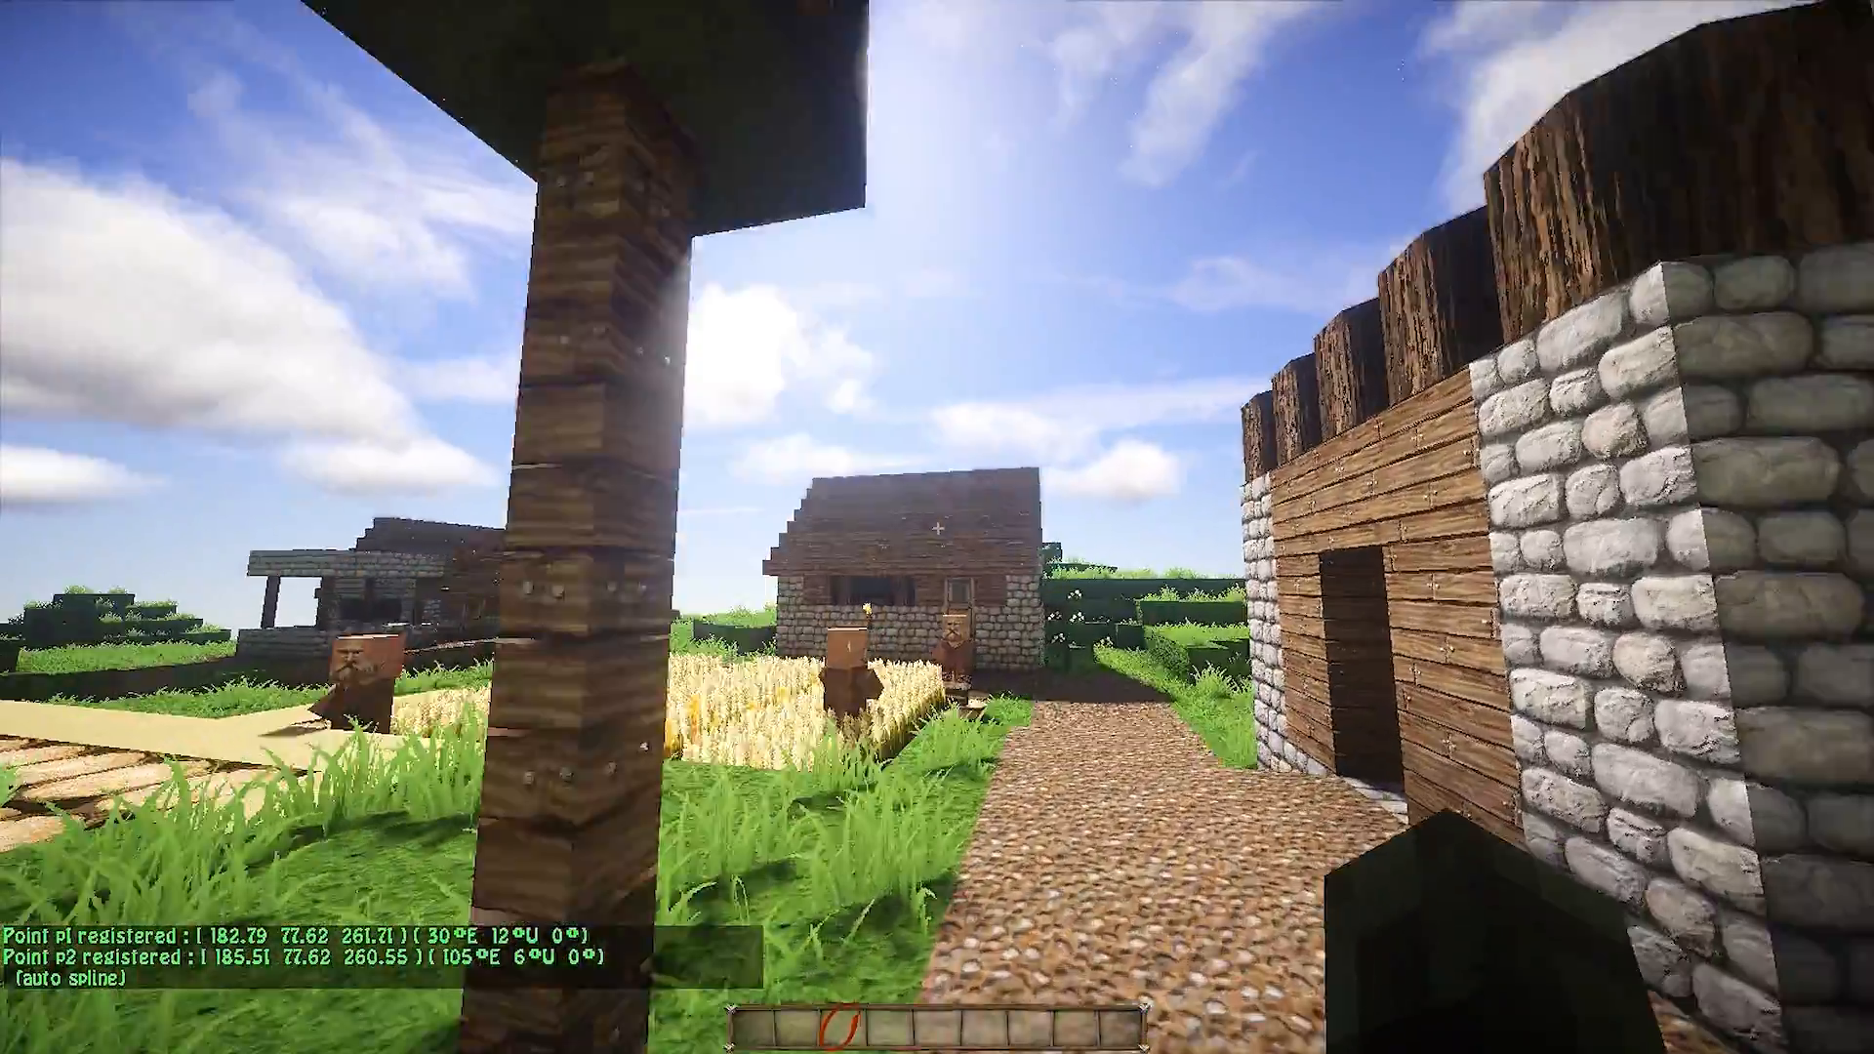
mouse_move(938, 527)
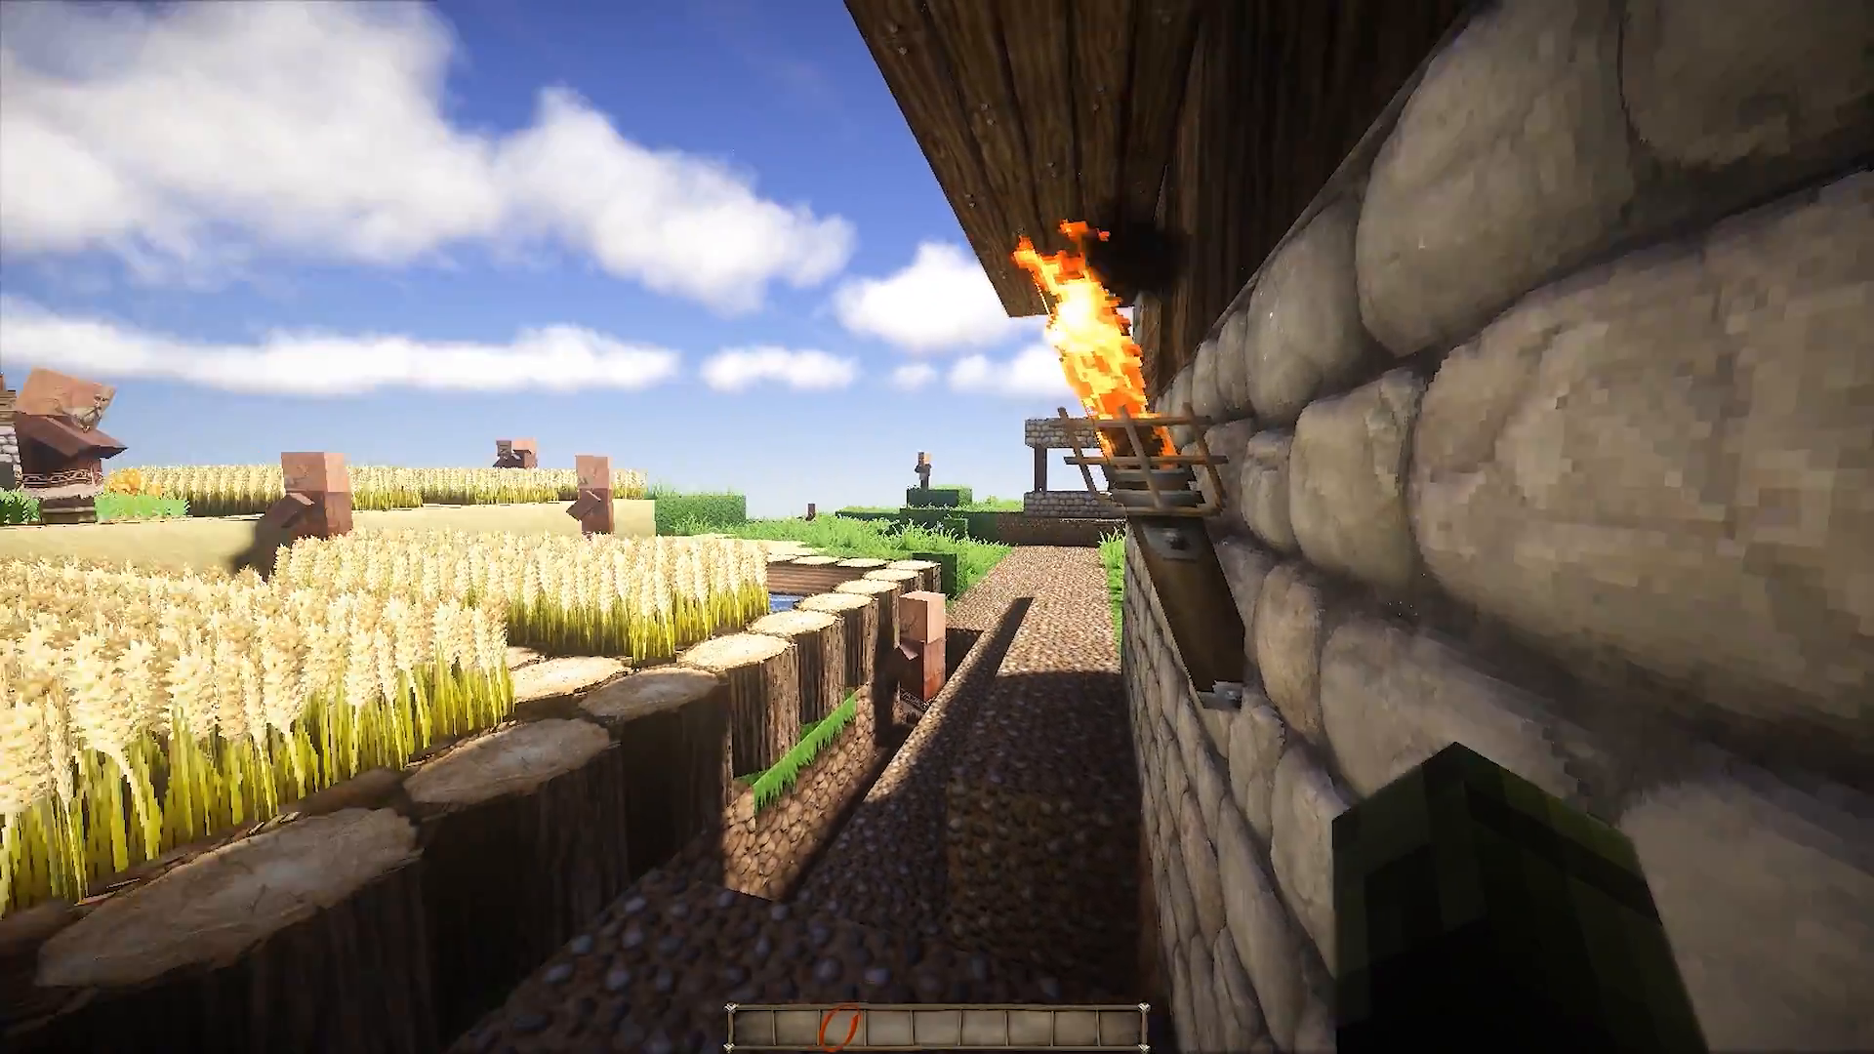
mouse_move(938, 527)
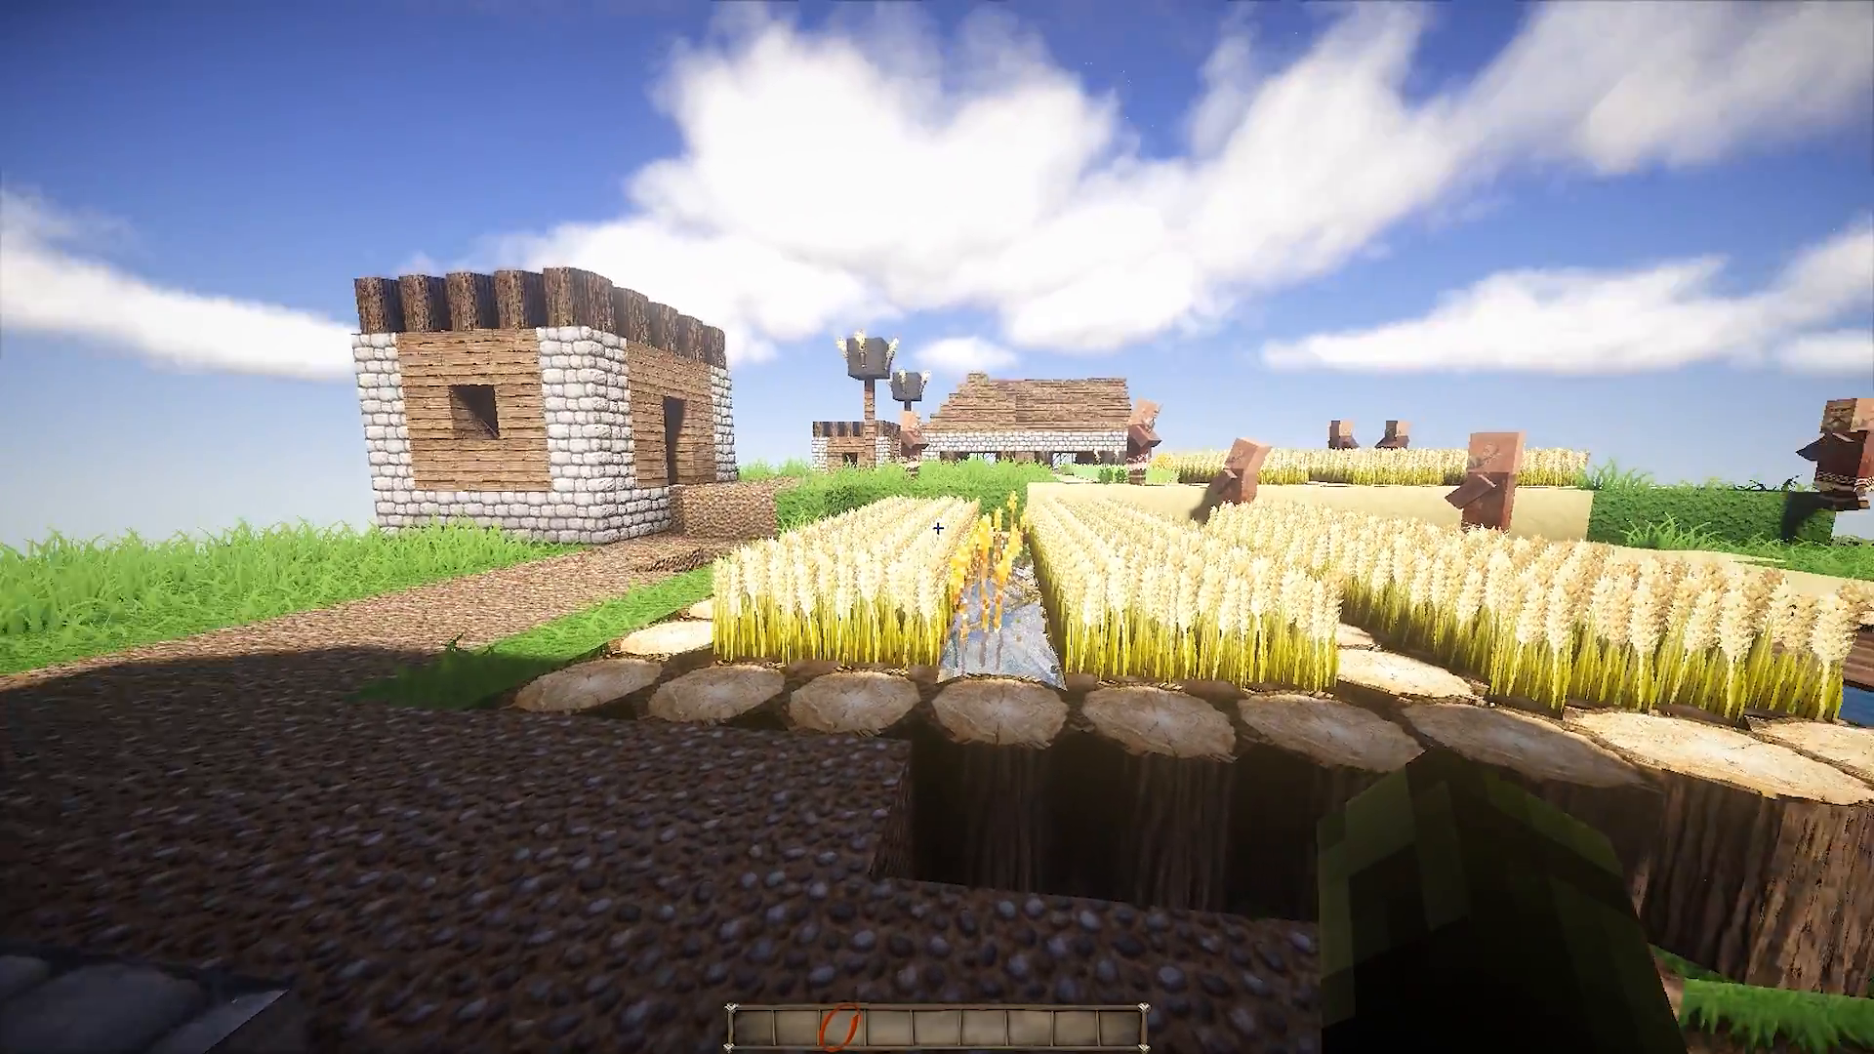
mouse_move(937, 527)
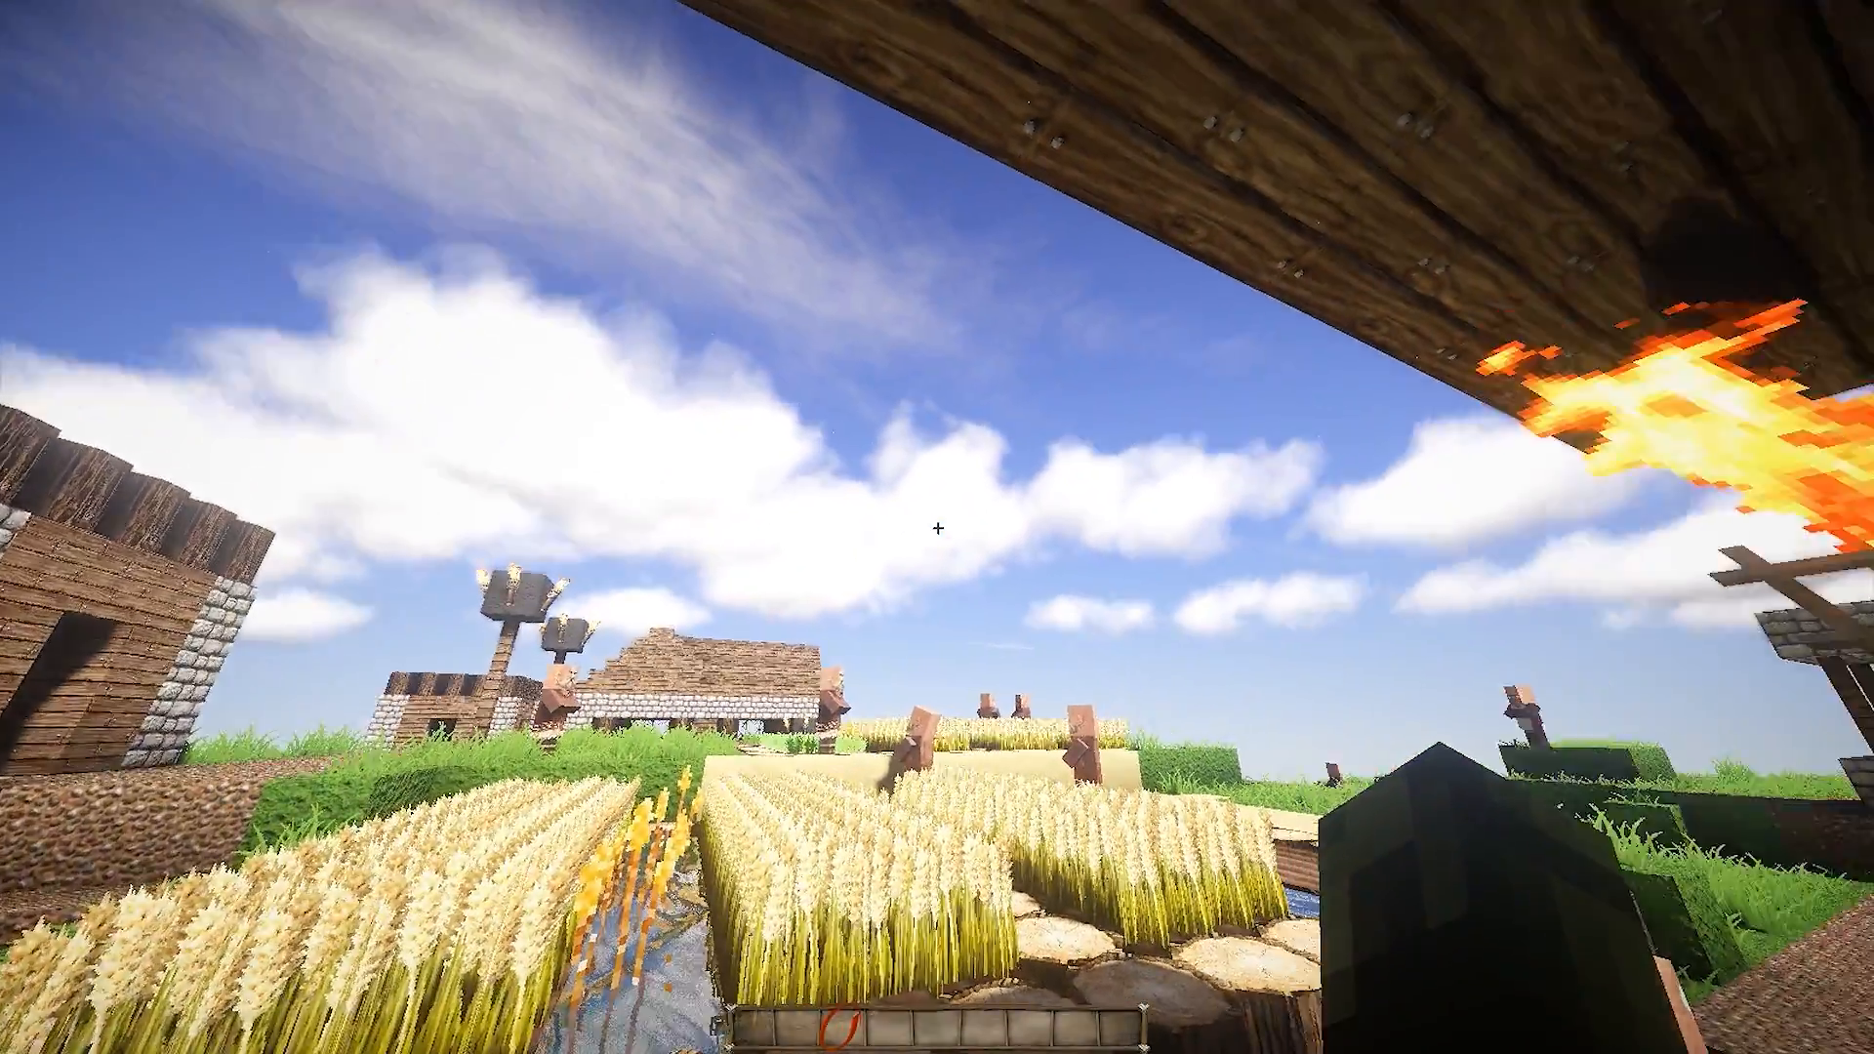
mouse_move(937, 528)
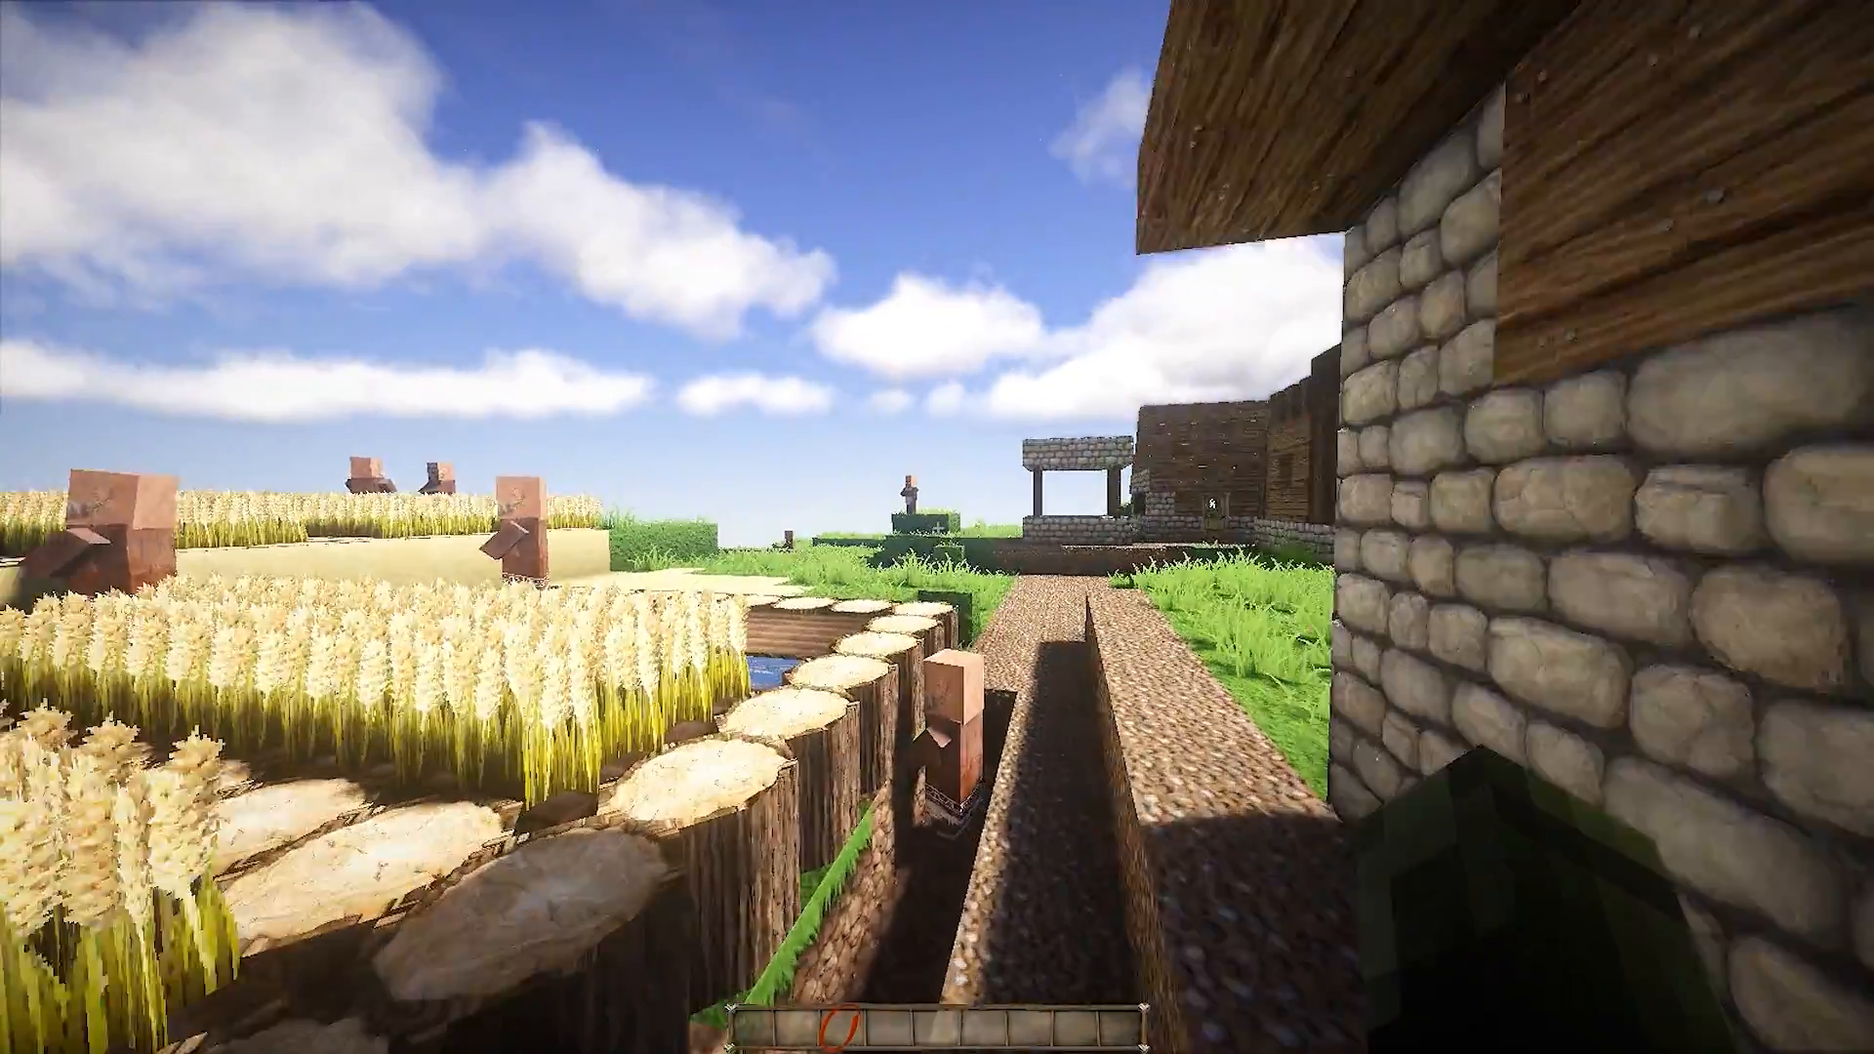